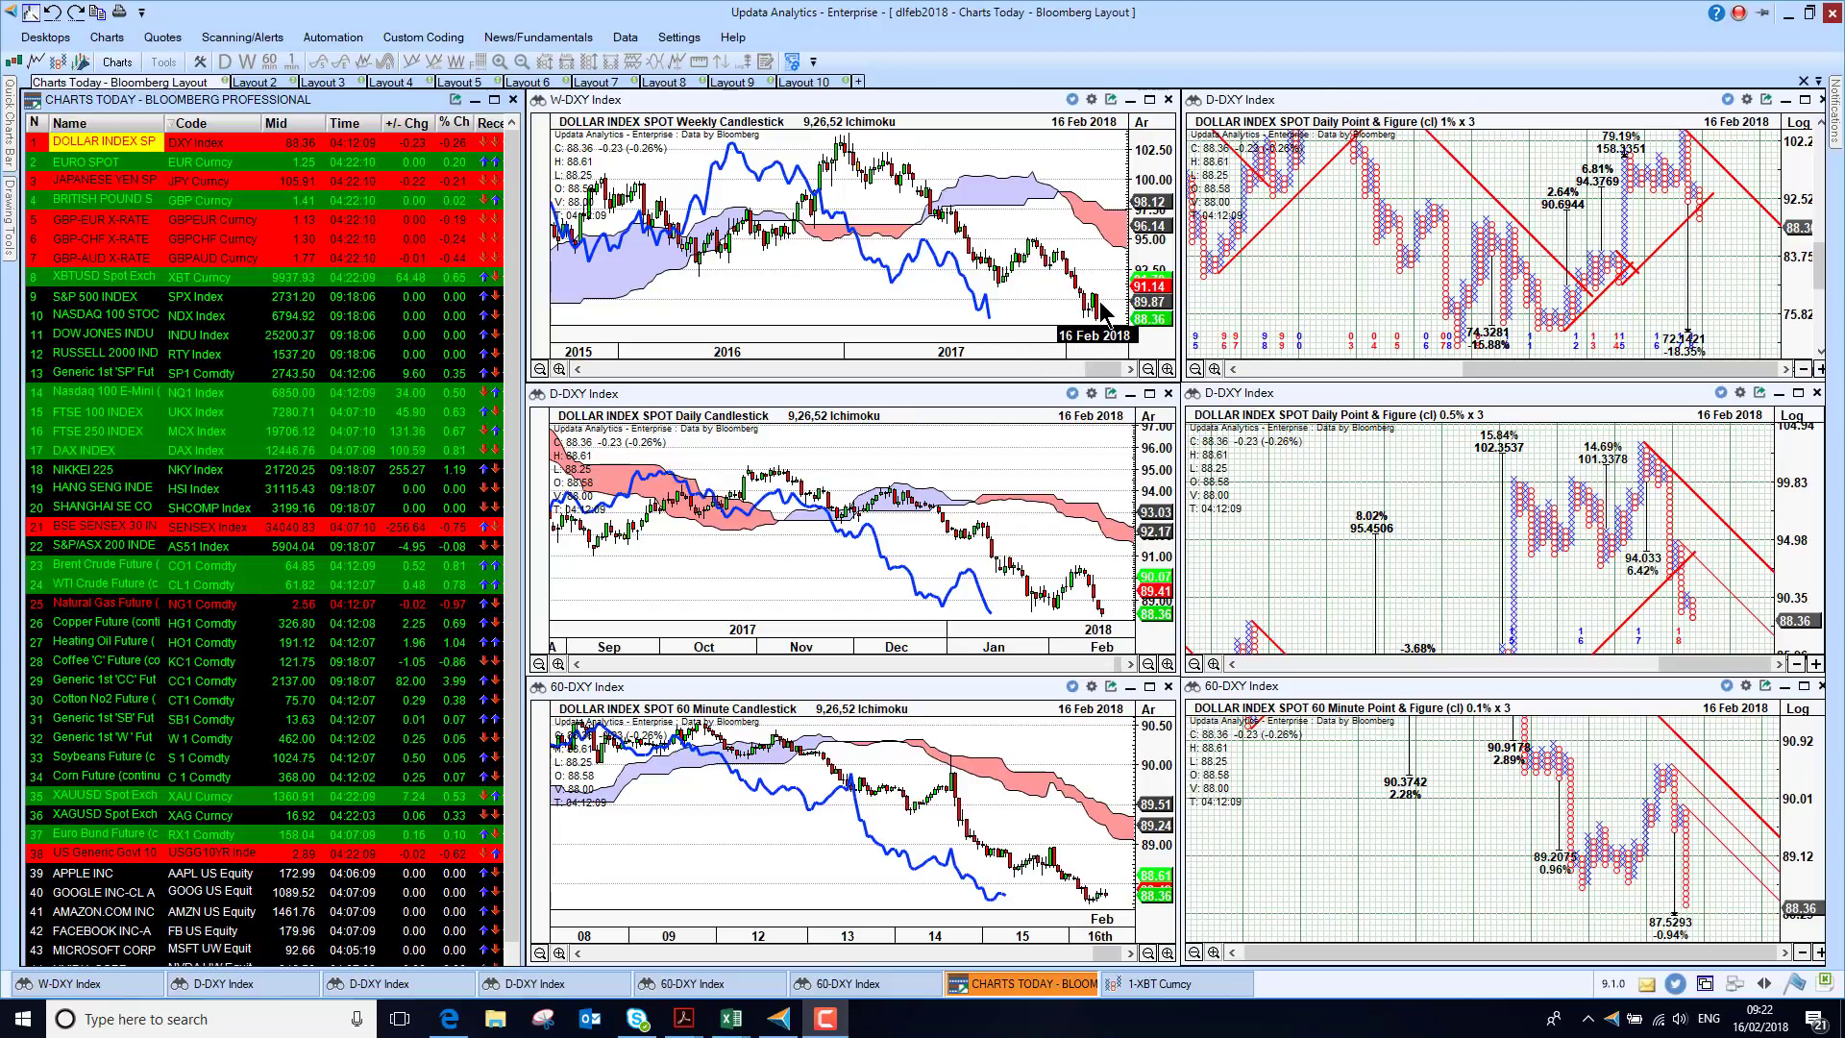
{"action": "mouse_move", "coordinate": [1042, 870]}
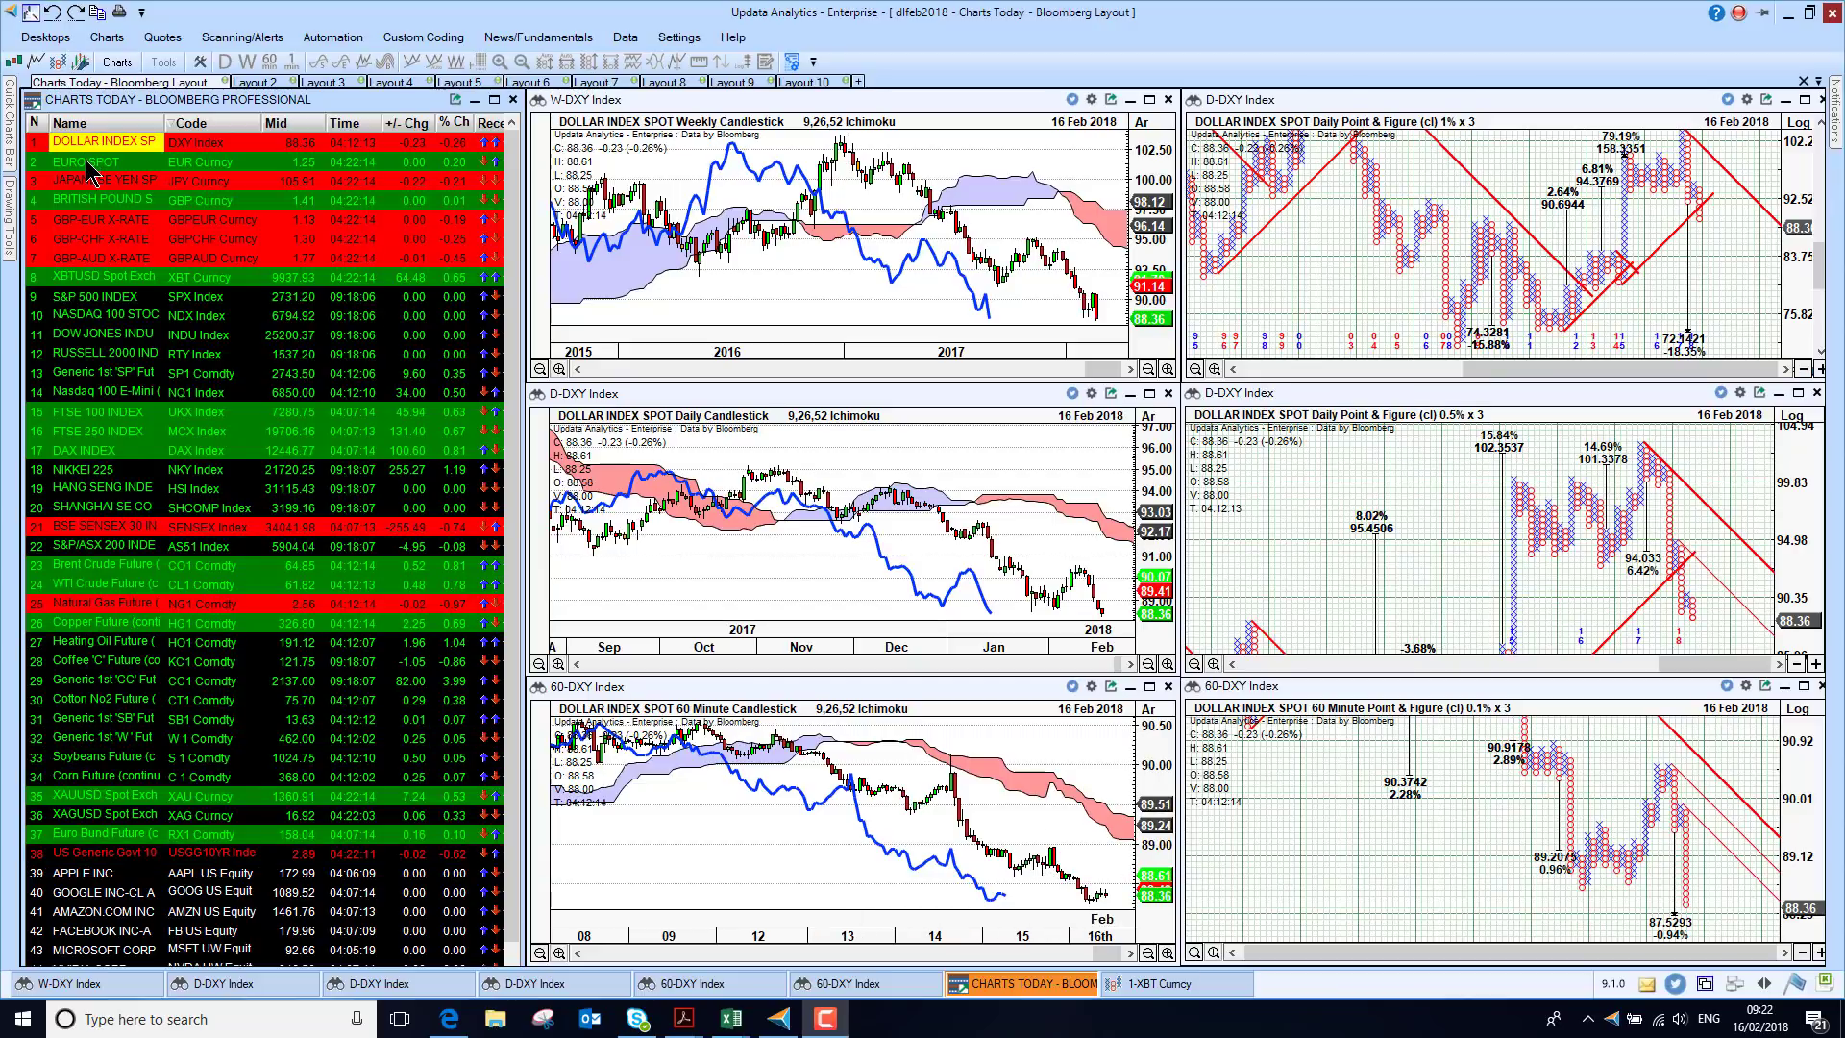
Load Euro spot, Japanese yen spot and British pound spot into the linked charts in turn.
{"action": "left_click", "coordinate": [100, 161]}
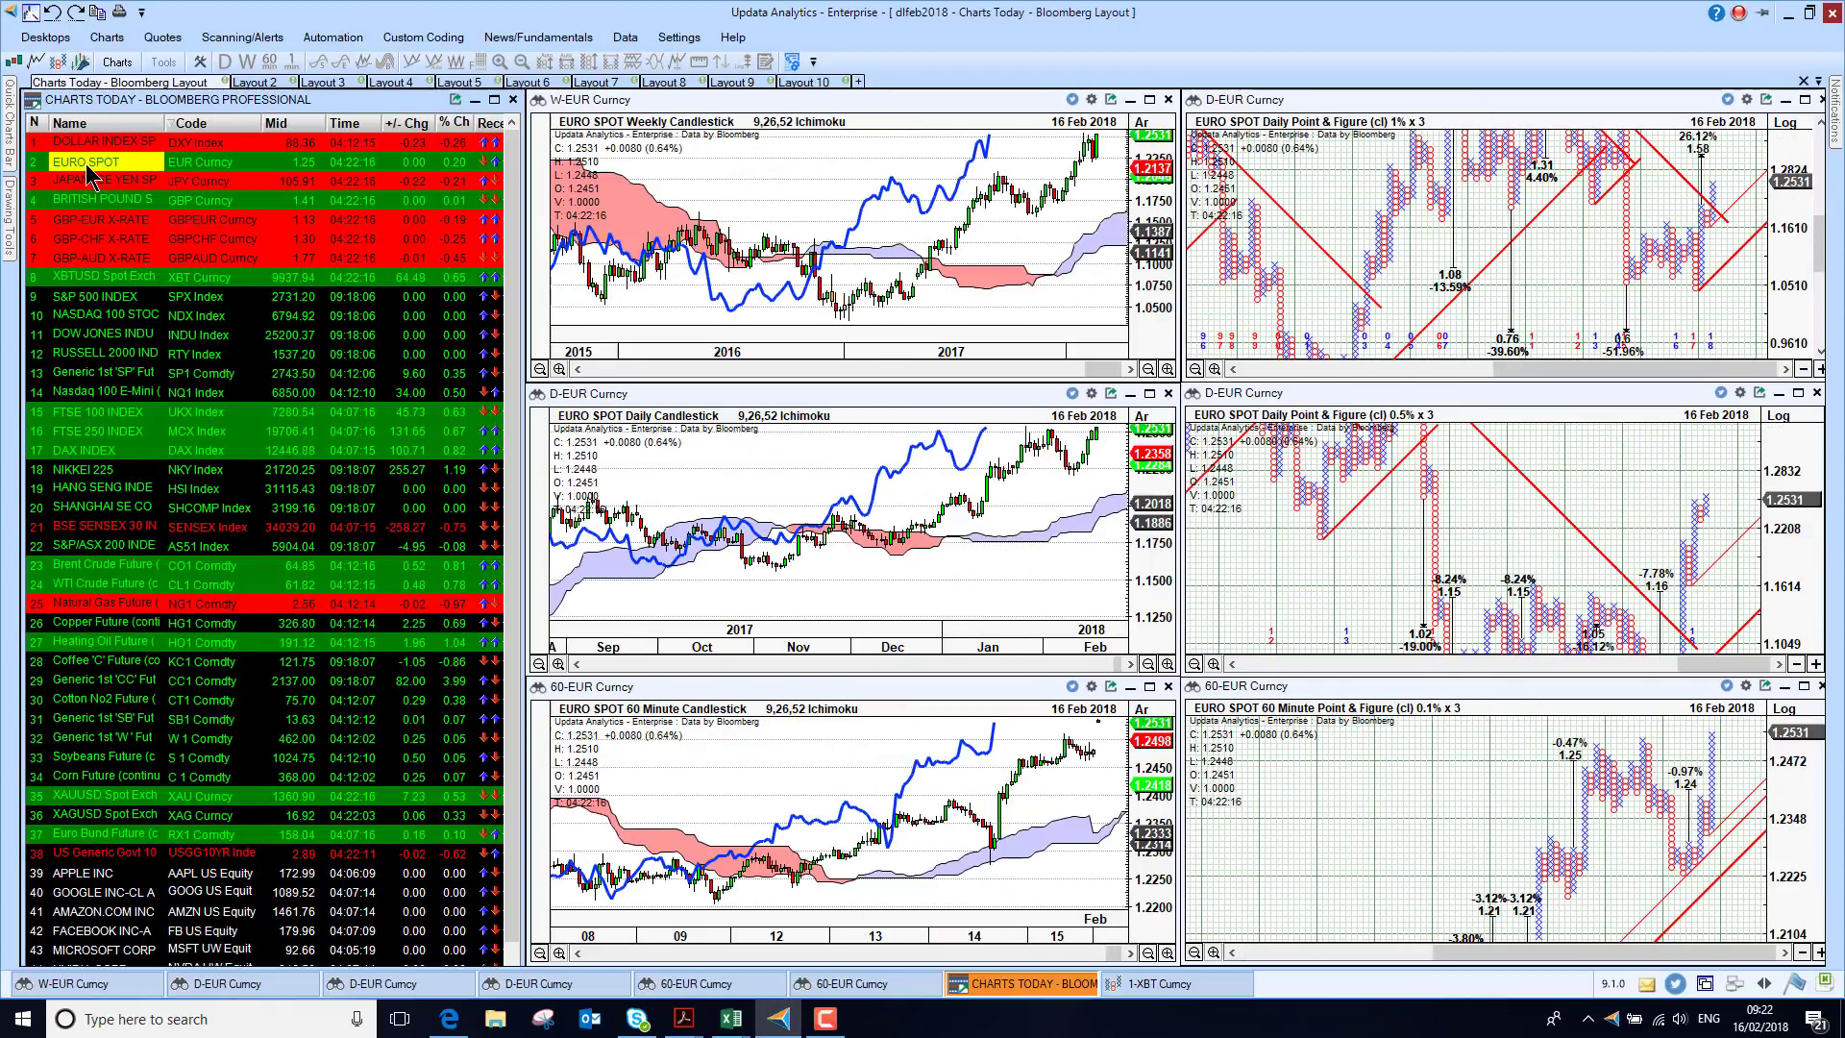
{"action": "mouse_move", "coordinate": [938, 775]}
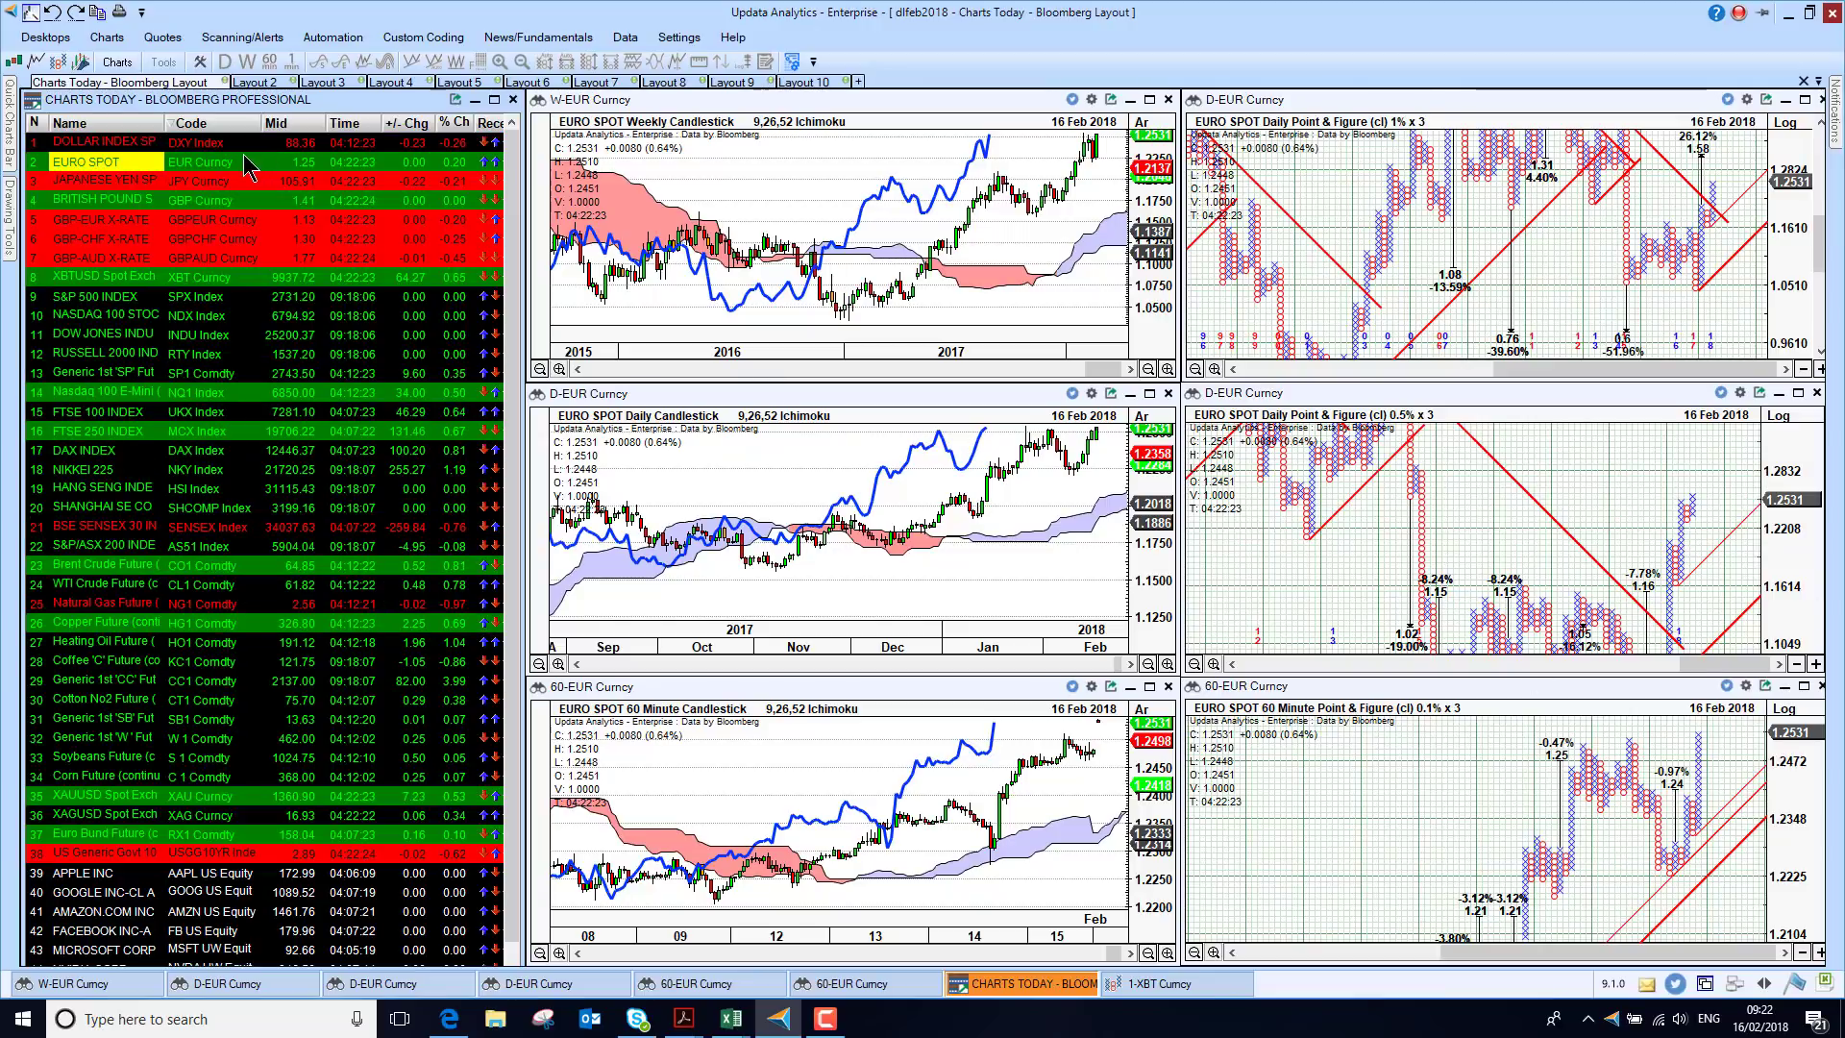
{"action": "left_click", "coordinate": [100, 181]}
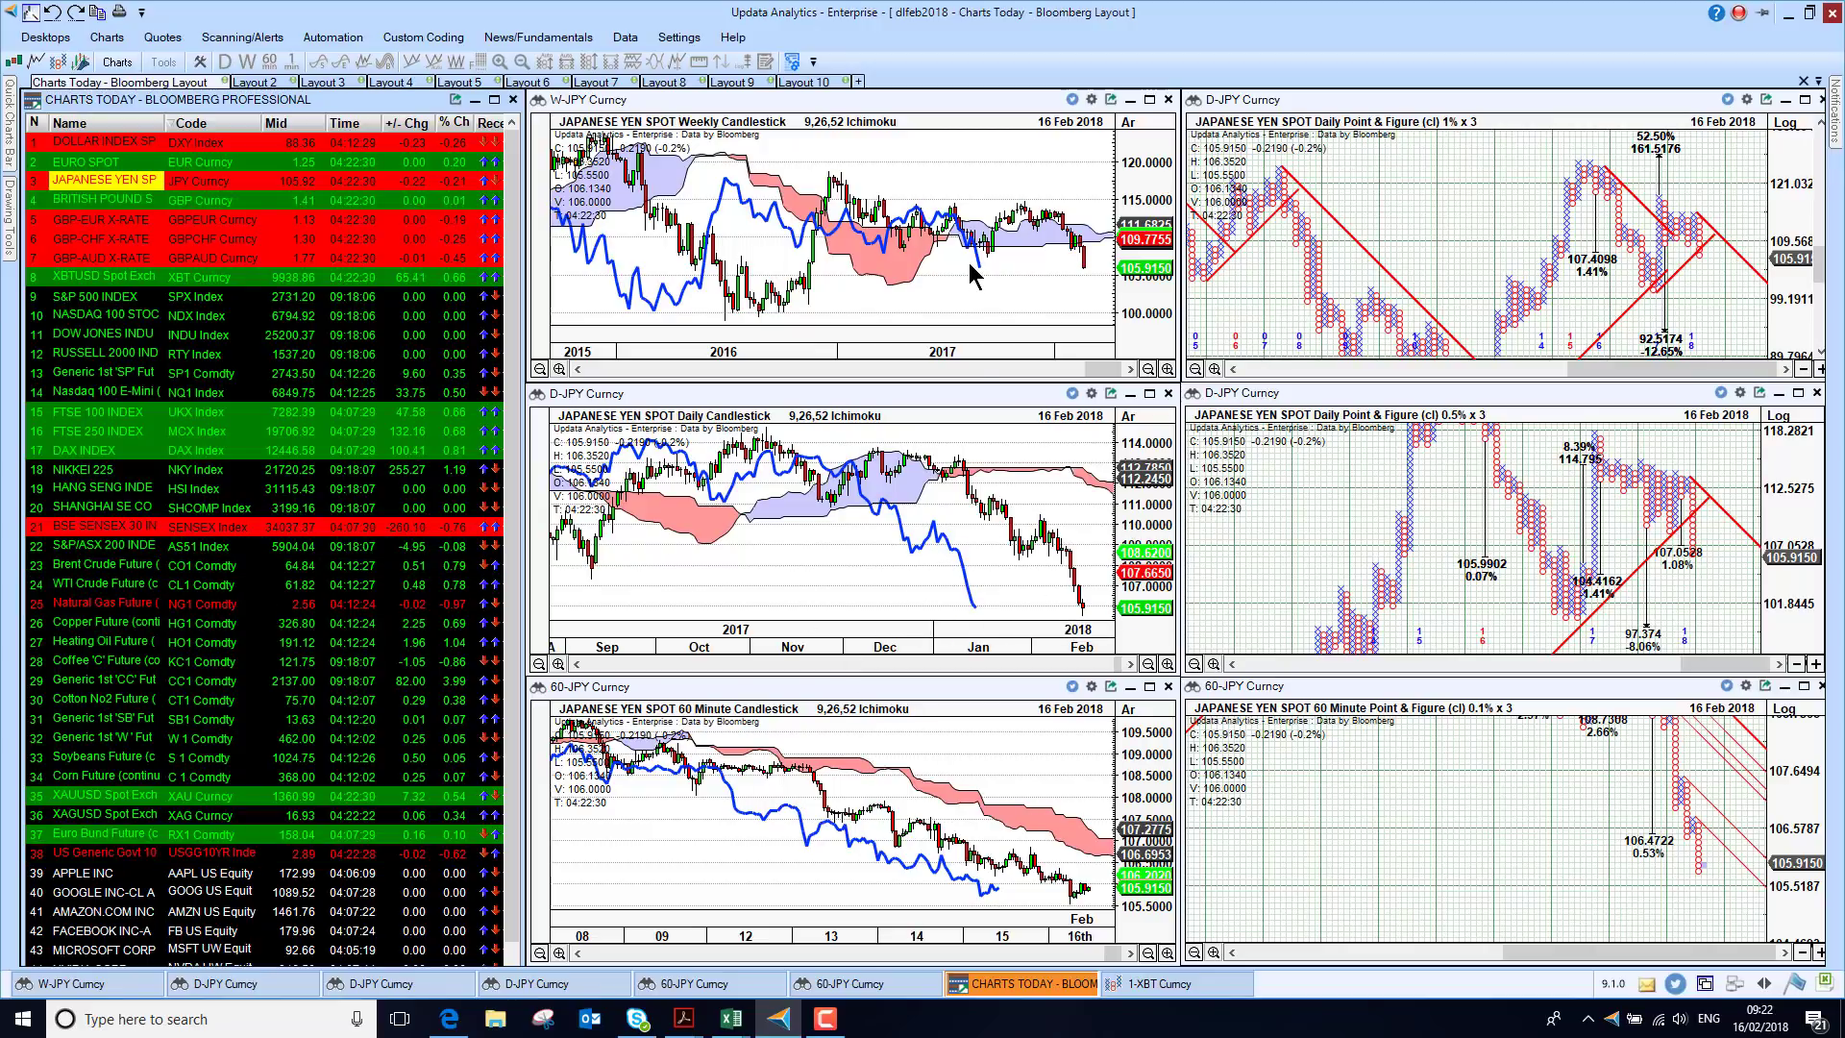
{"action": "mouse_move", "coordinate": [836, 255]}
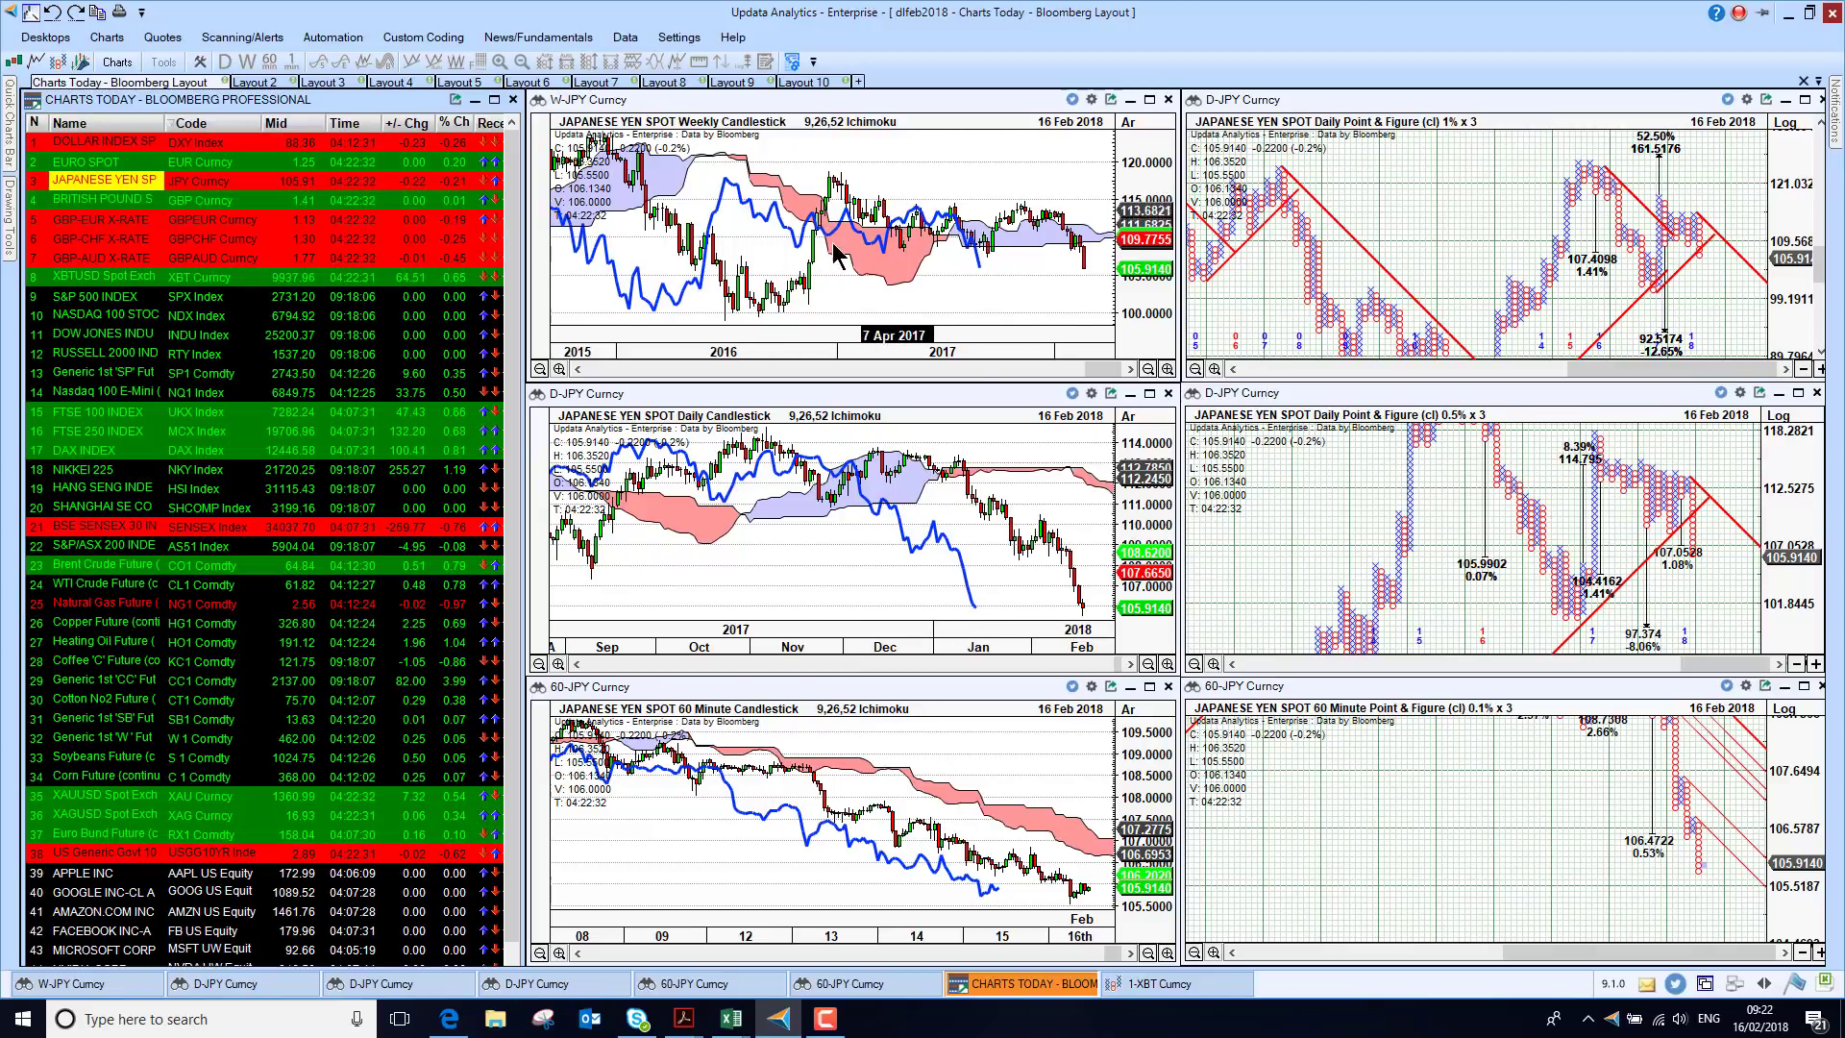
{"action": "mouse_move", "coordinate": [983, 201]}
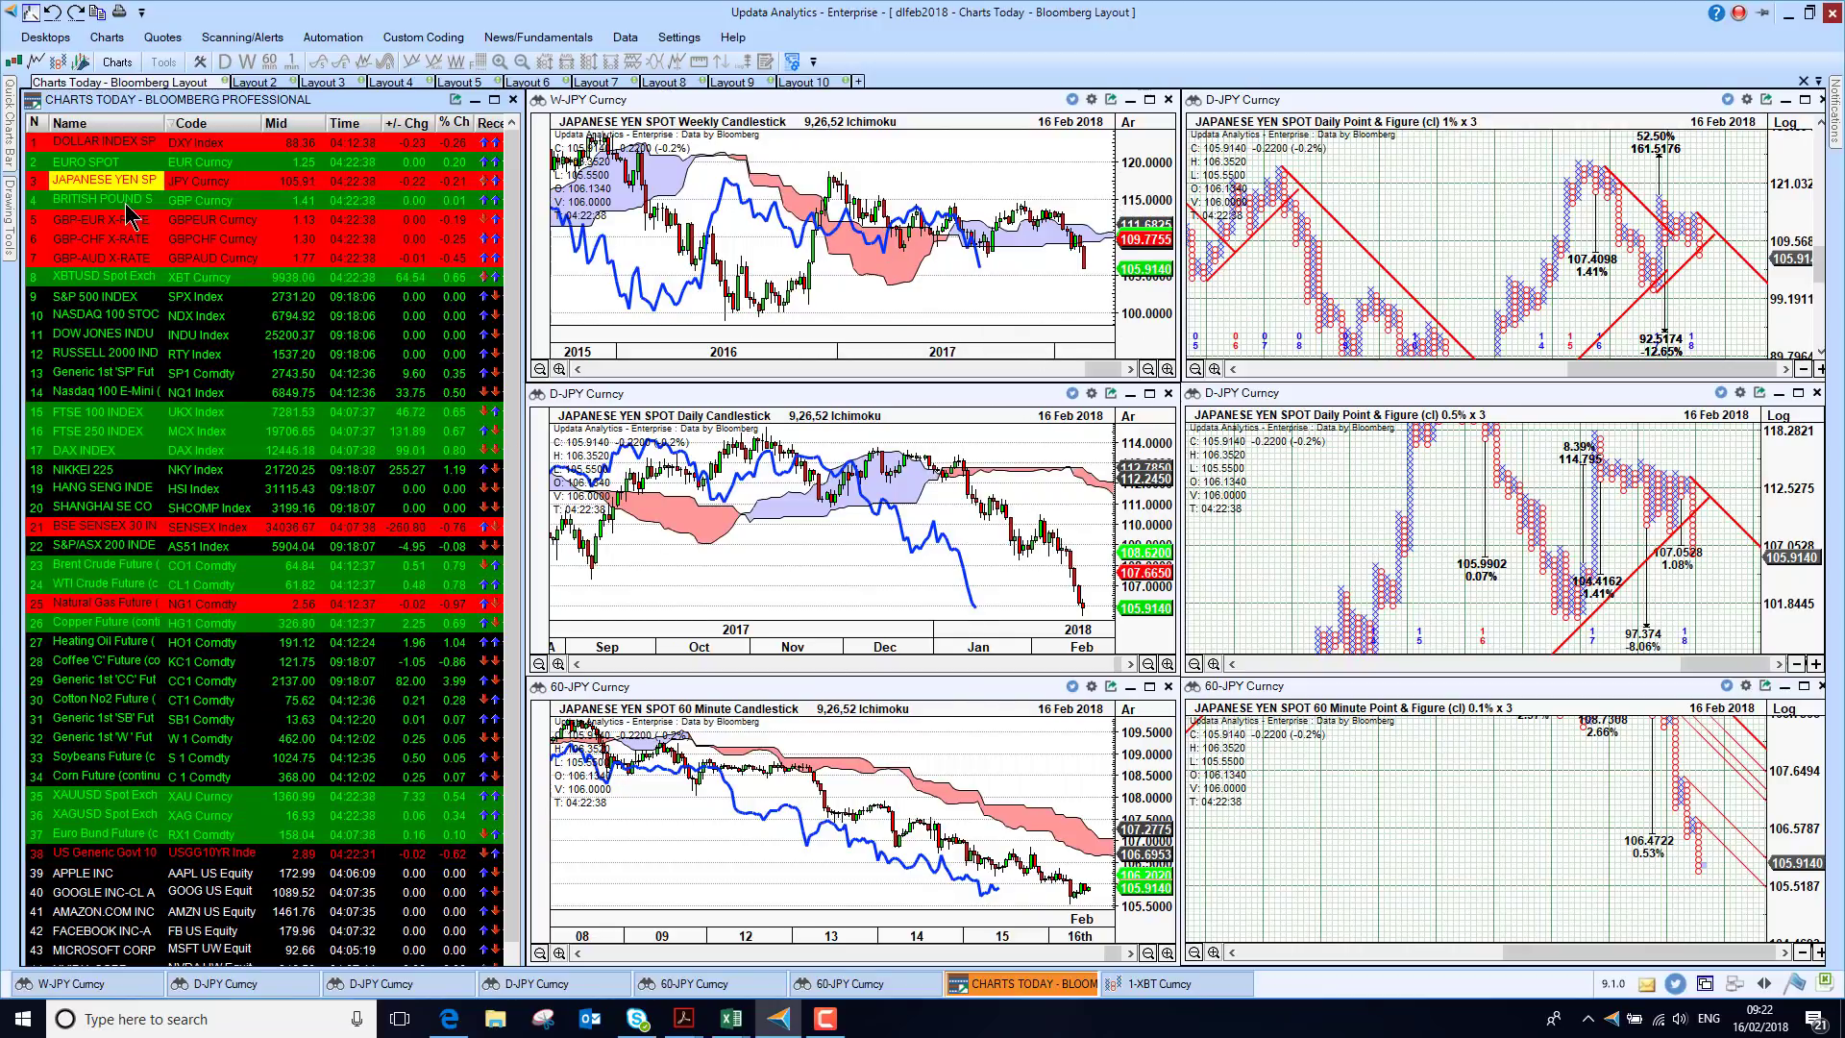
{"action": "left_click", "coordinate": [105, 198]}
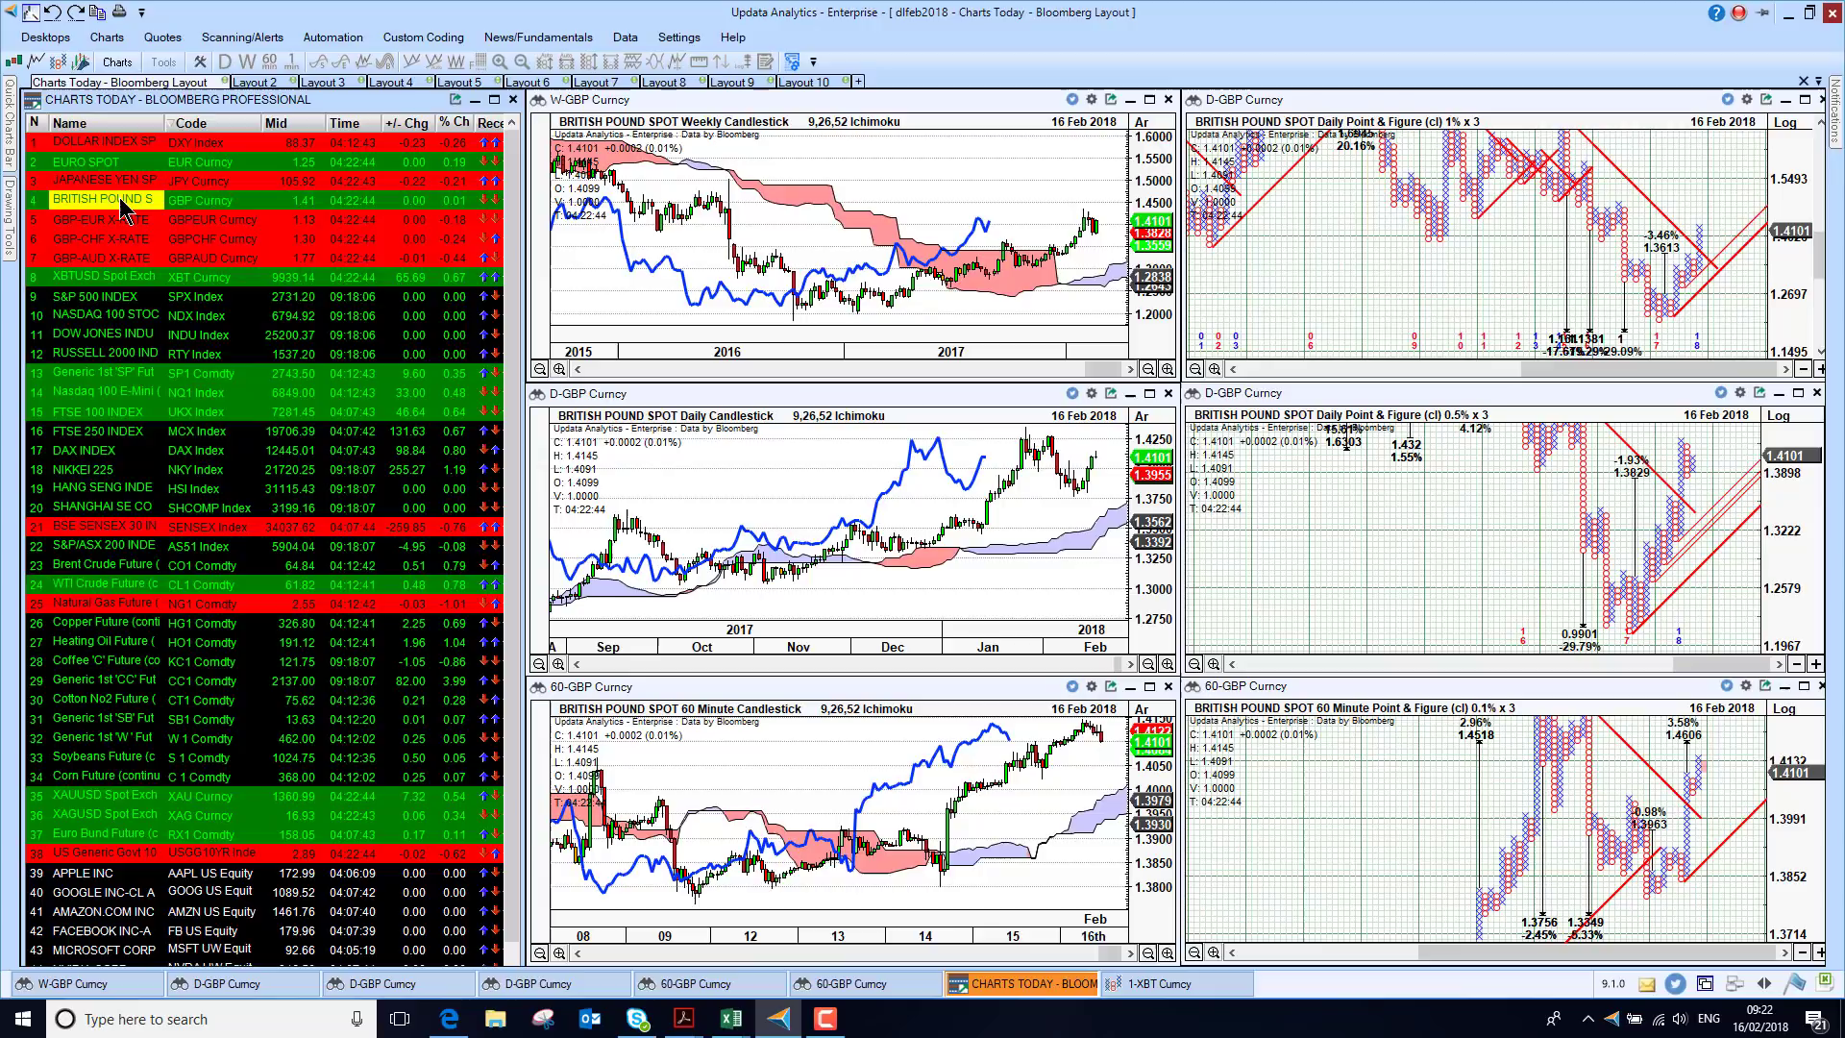
Chart the GBP-EUR cross rate, then the next sterling cross (GBP-CHF).
{"action": "left_click", "coordinate": [100, 219]}
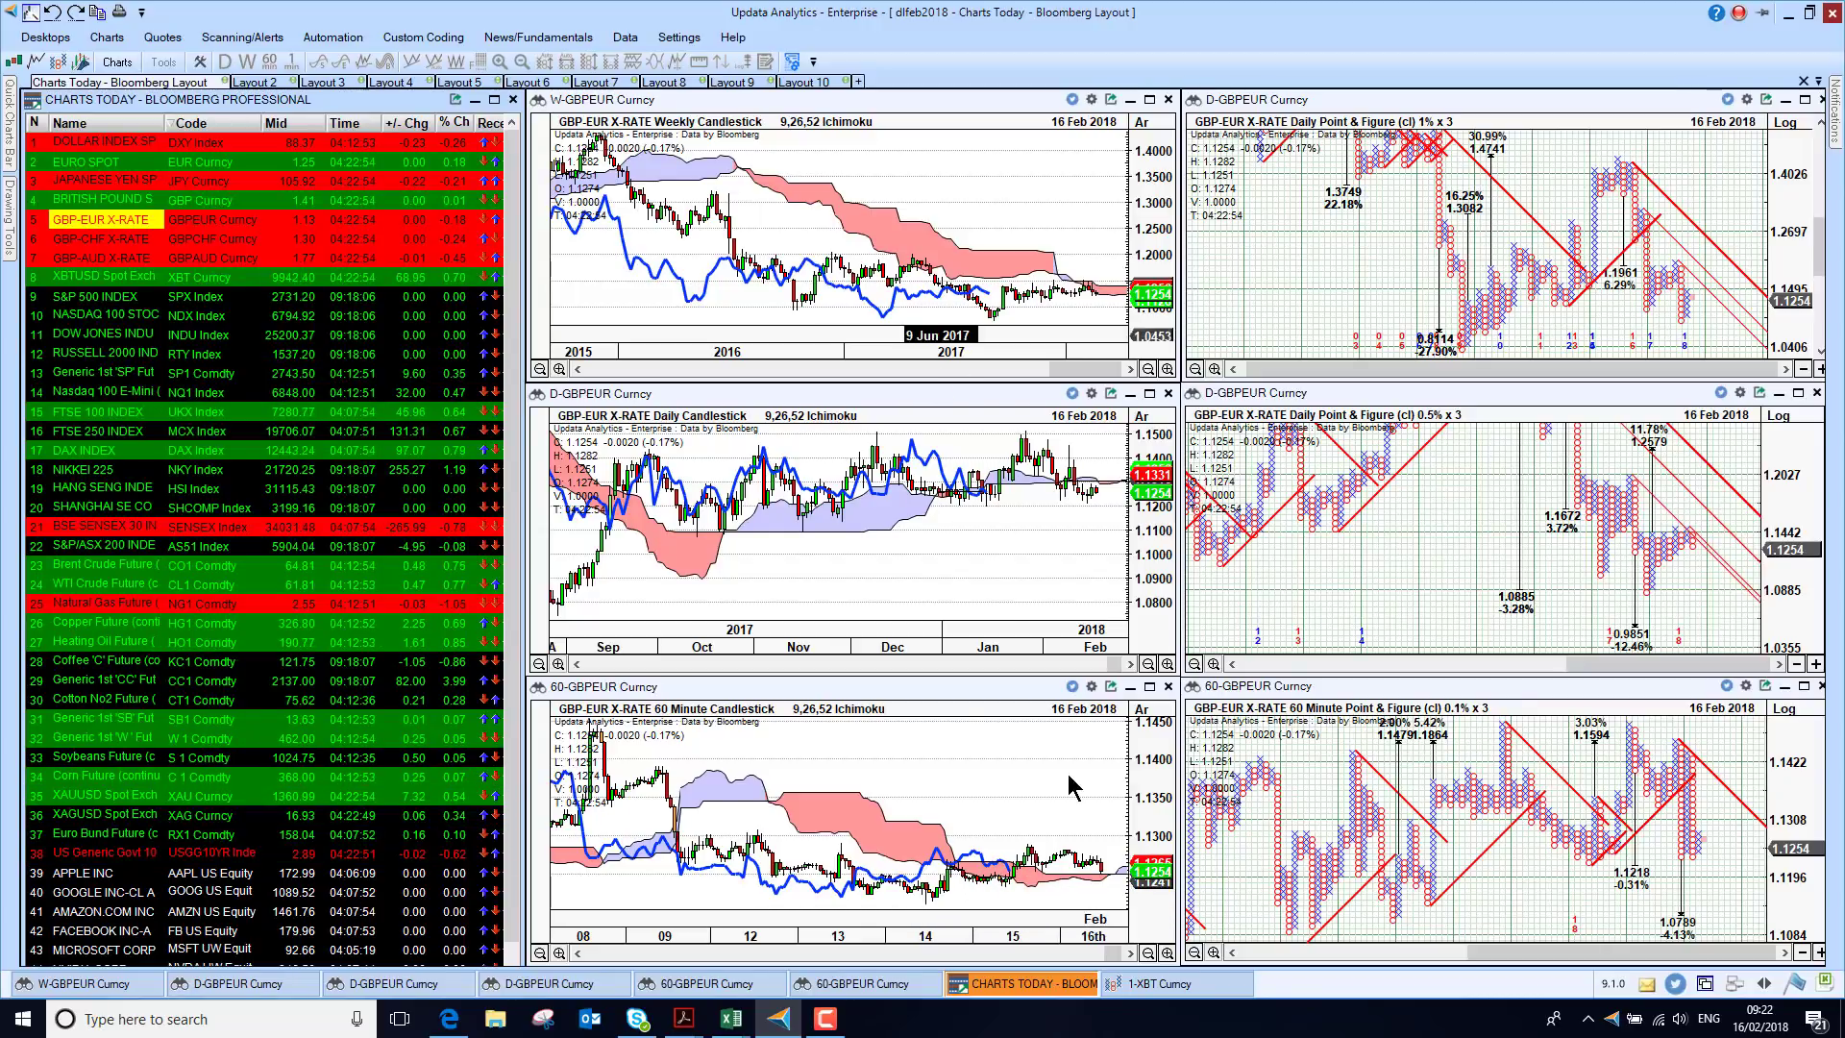
{"action": "mouse_move", "coordinate": [1657, 911]}
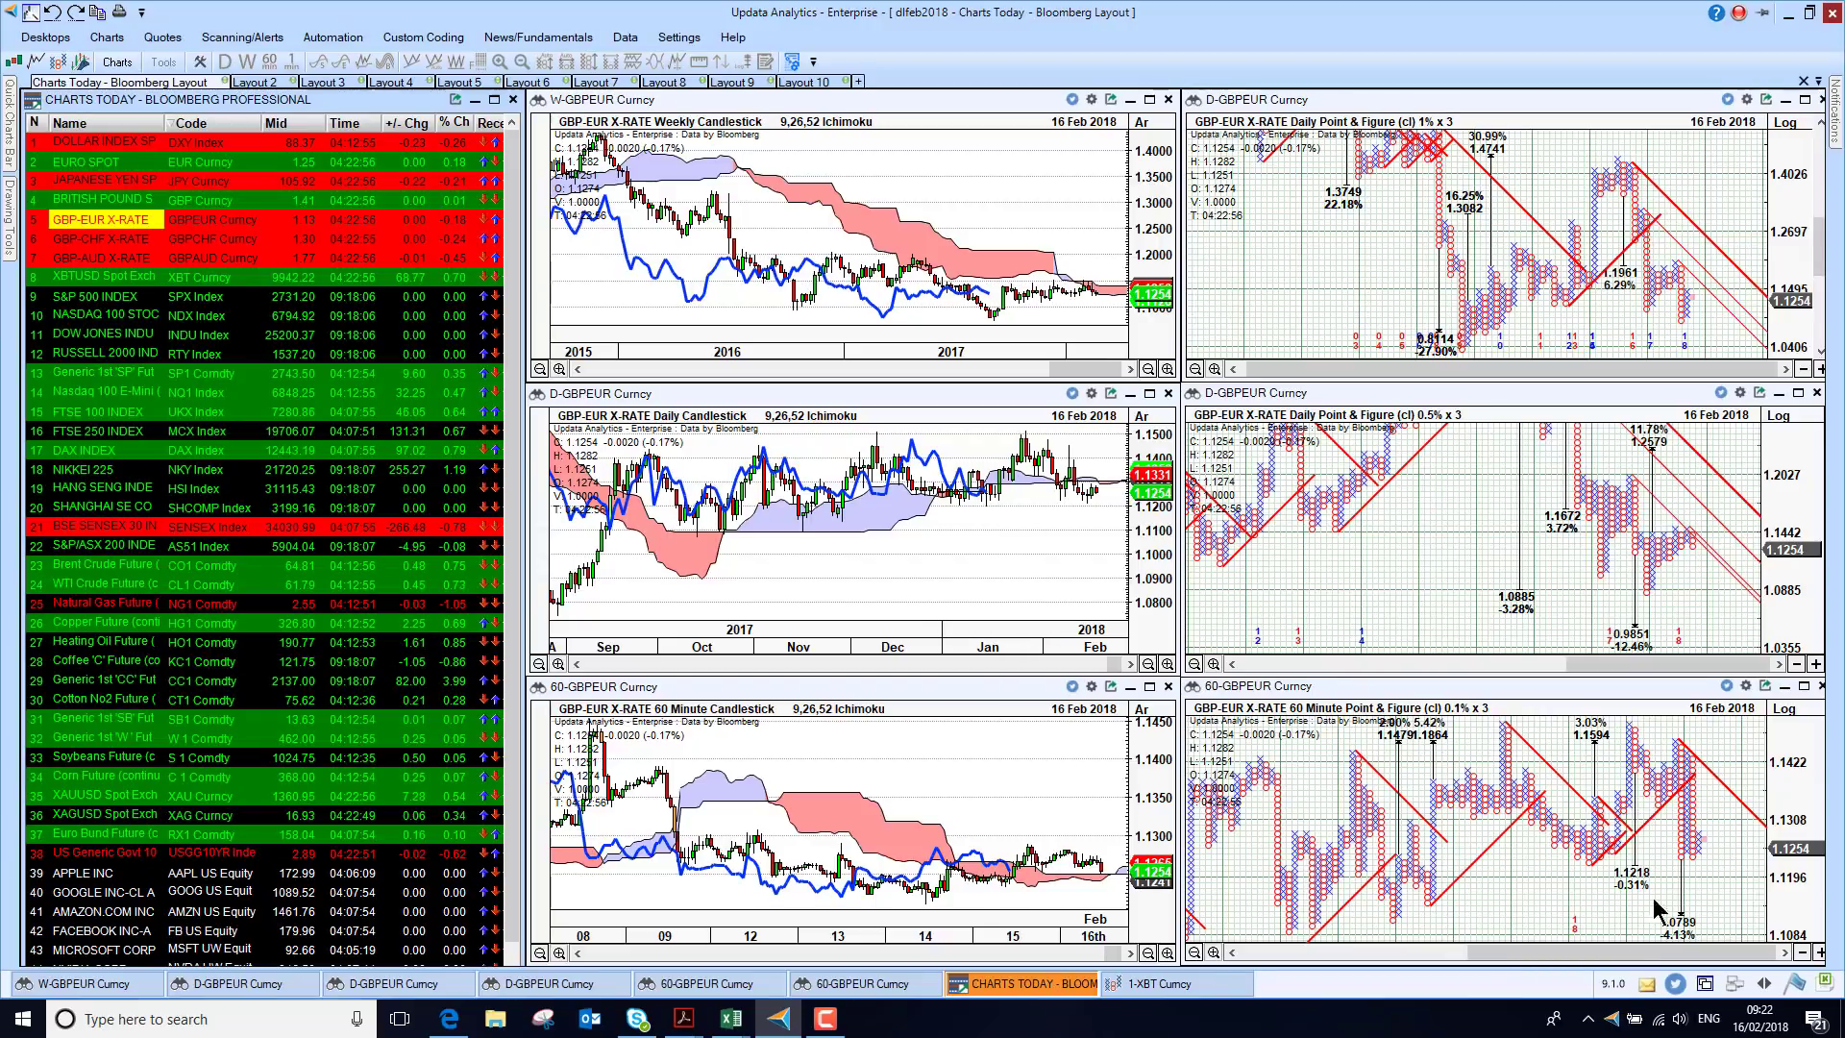
{"action": "mouse_move", "coordinate": [1591, 821]}
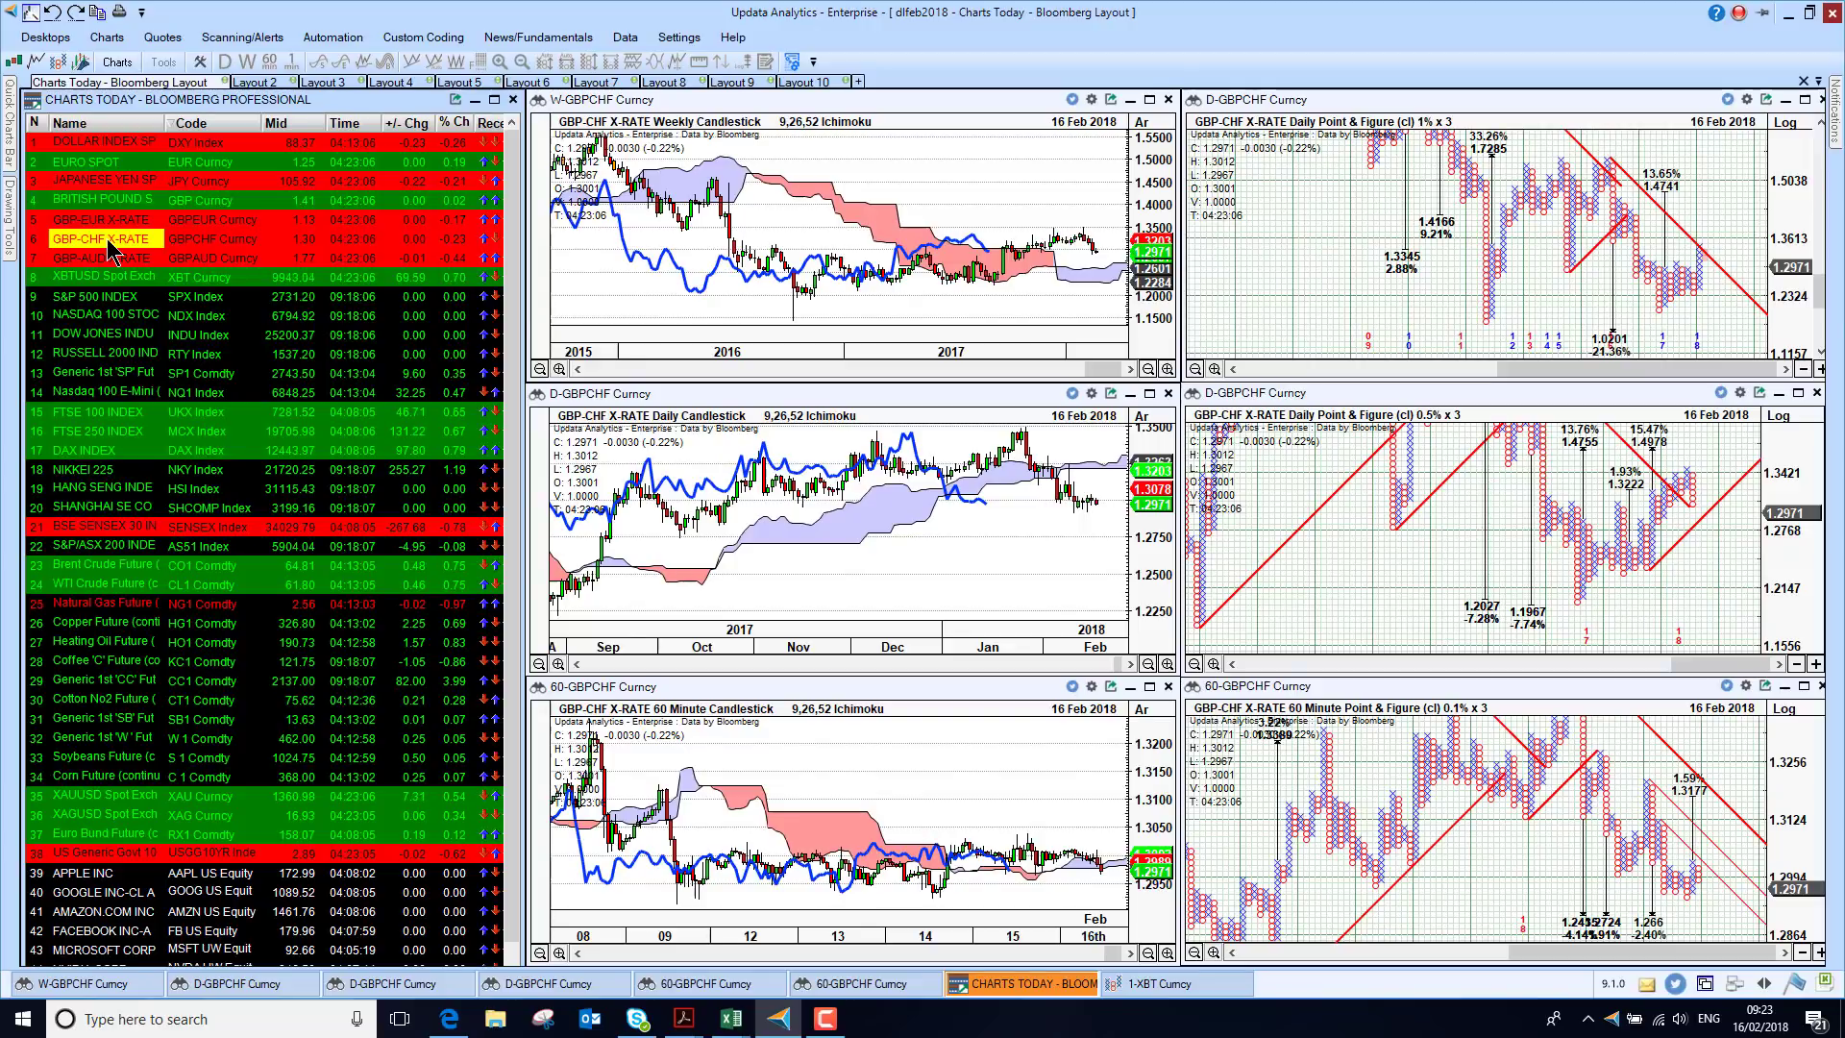
{"action": "left_click", "coordinate": [100, 258]}
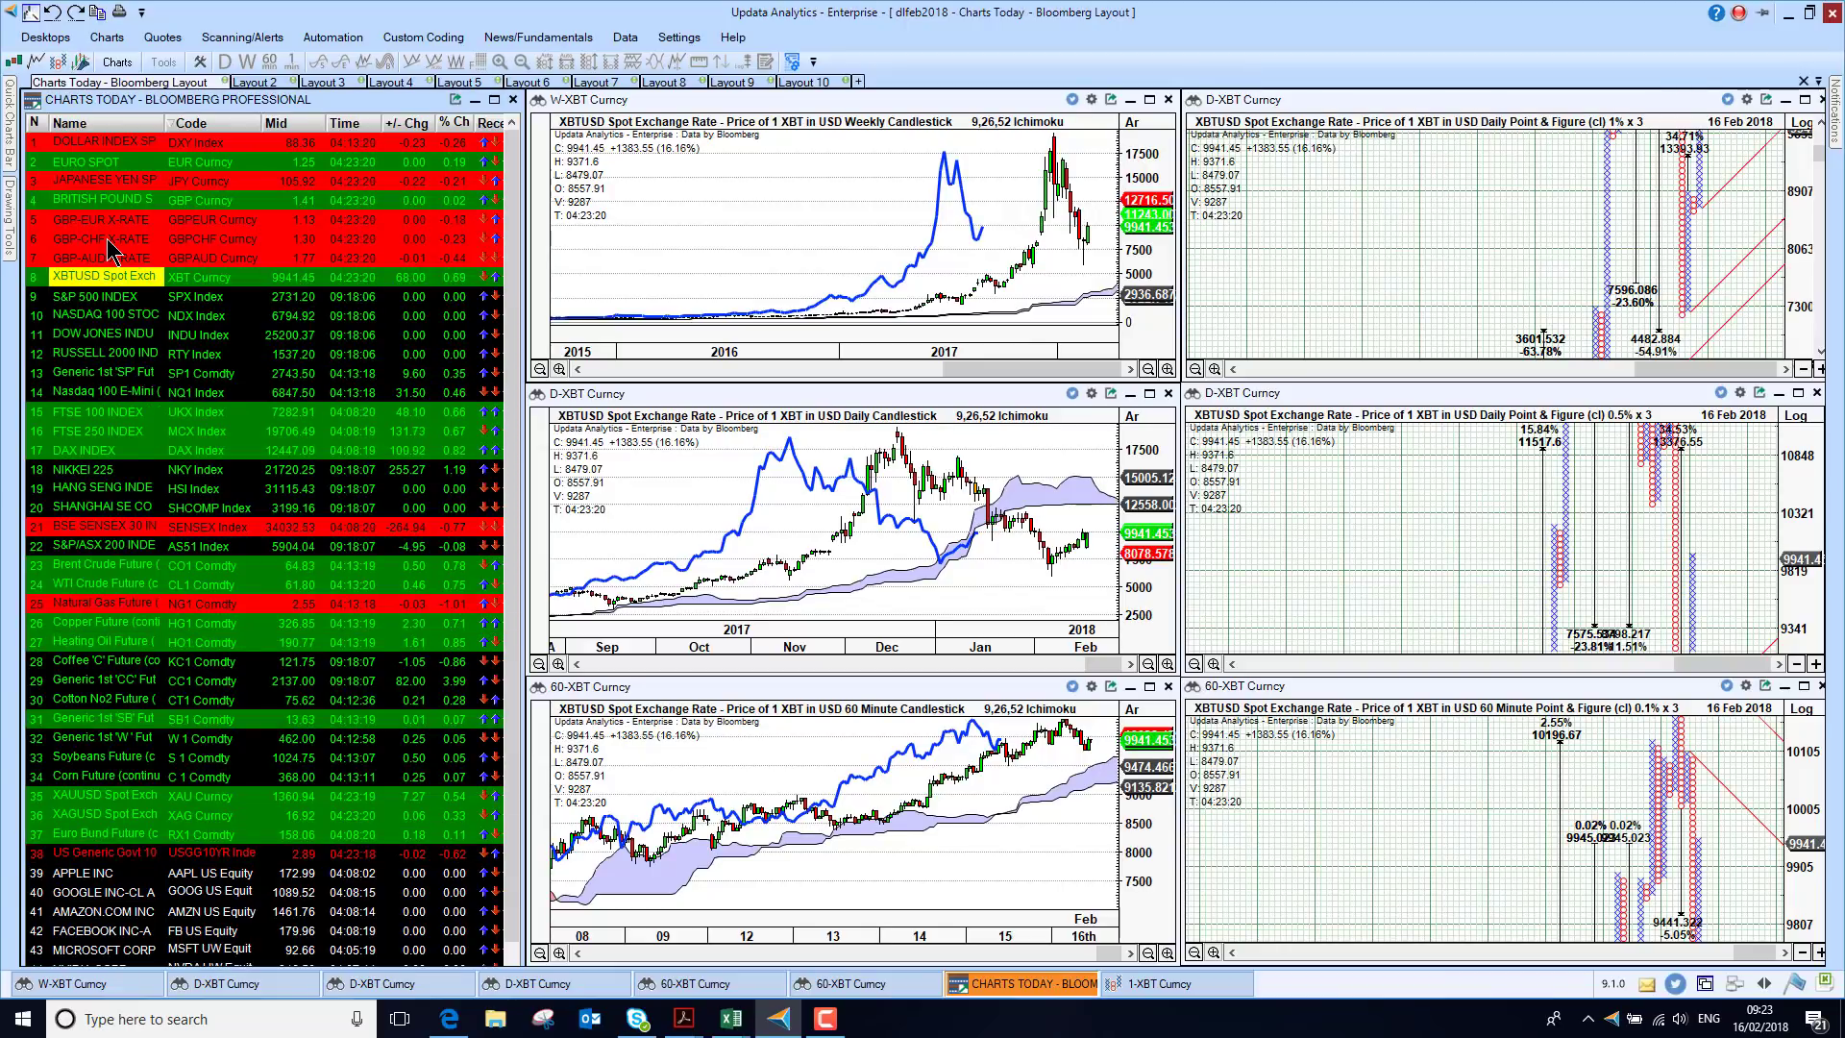
{"action": "mouse_move", "coordinate": [1093, 248]}
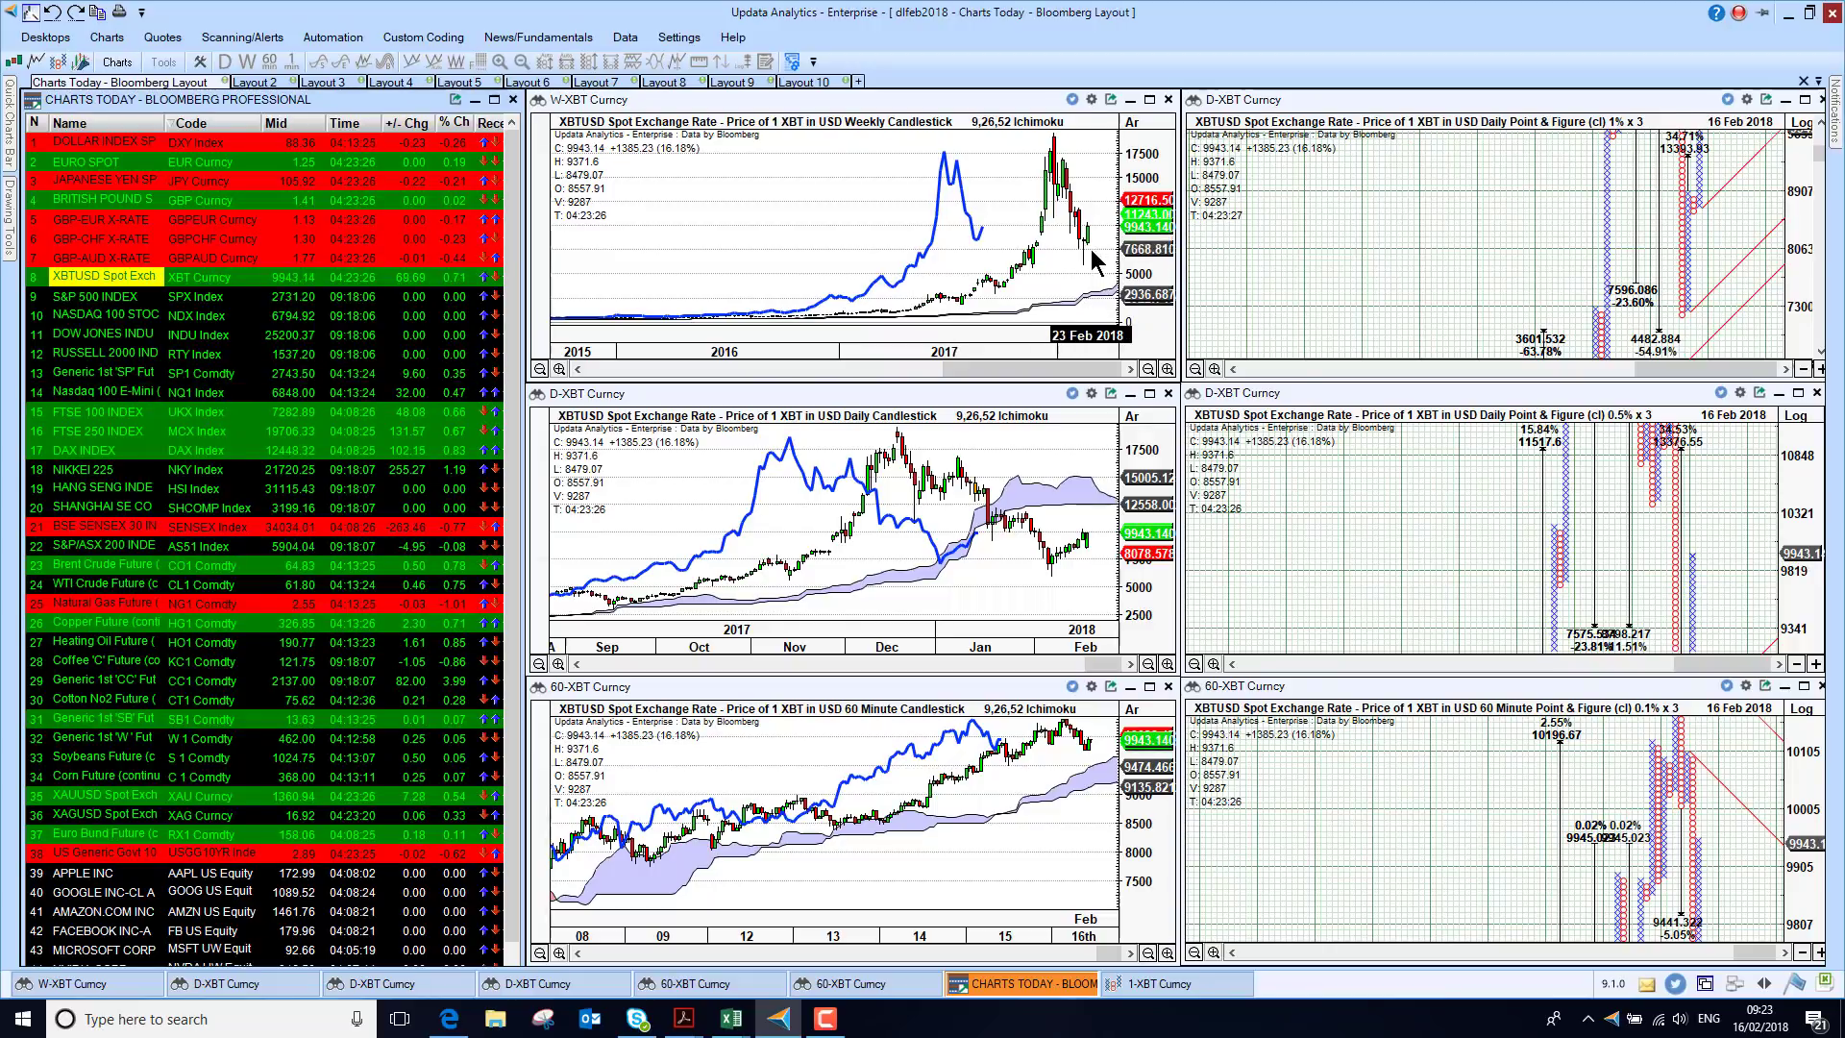
{"action": "mouse_move", "coordinate": [1103, 309]}
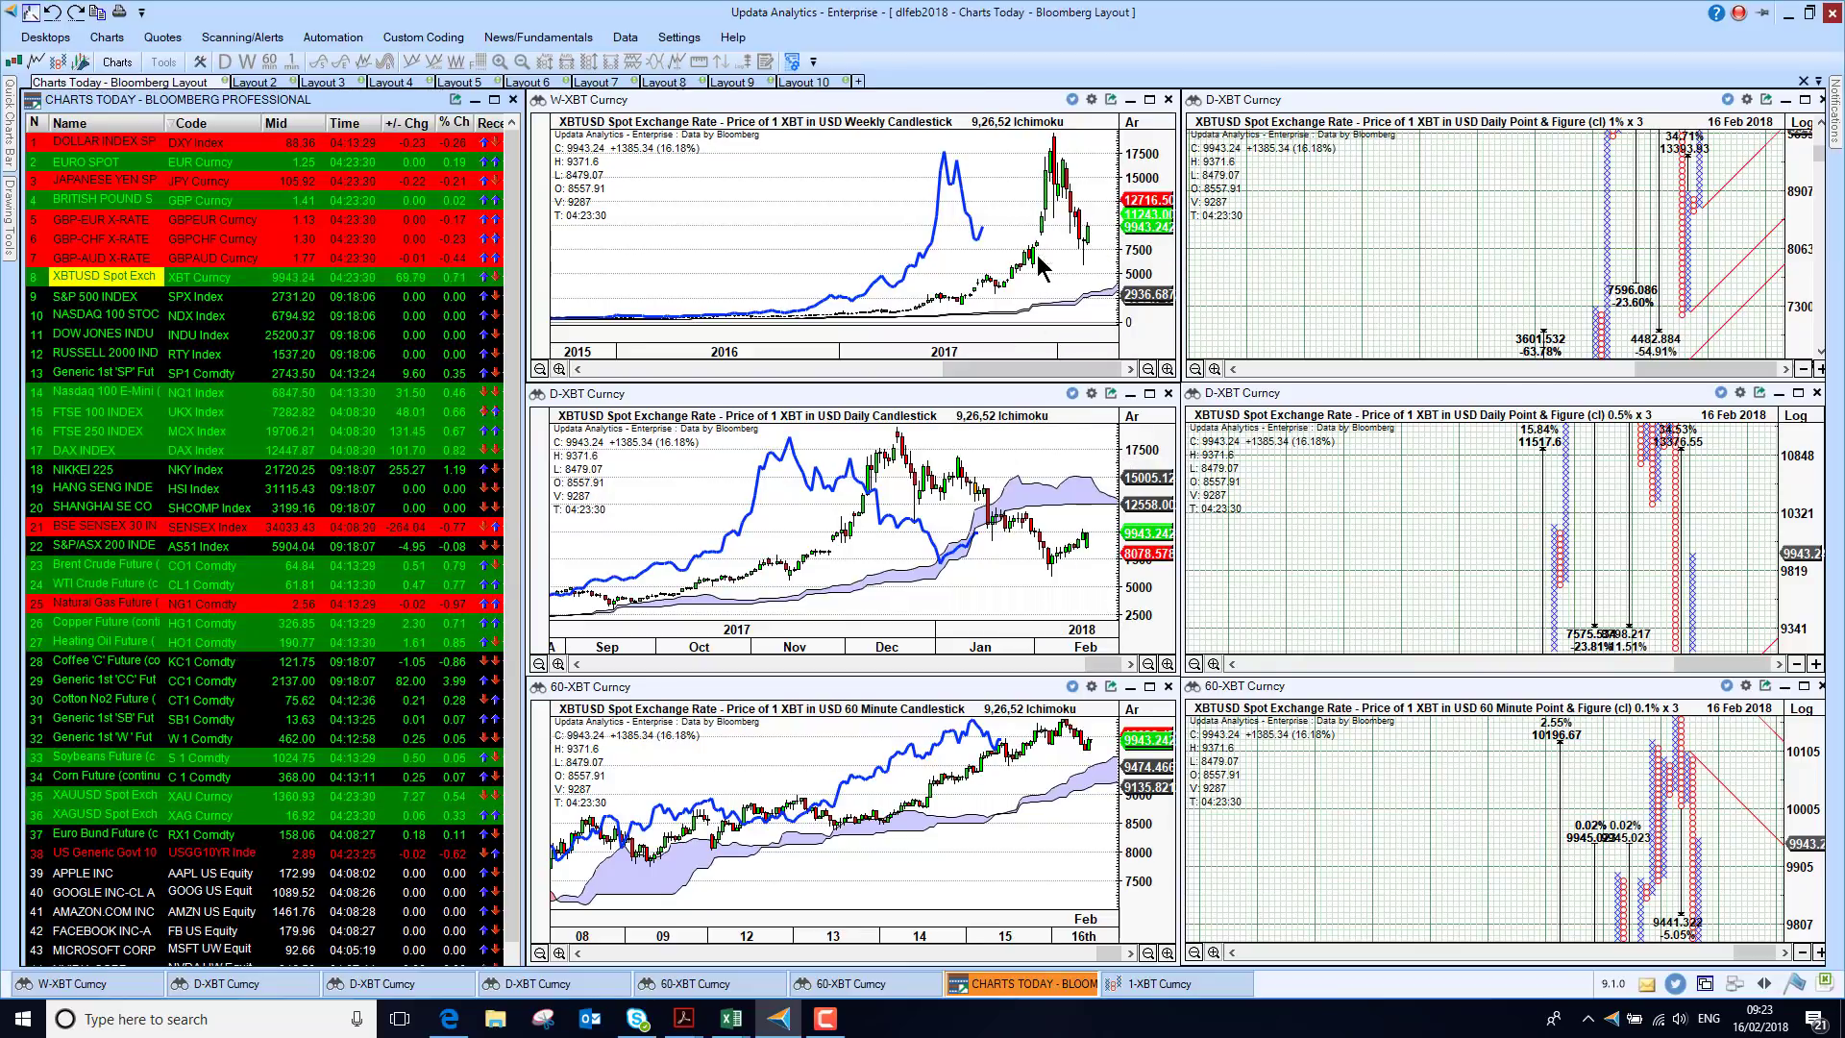
{"action": "mouse_move", "coordinate": [1097, 279]}
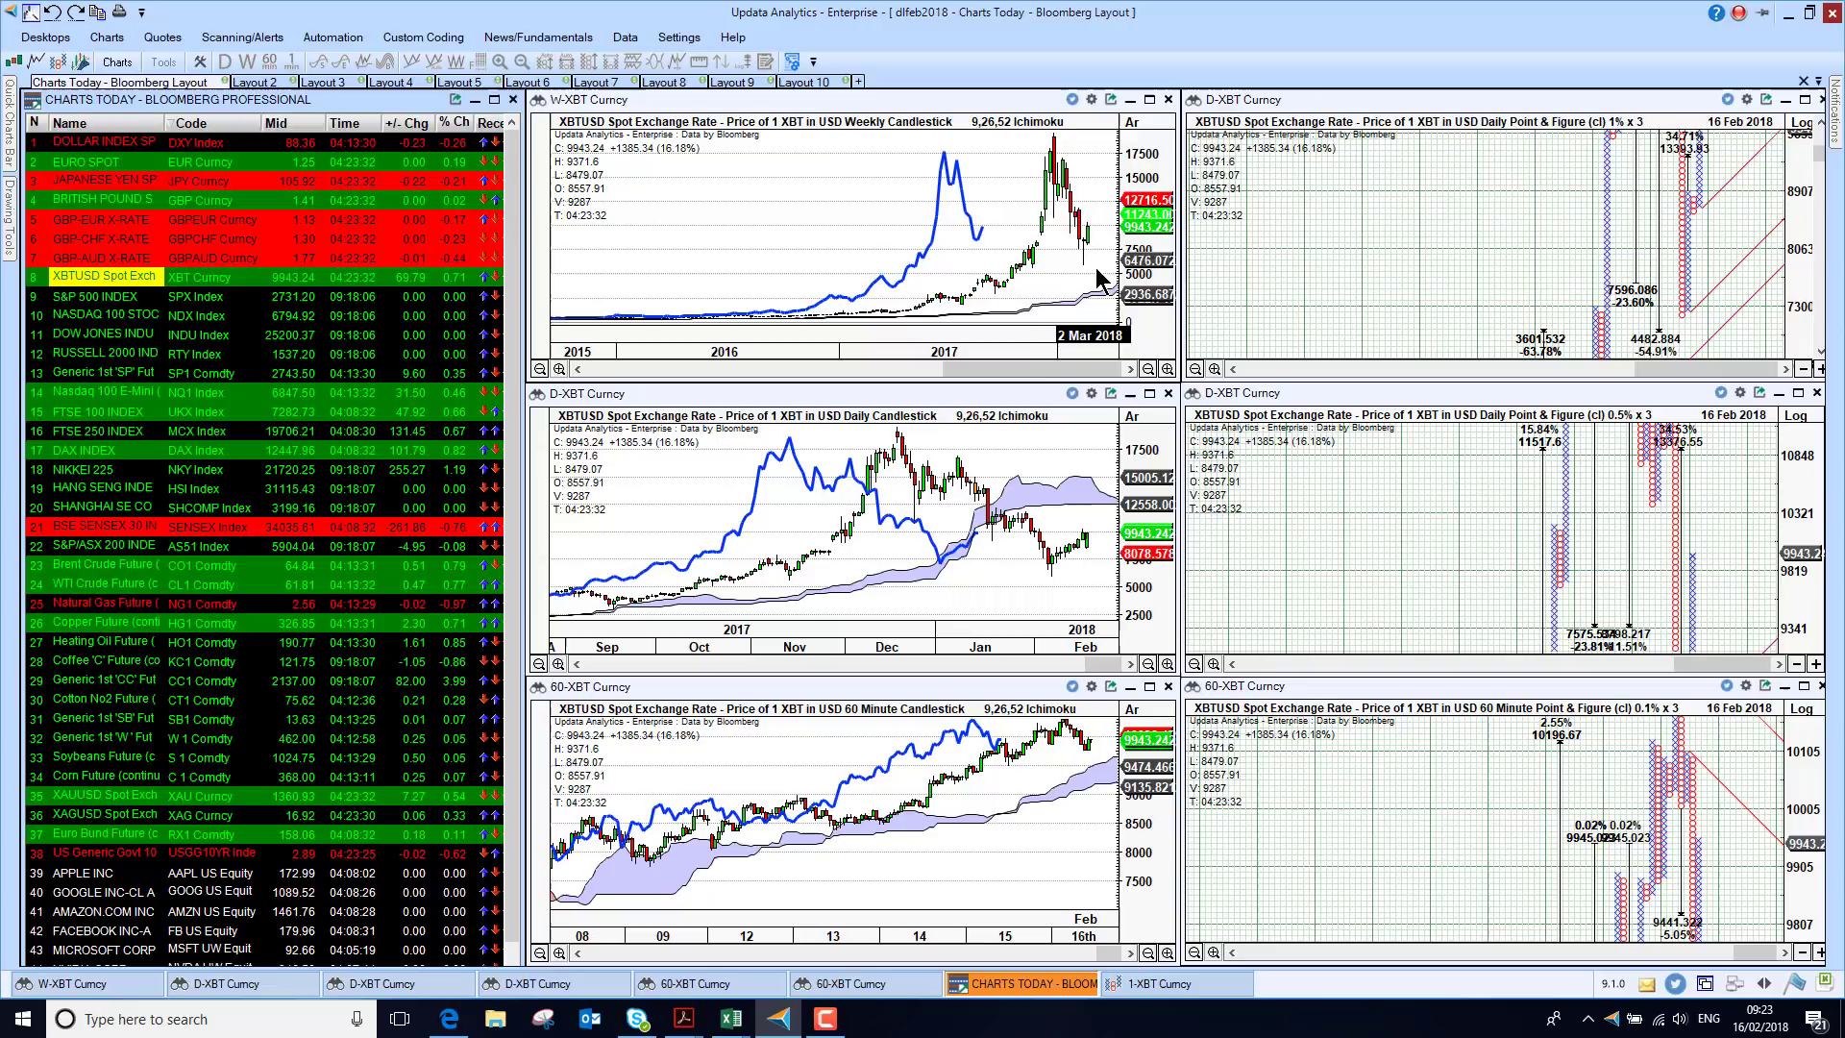
{"action": "mouse_move", "coordinate": [976, 536]}
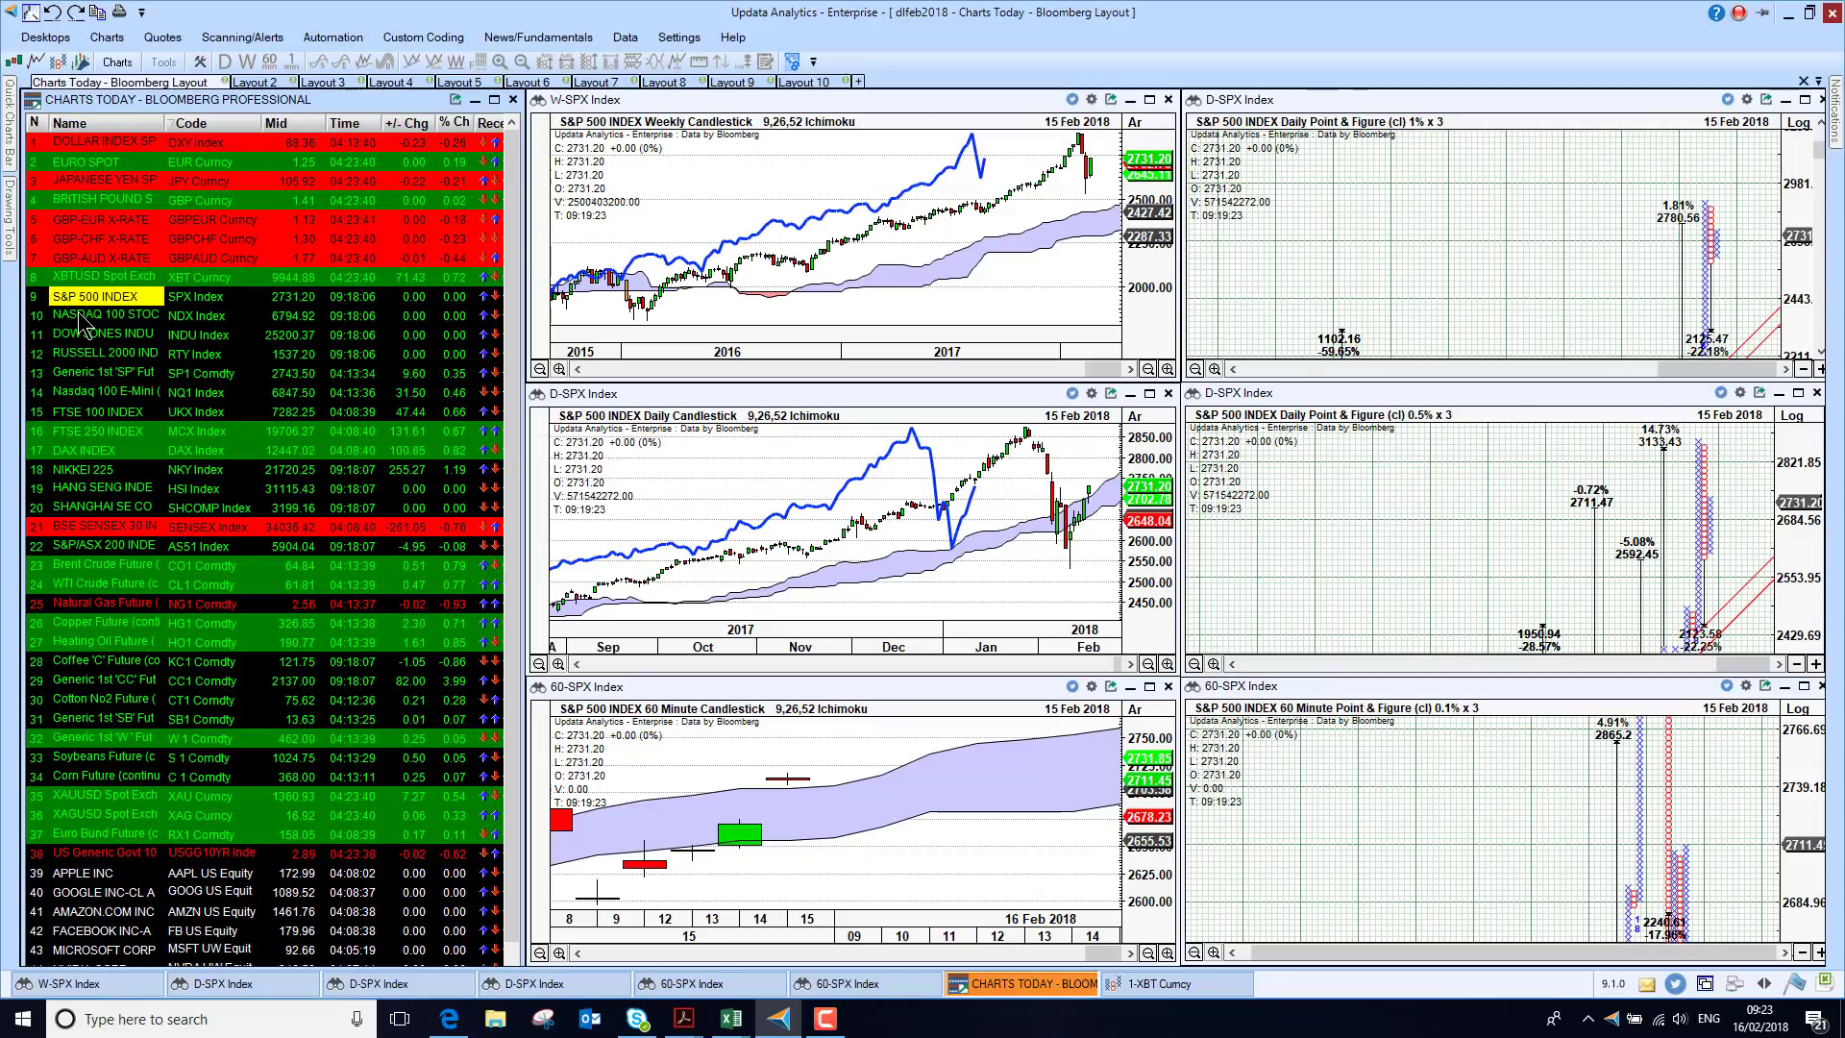
Chart the Nasdaq 100 and Dow Jones, revisiting each, then the Russell 2000 index.
{"action": "left_click", "coordinate": [100, 314]}
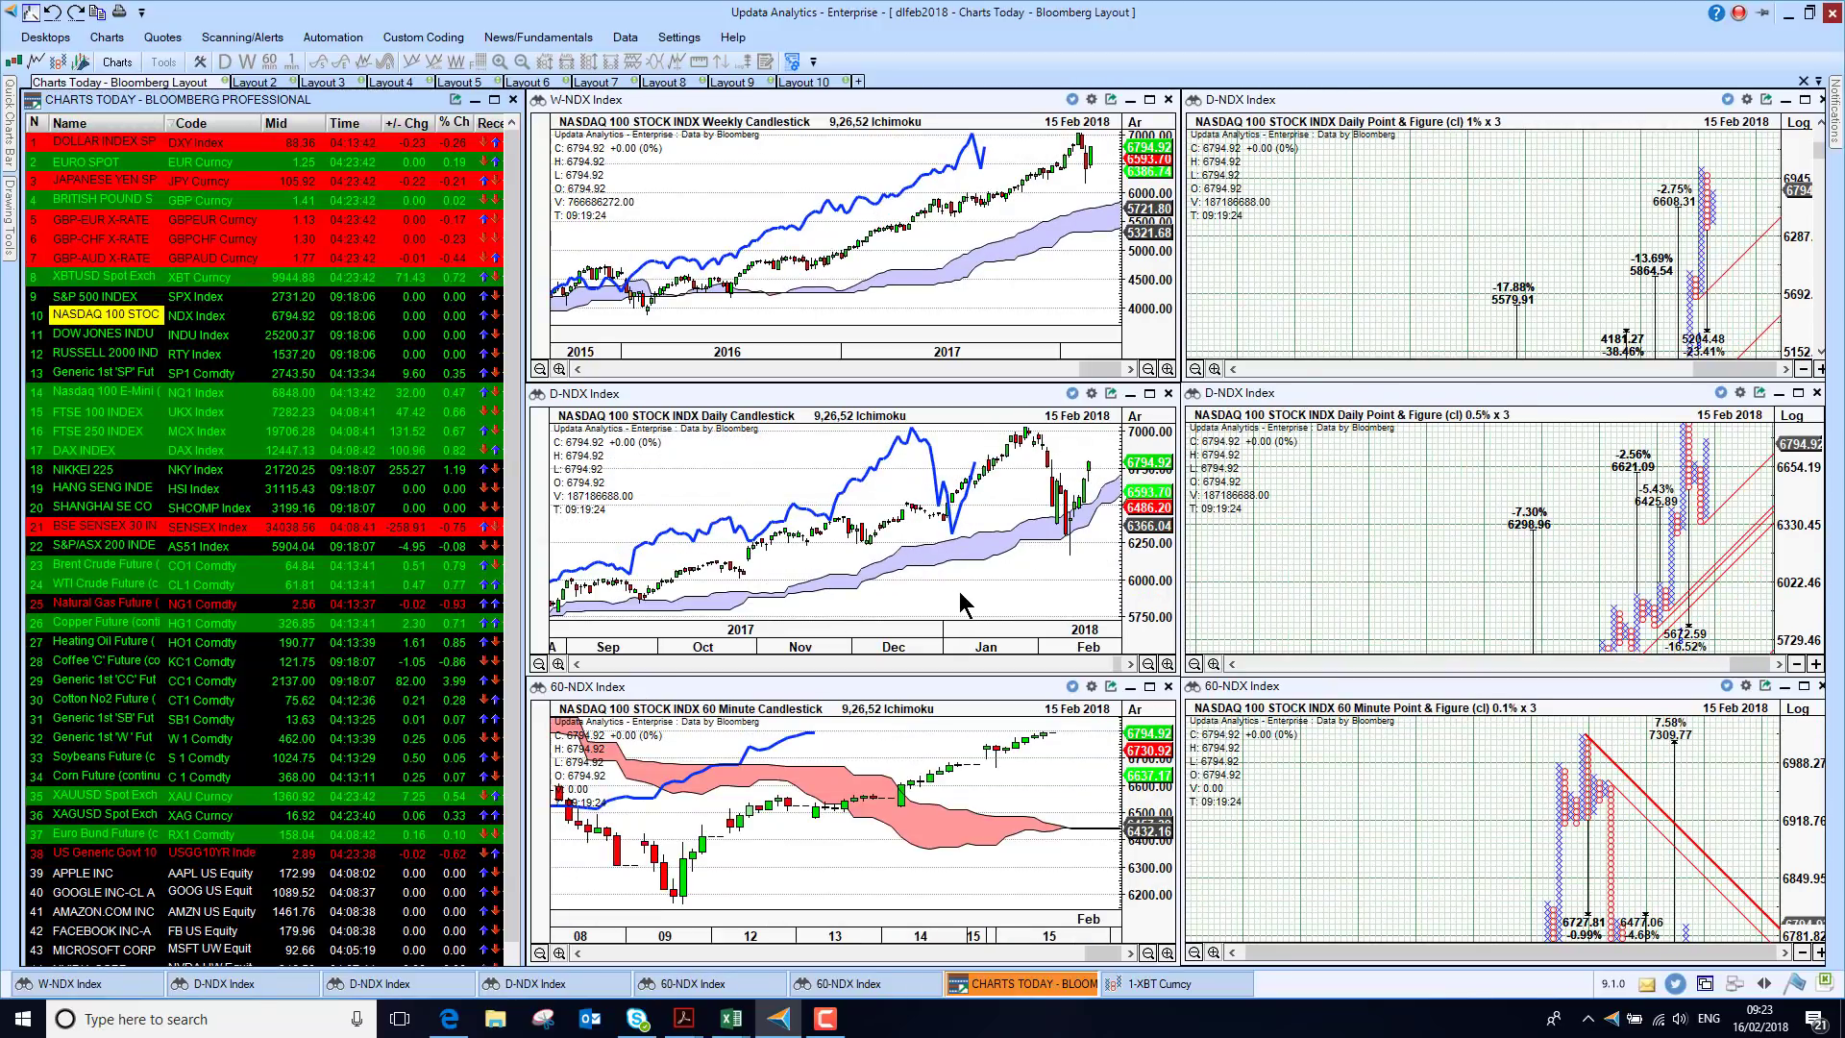
{"action": "mouse_move", "coordinate": [1088, 476]}
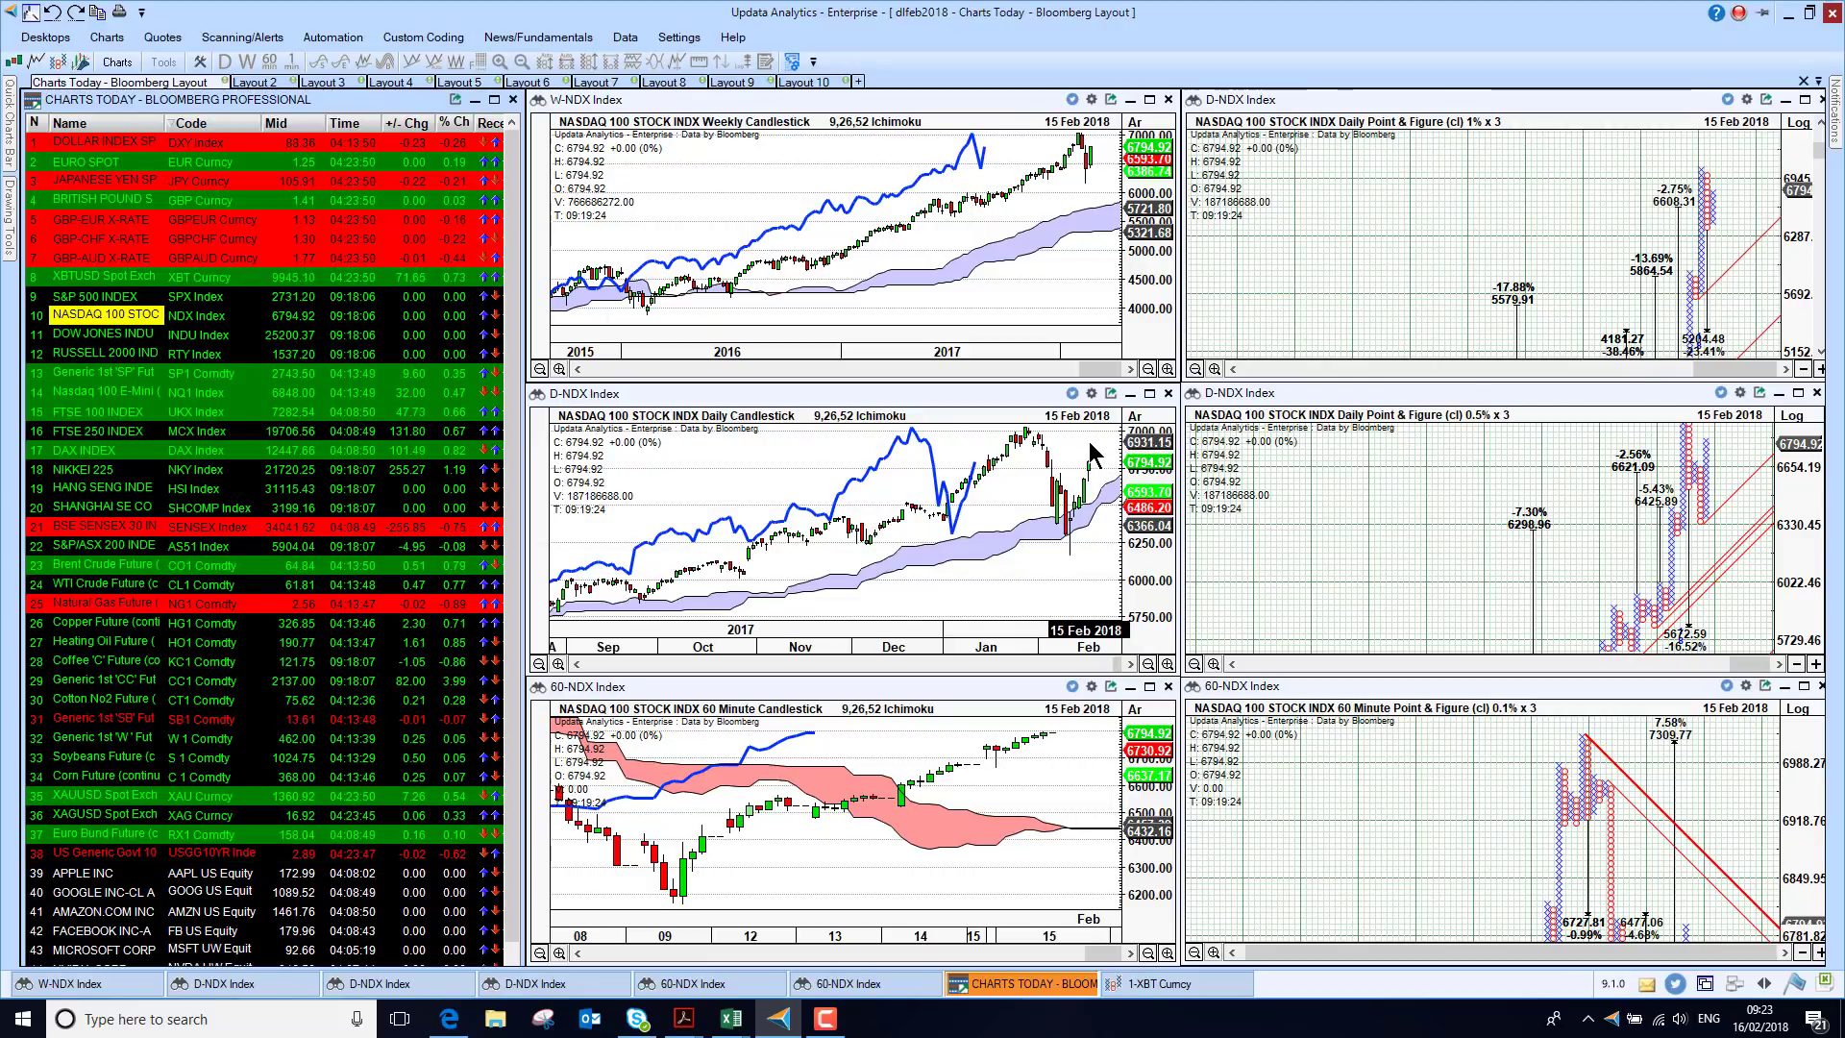
{"action": "mouse_move", "coordinate": [1070, 577]}
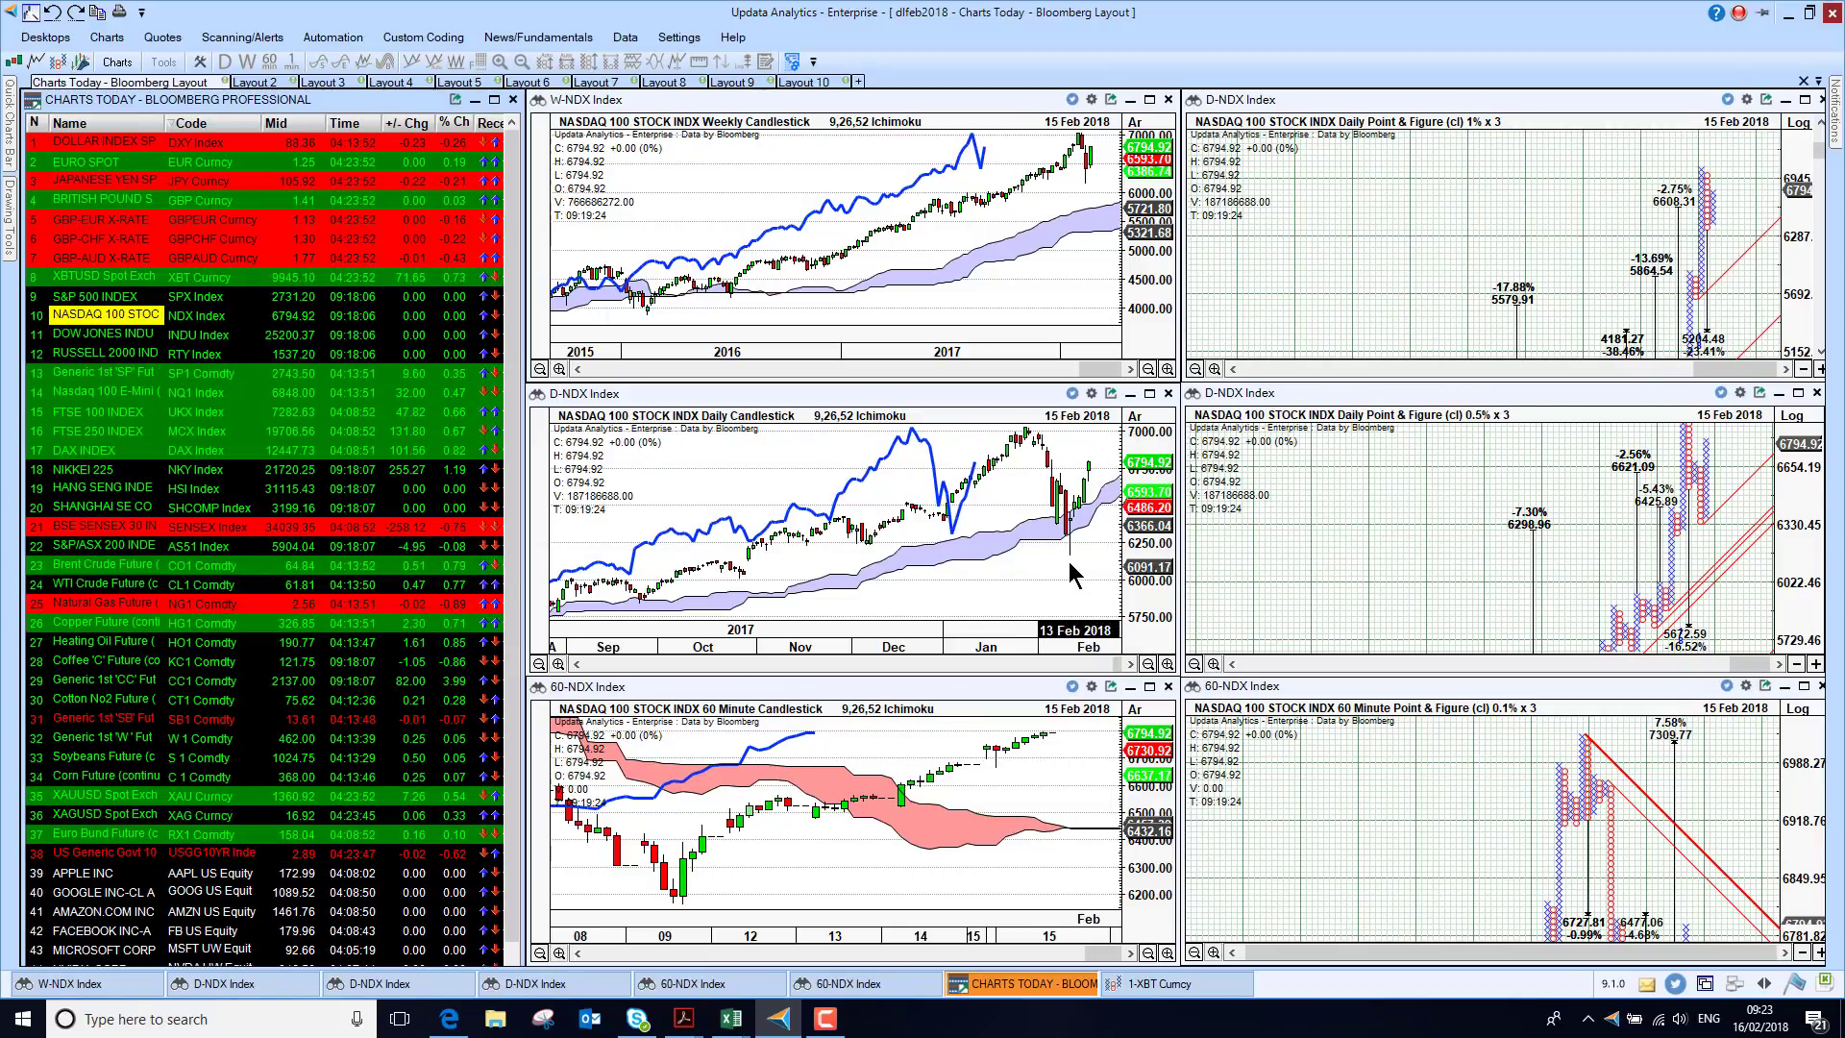
{"action": "mouse_move", "coordinate": [1038, 609]}
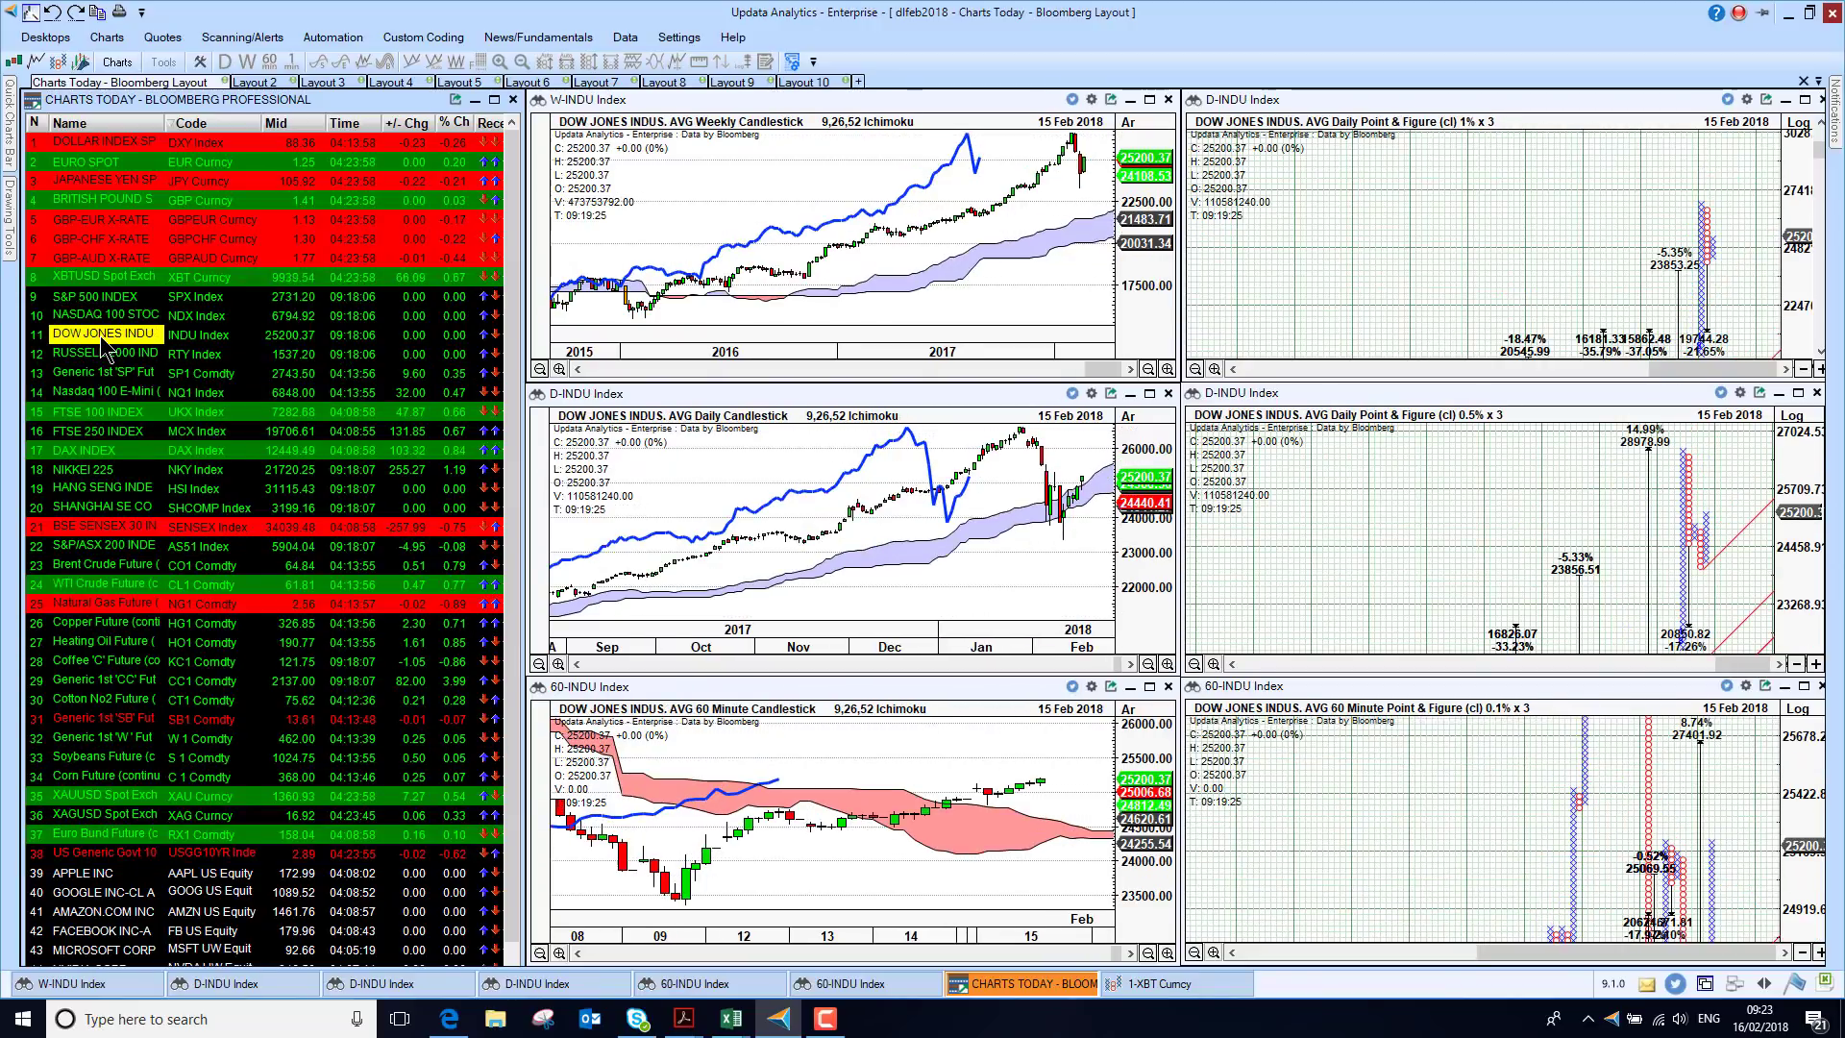
{"action": "left_click", "coordinate": [104, 354]}
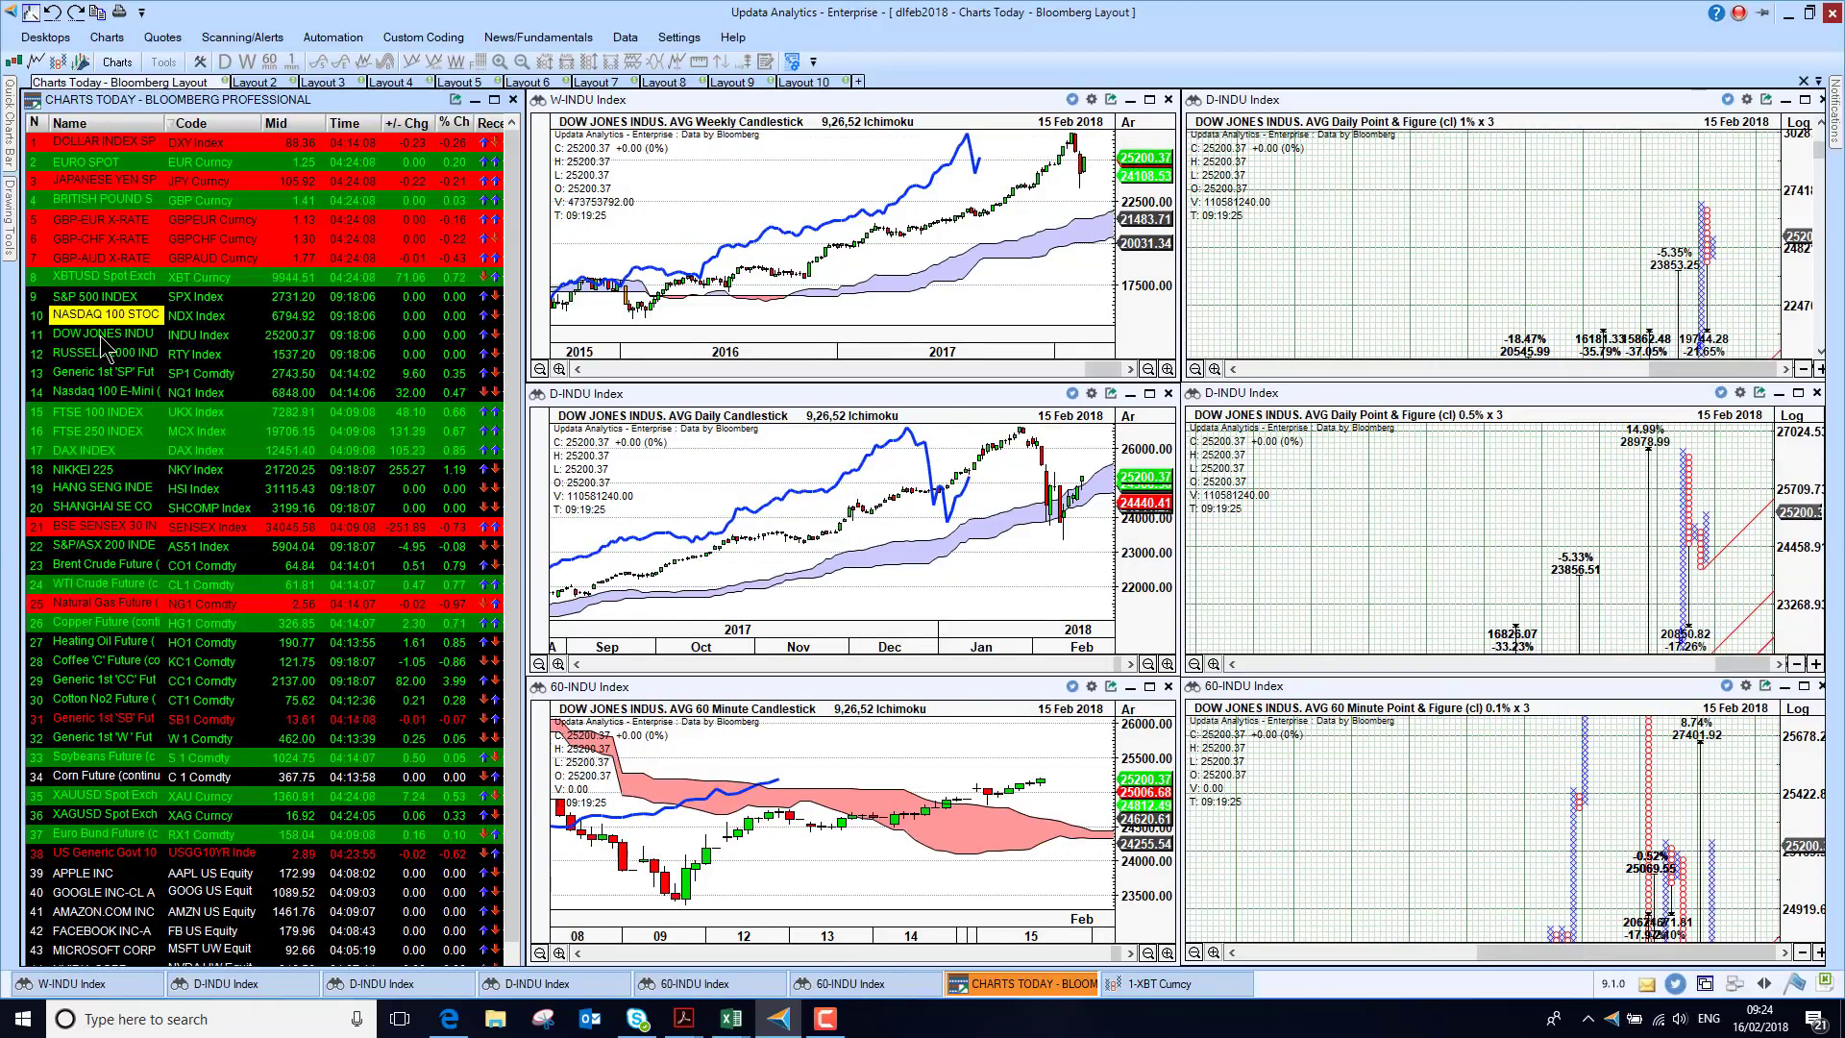
{"action": "left_click", "coordinate": [104, 313]}
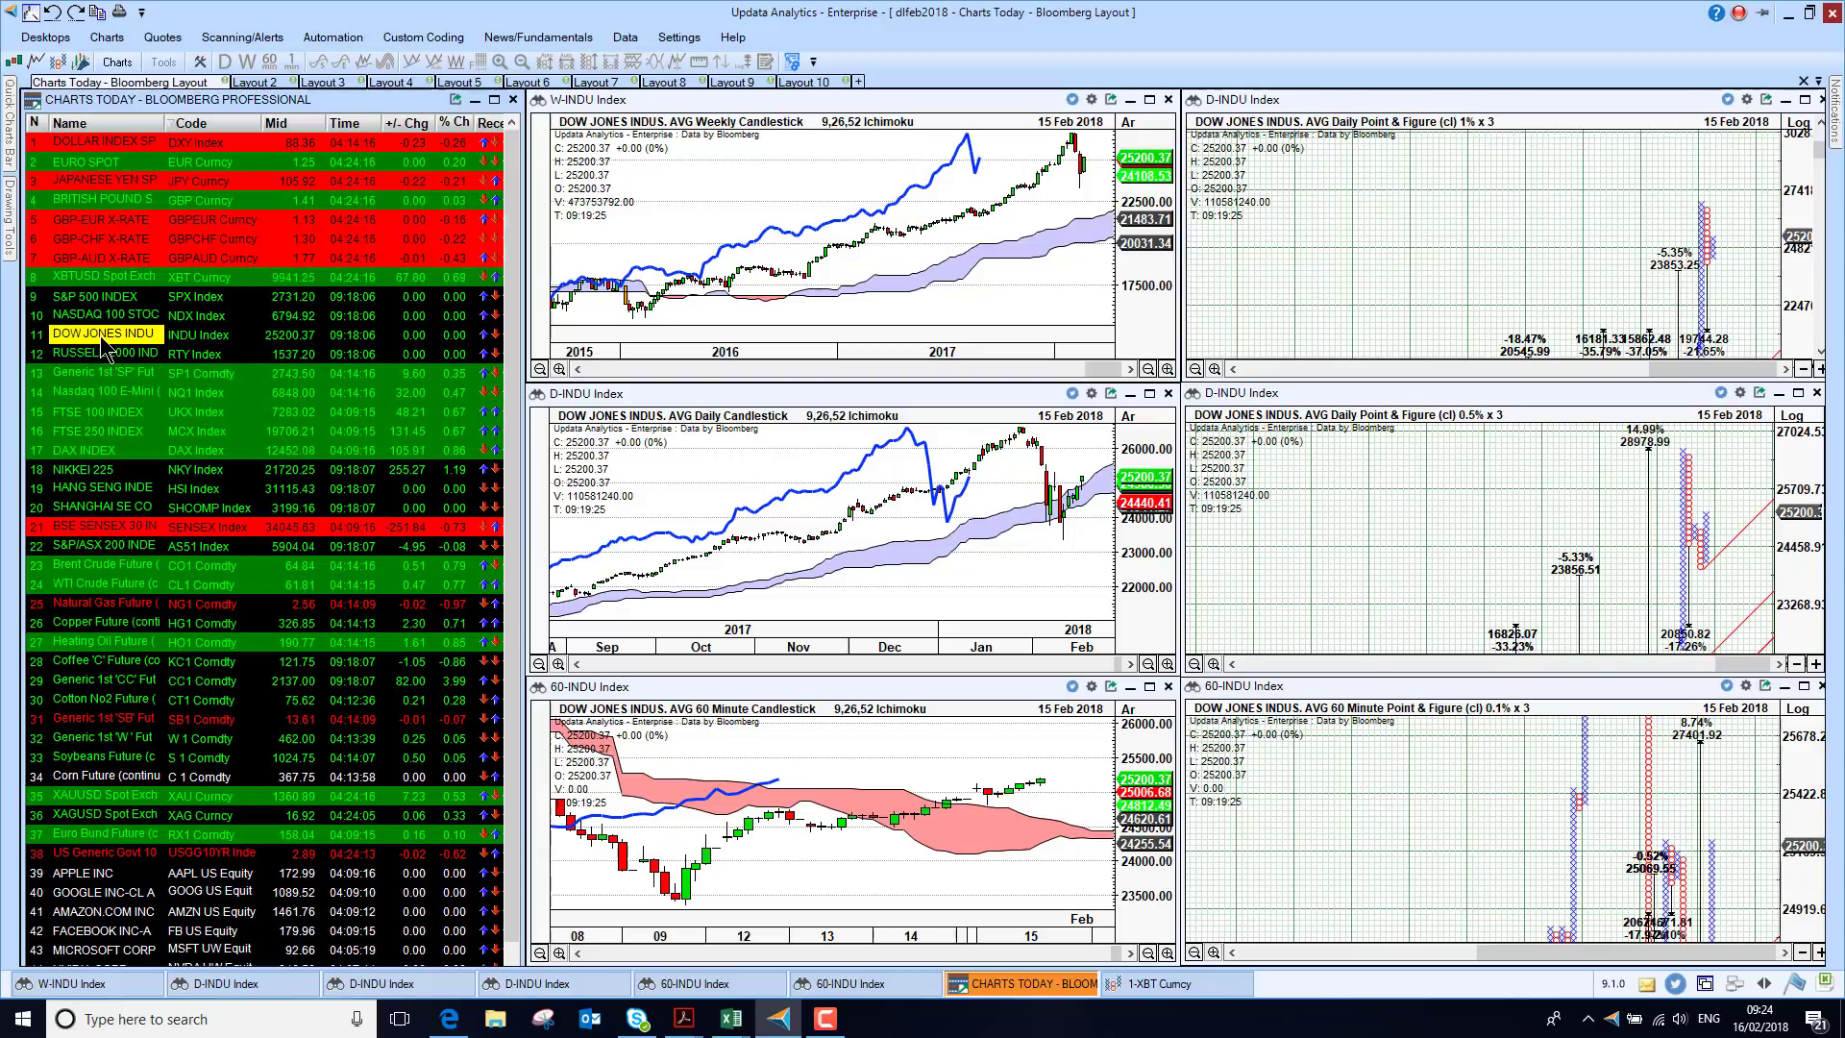
{"action": "left_click", "coordinate": [104, 353]}
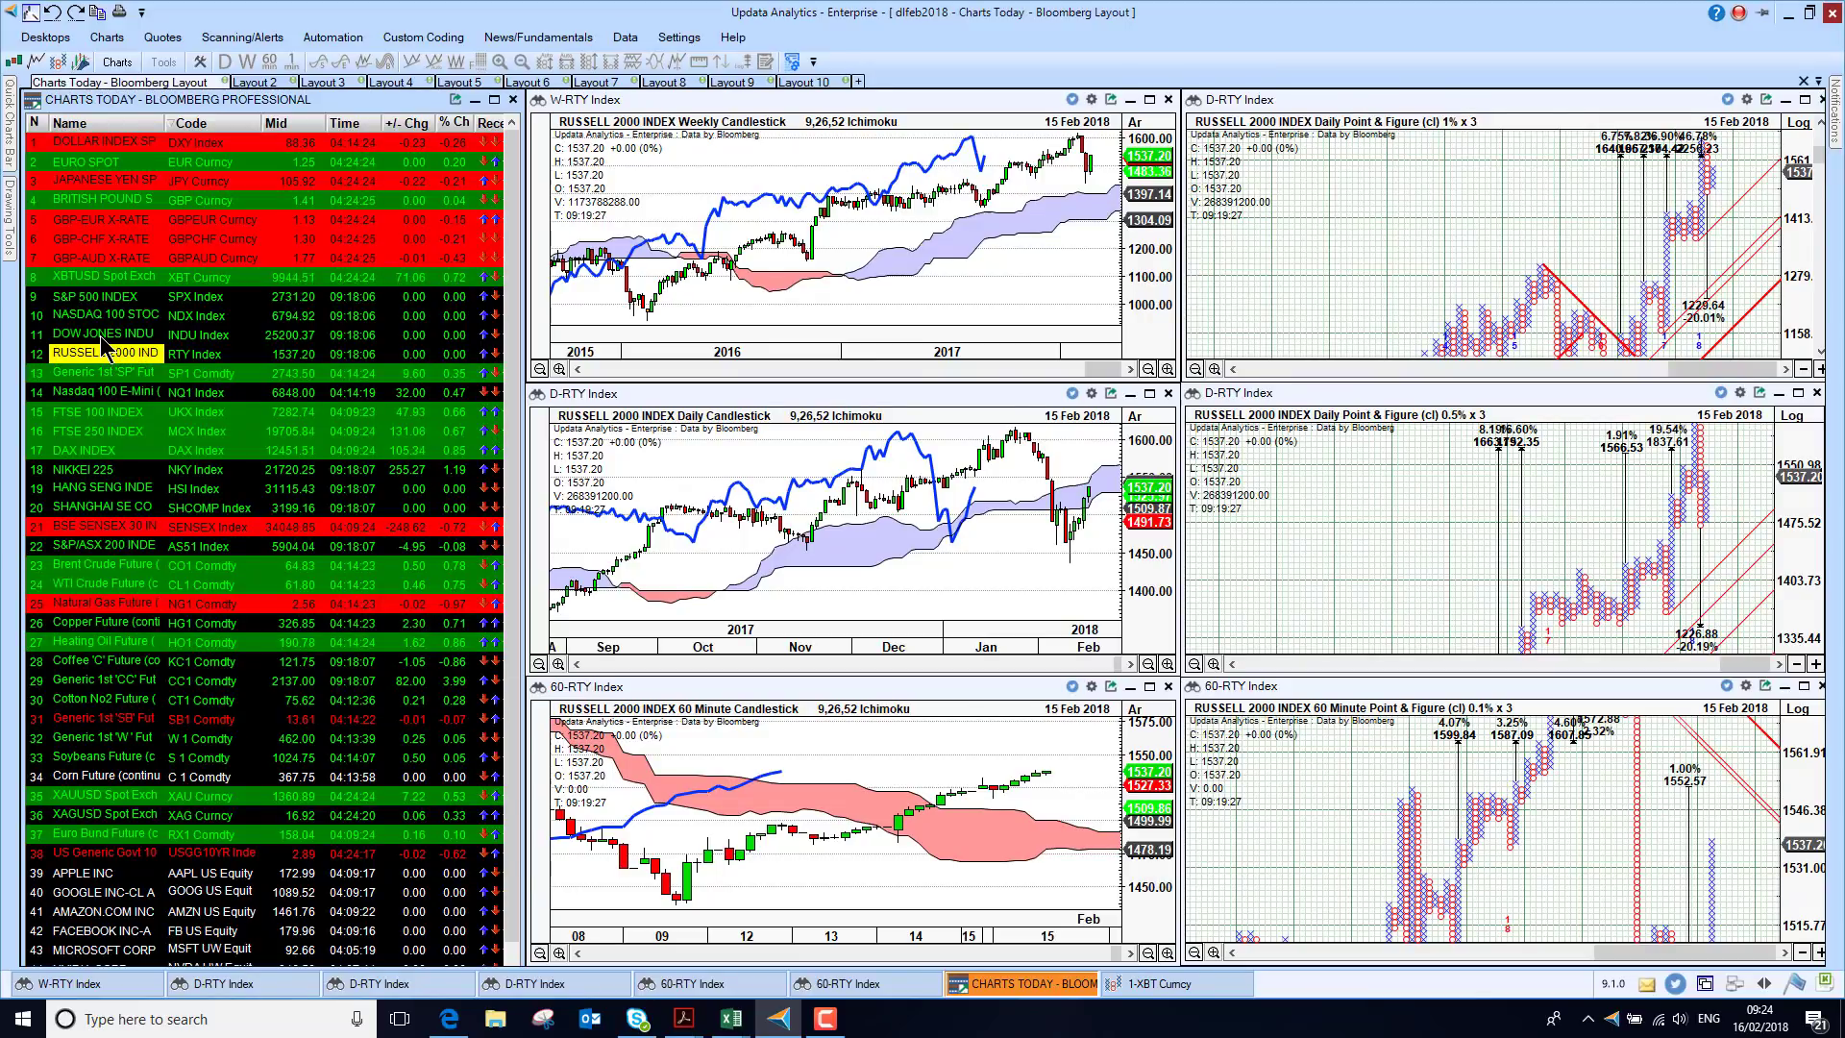
{"action": "left_click", "coordinate": [104, 371]}
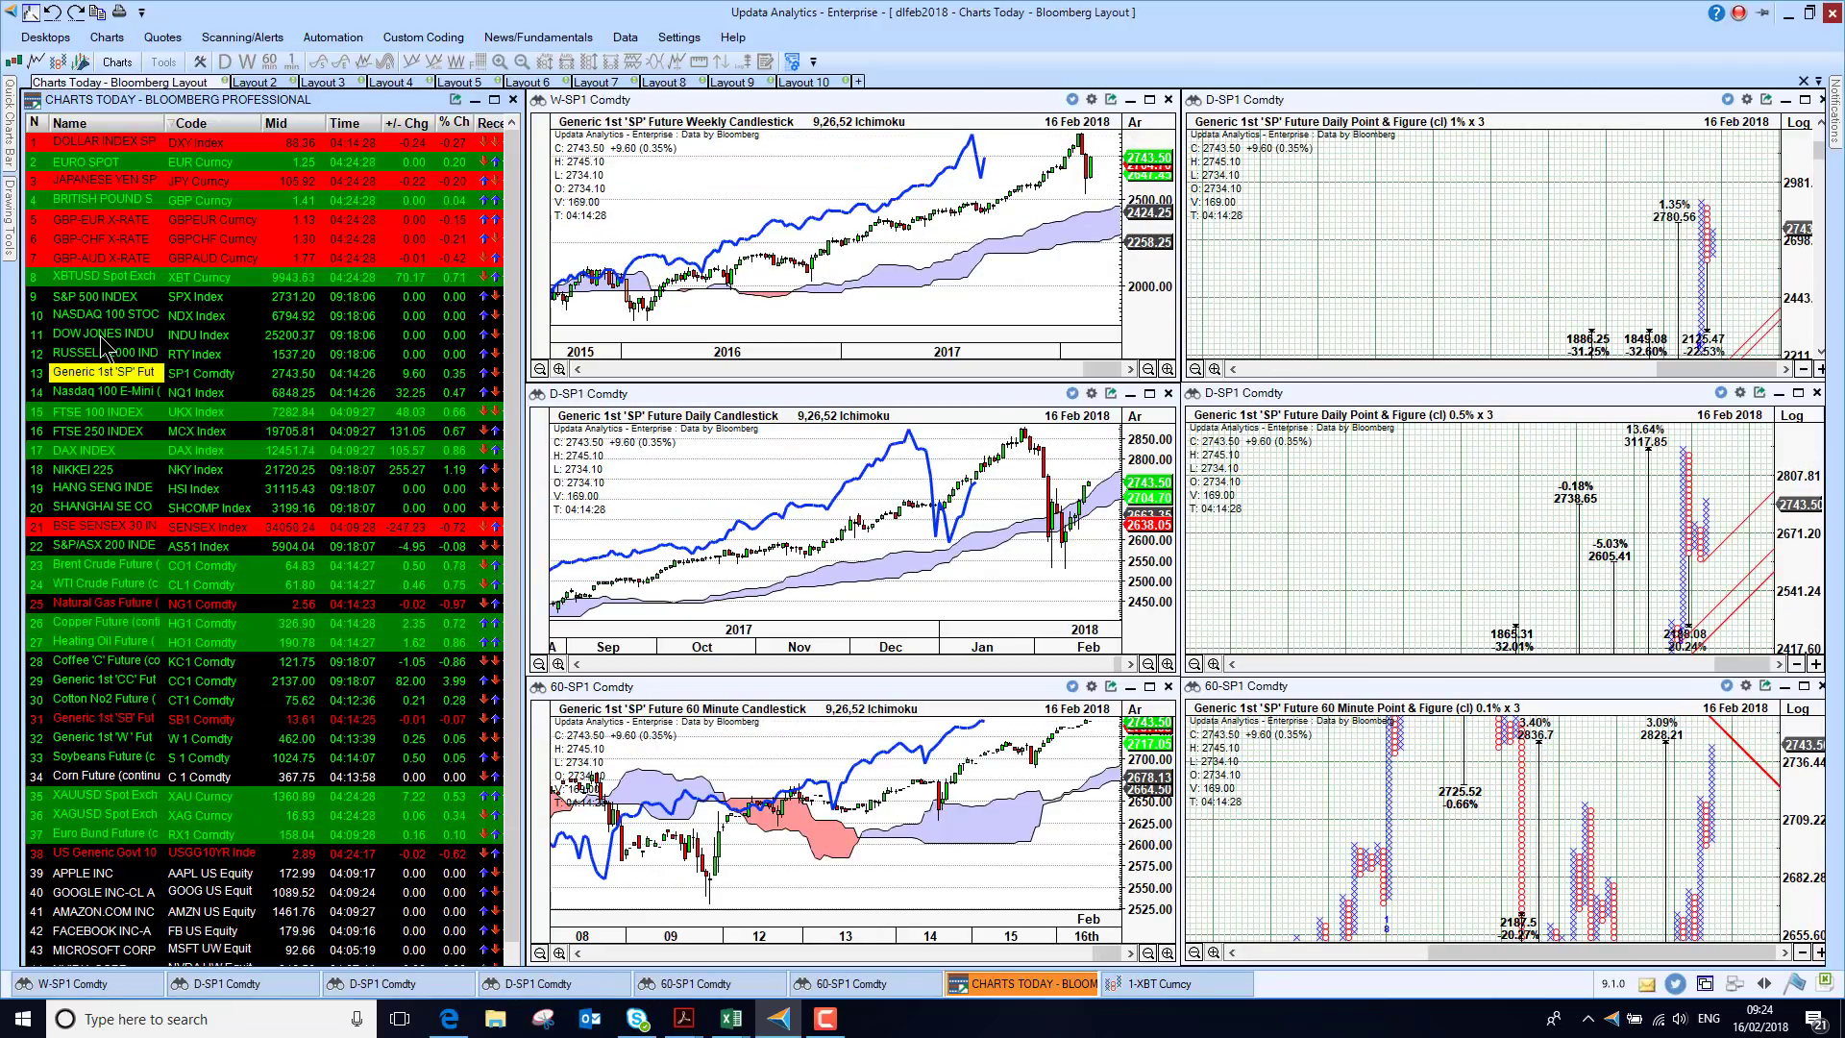
Chart the front S&P 500 future, then the continuous Nasdaq 100 E-Mini future.
{"action": "left_click", "coordinate": [103, 392]}
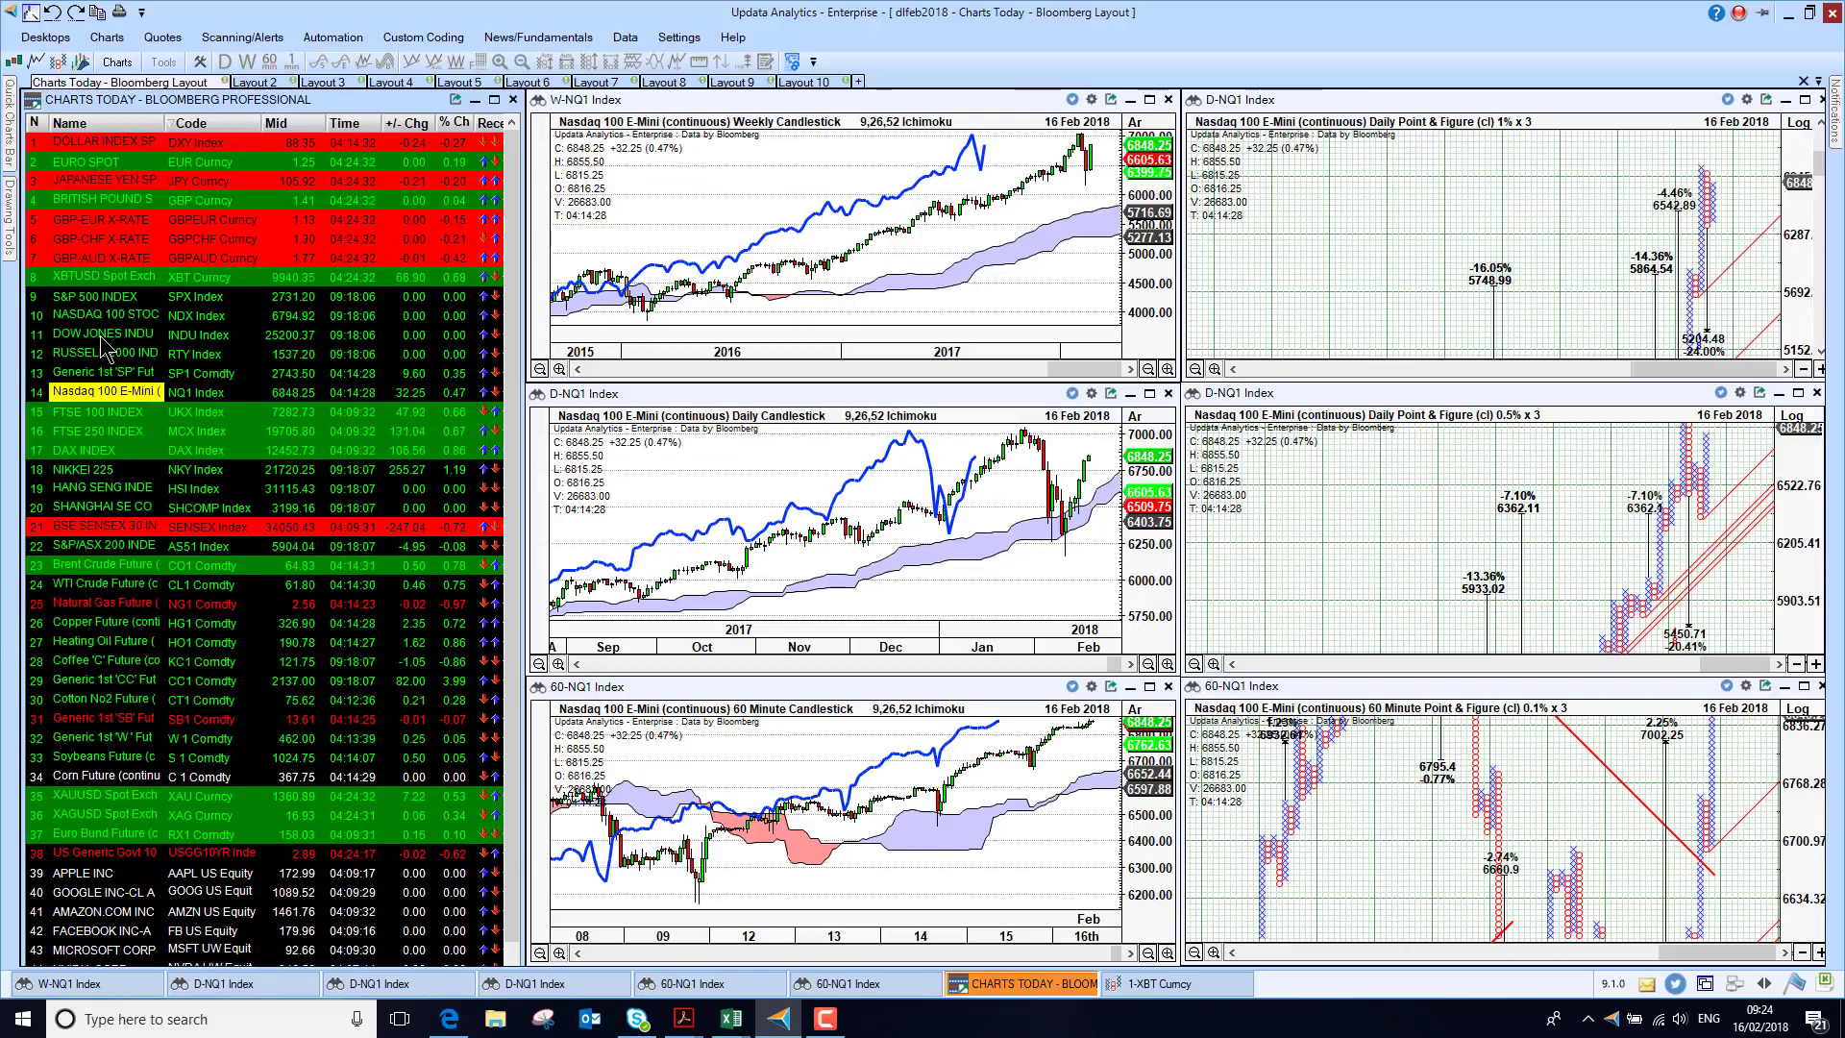
{"action": "left_click", "coordinate": [104, 411]}
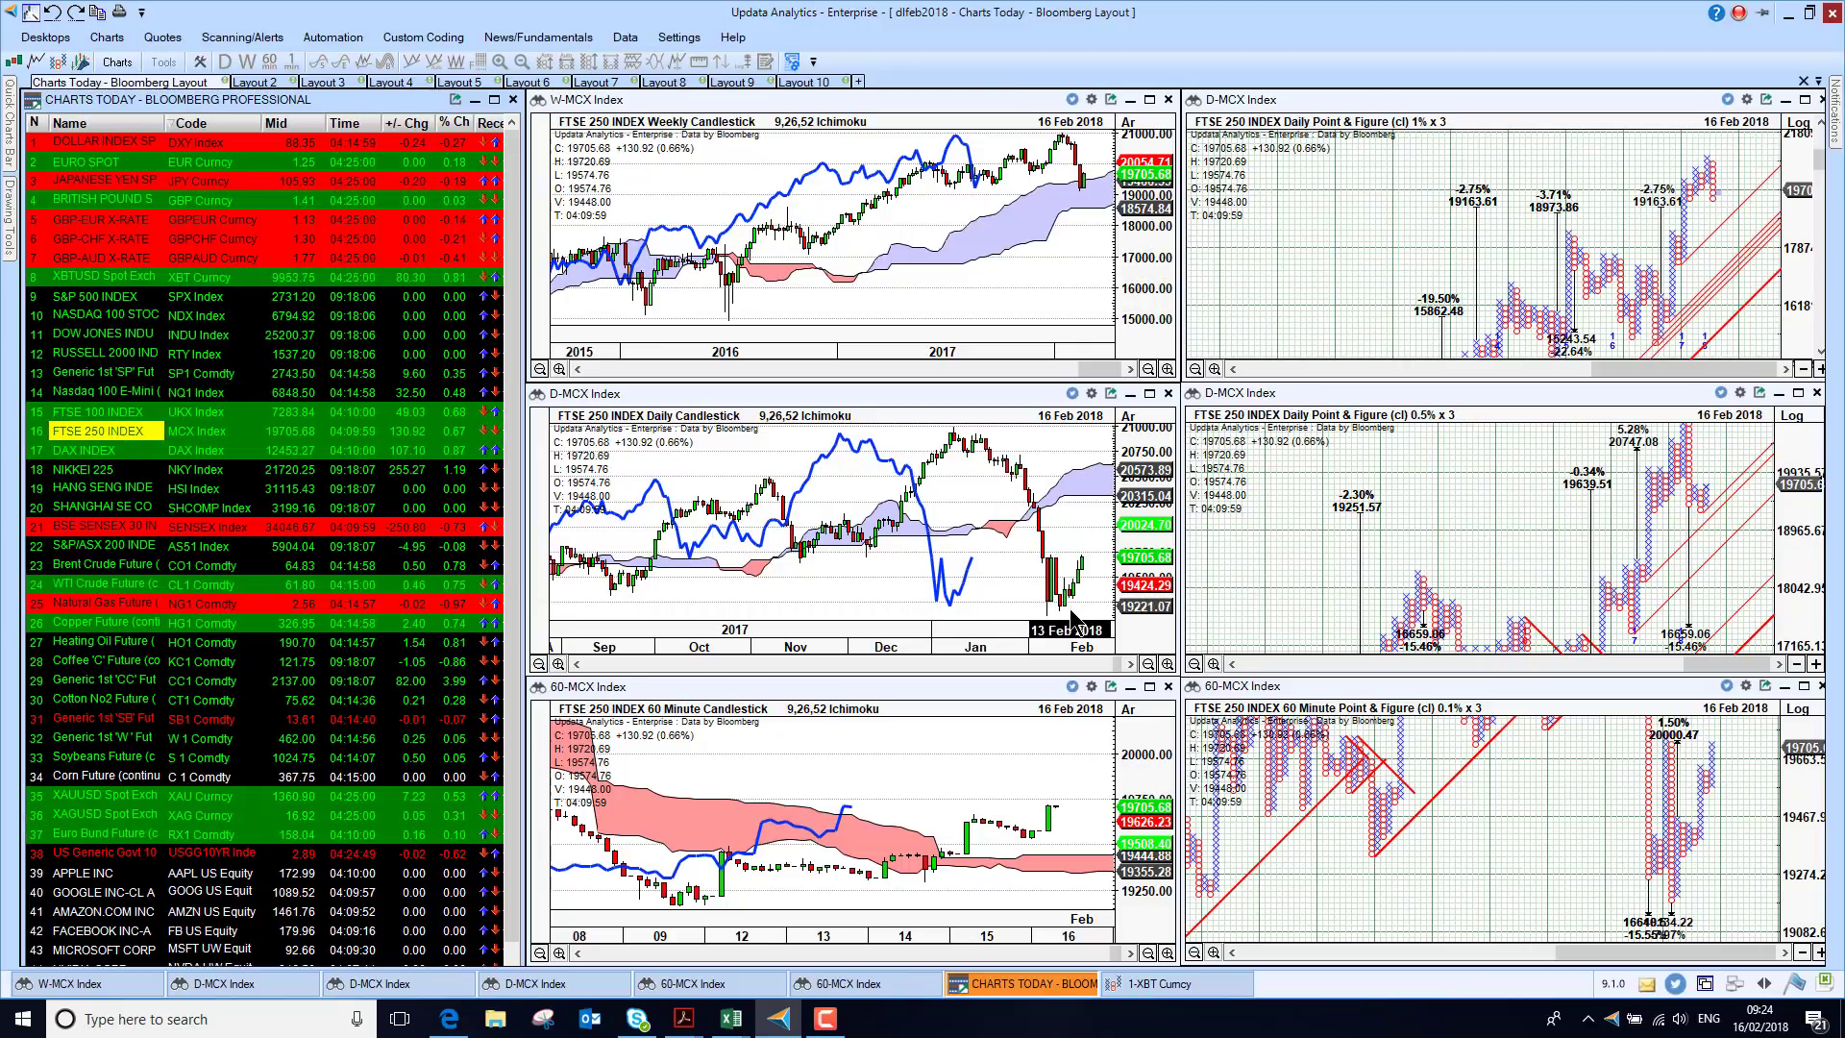
Show the DAX in every linked chart, then the Nikkei 225, Hang Seng and the next Asian index.
{"action": "left_click", "coordinate": [100, 450]}
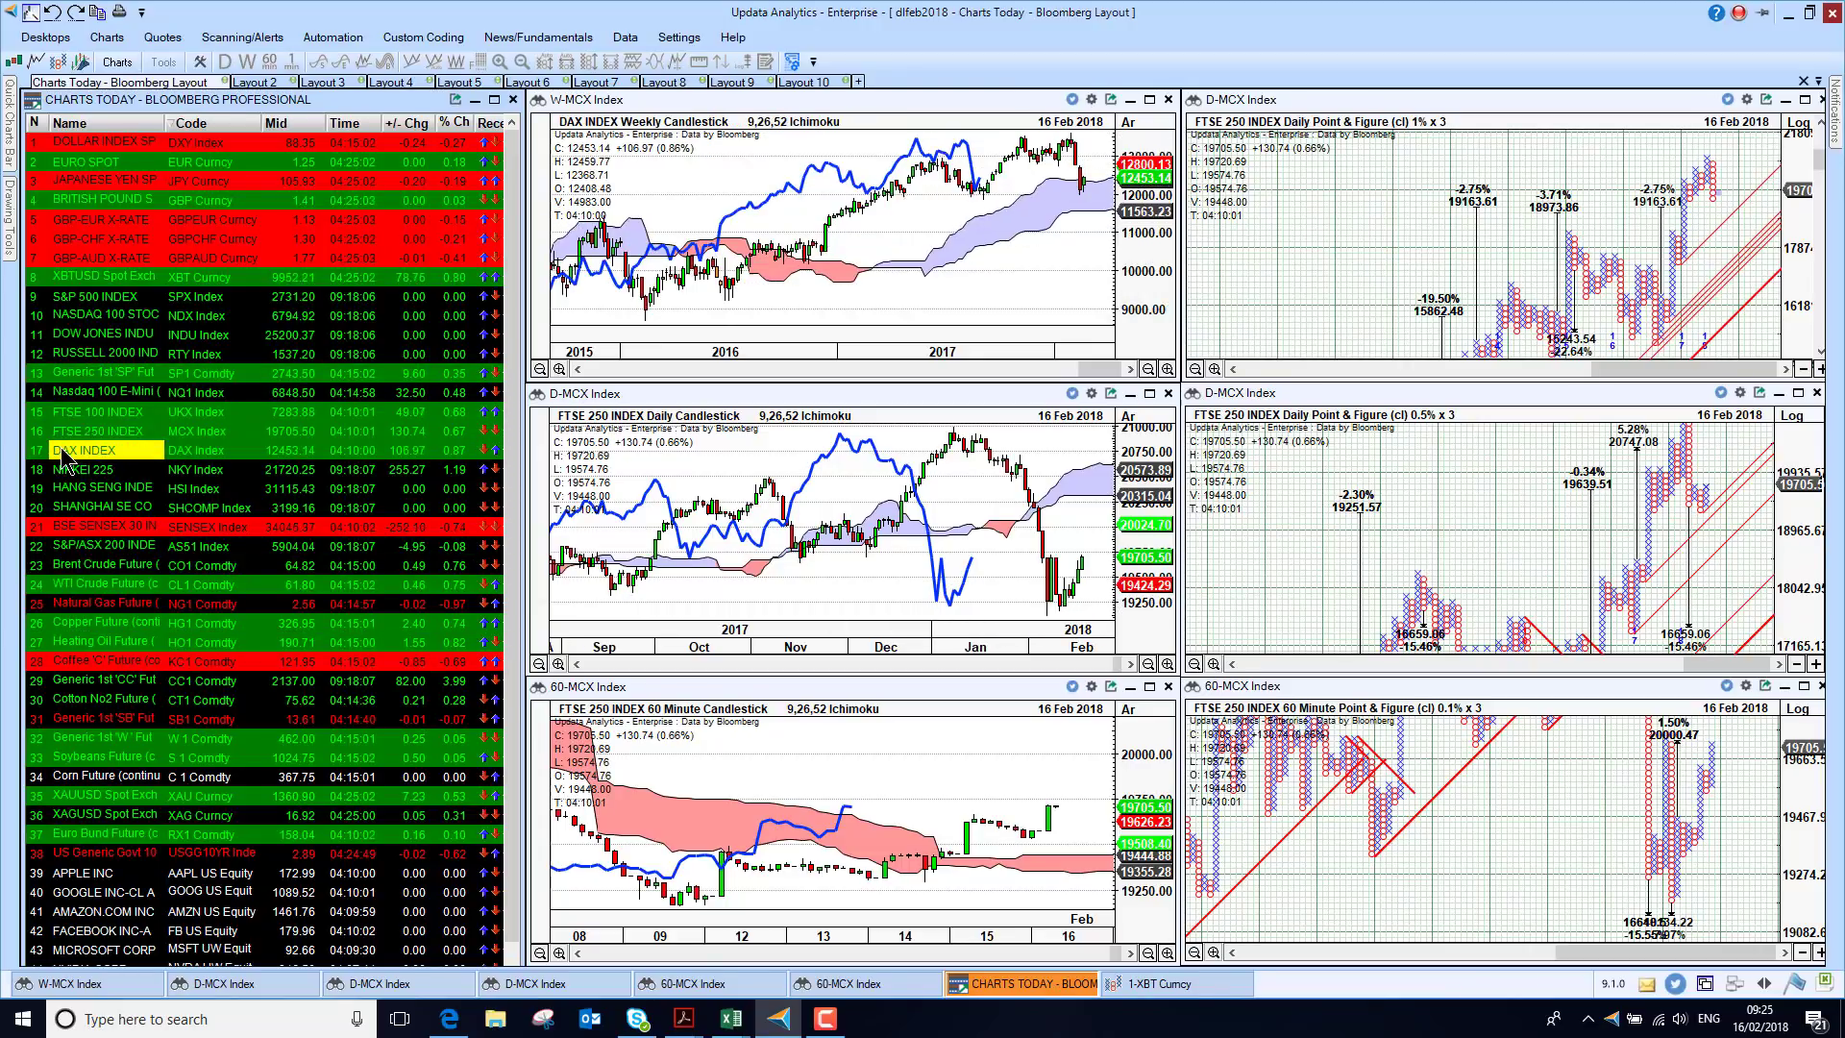
{"action": "left_click", "coordinate": [88, 450]}
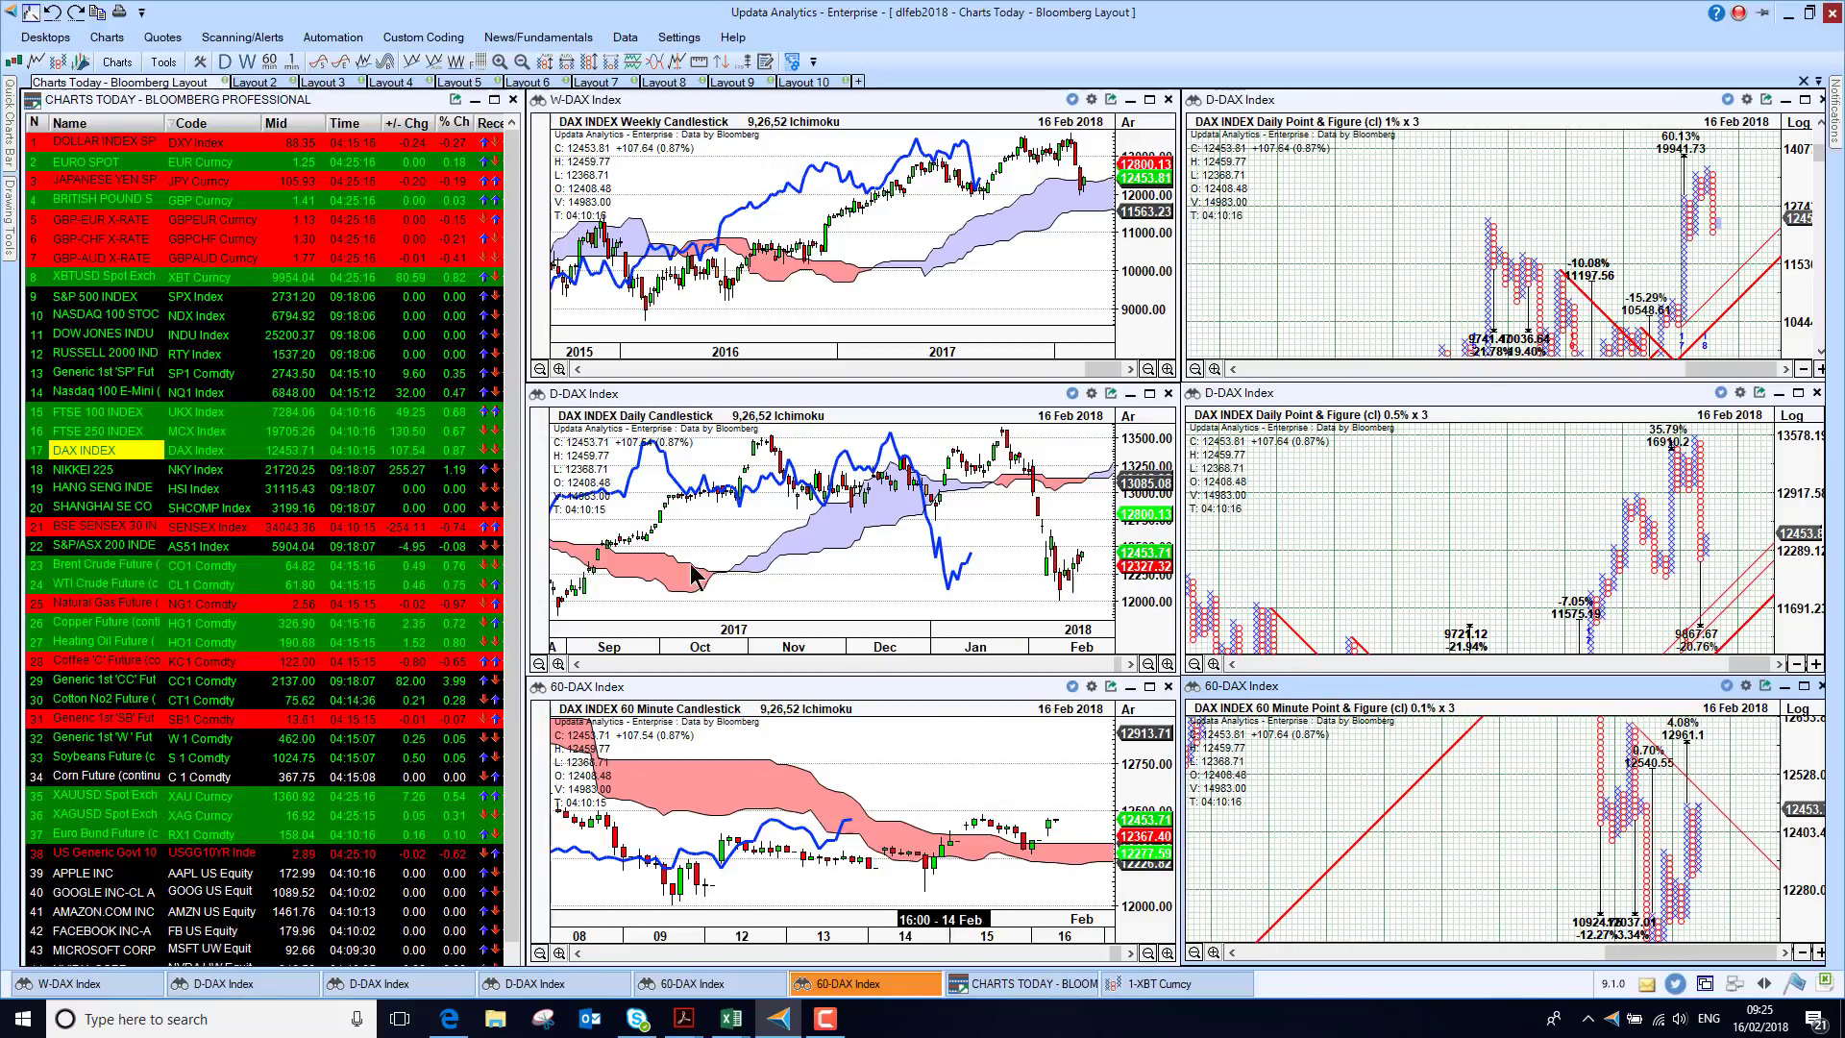
{"action": "left_click", "coordinate": [100, 468]}
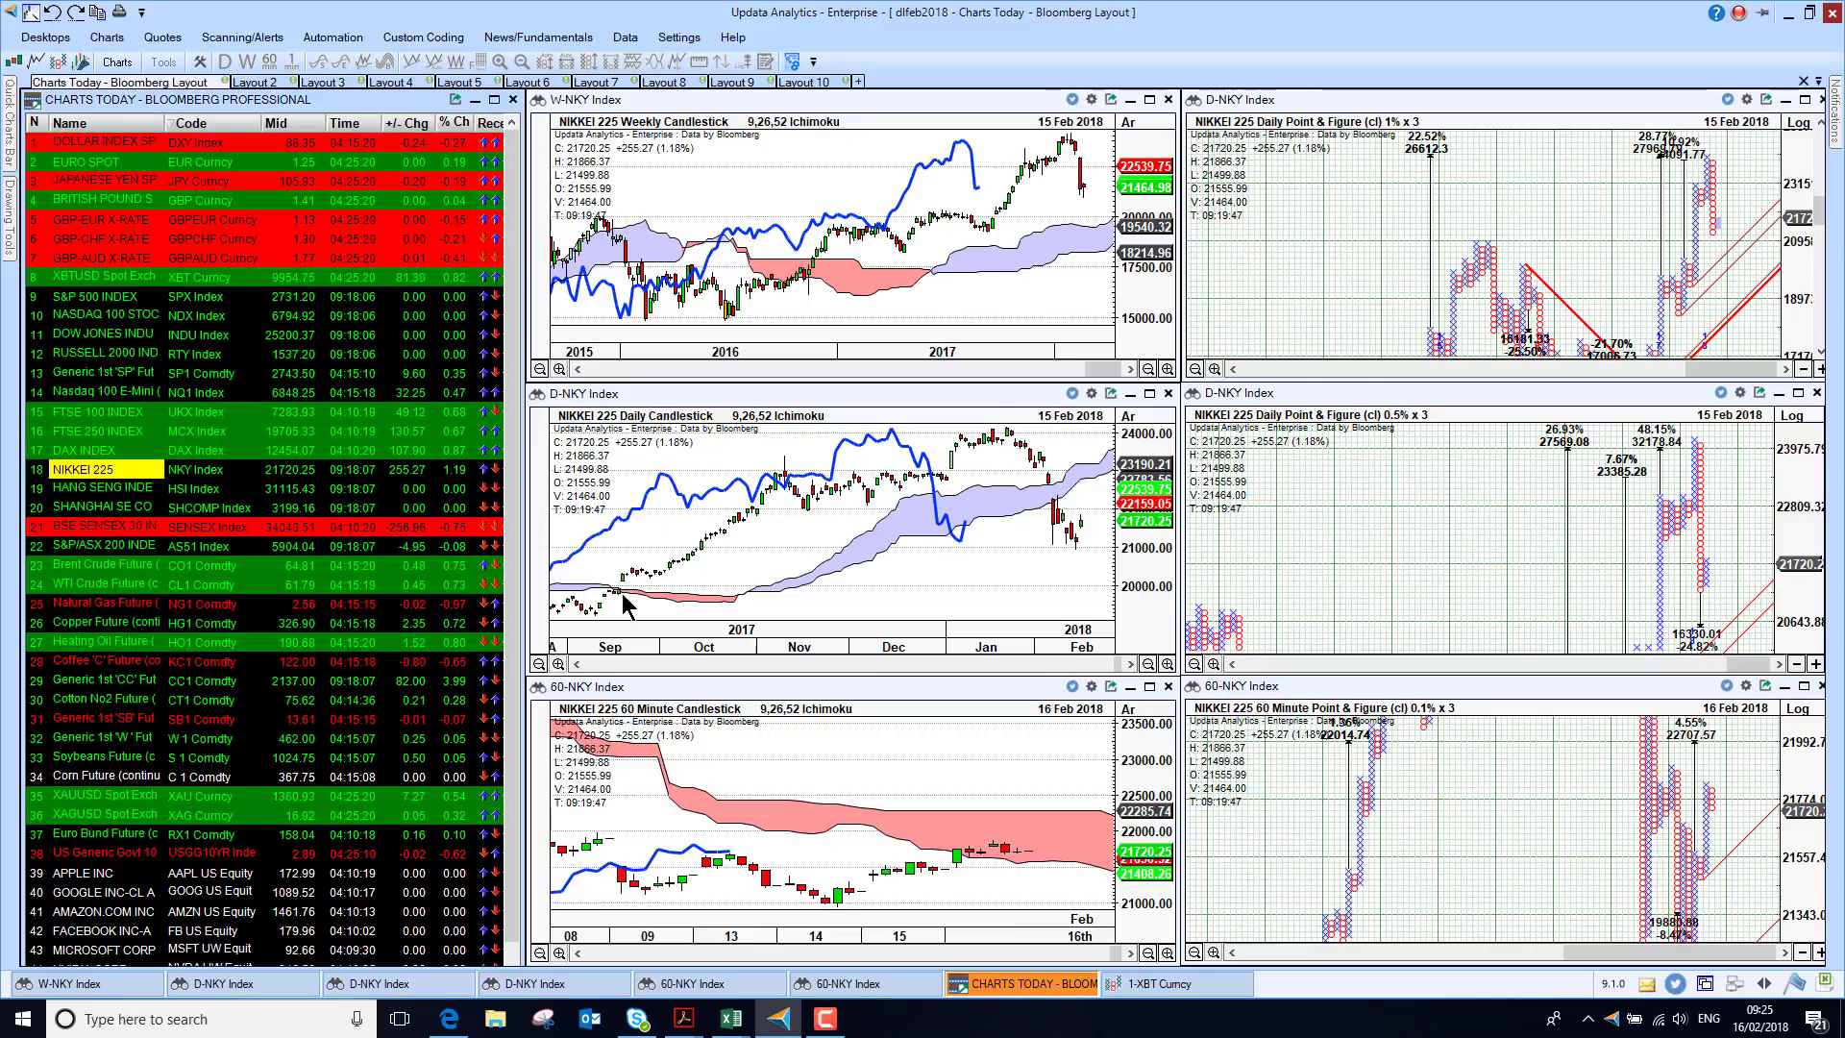
{"action": "mouse_move", "coordinate": [972, 544]}
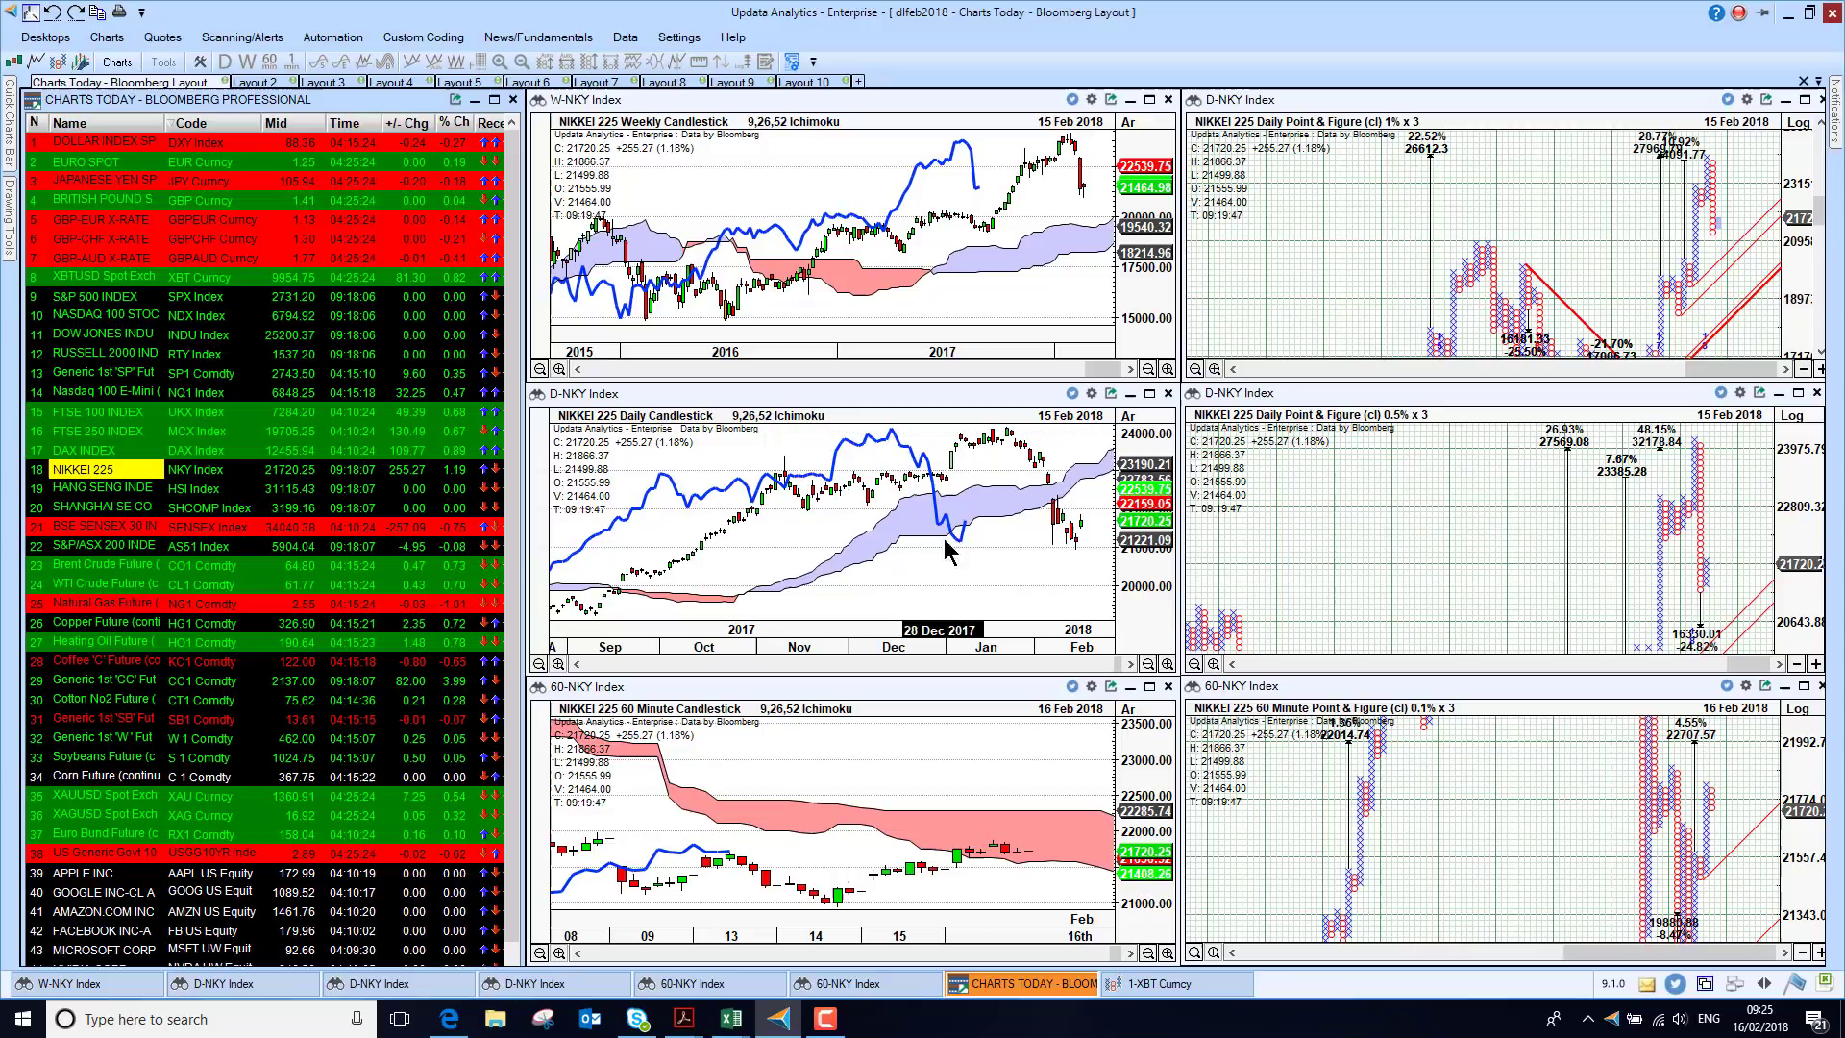
{"action": "mouse_move", "coordinate": [731, 832]}
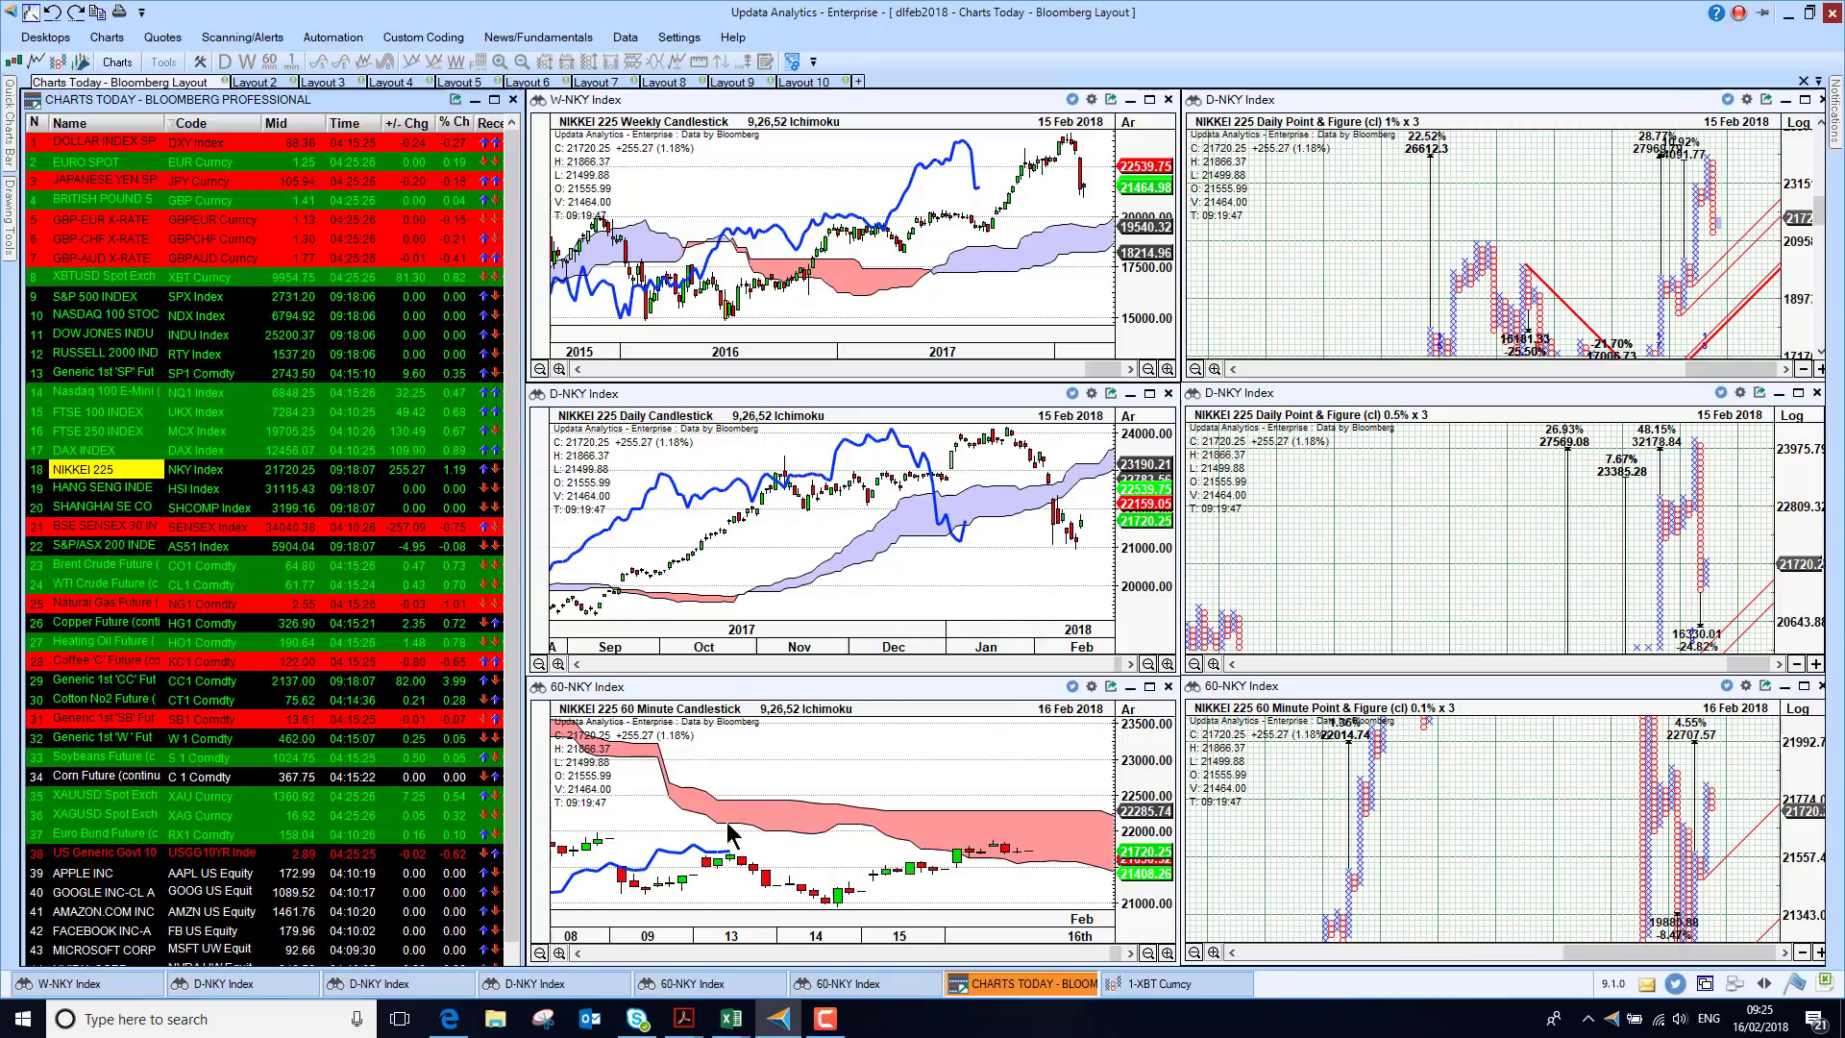
{"action": "left_click", "coordinate": [100, 486]}
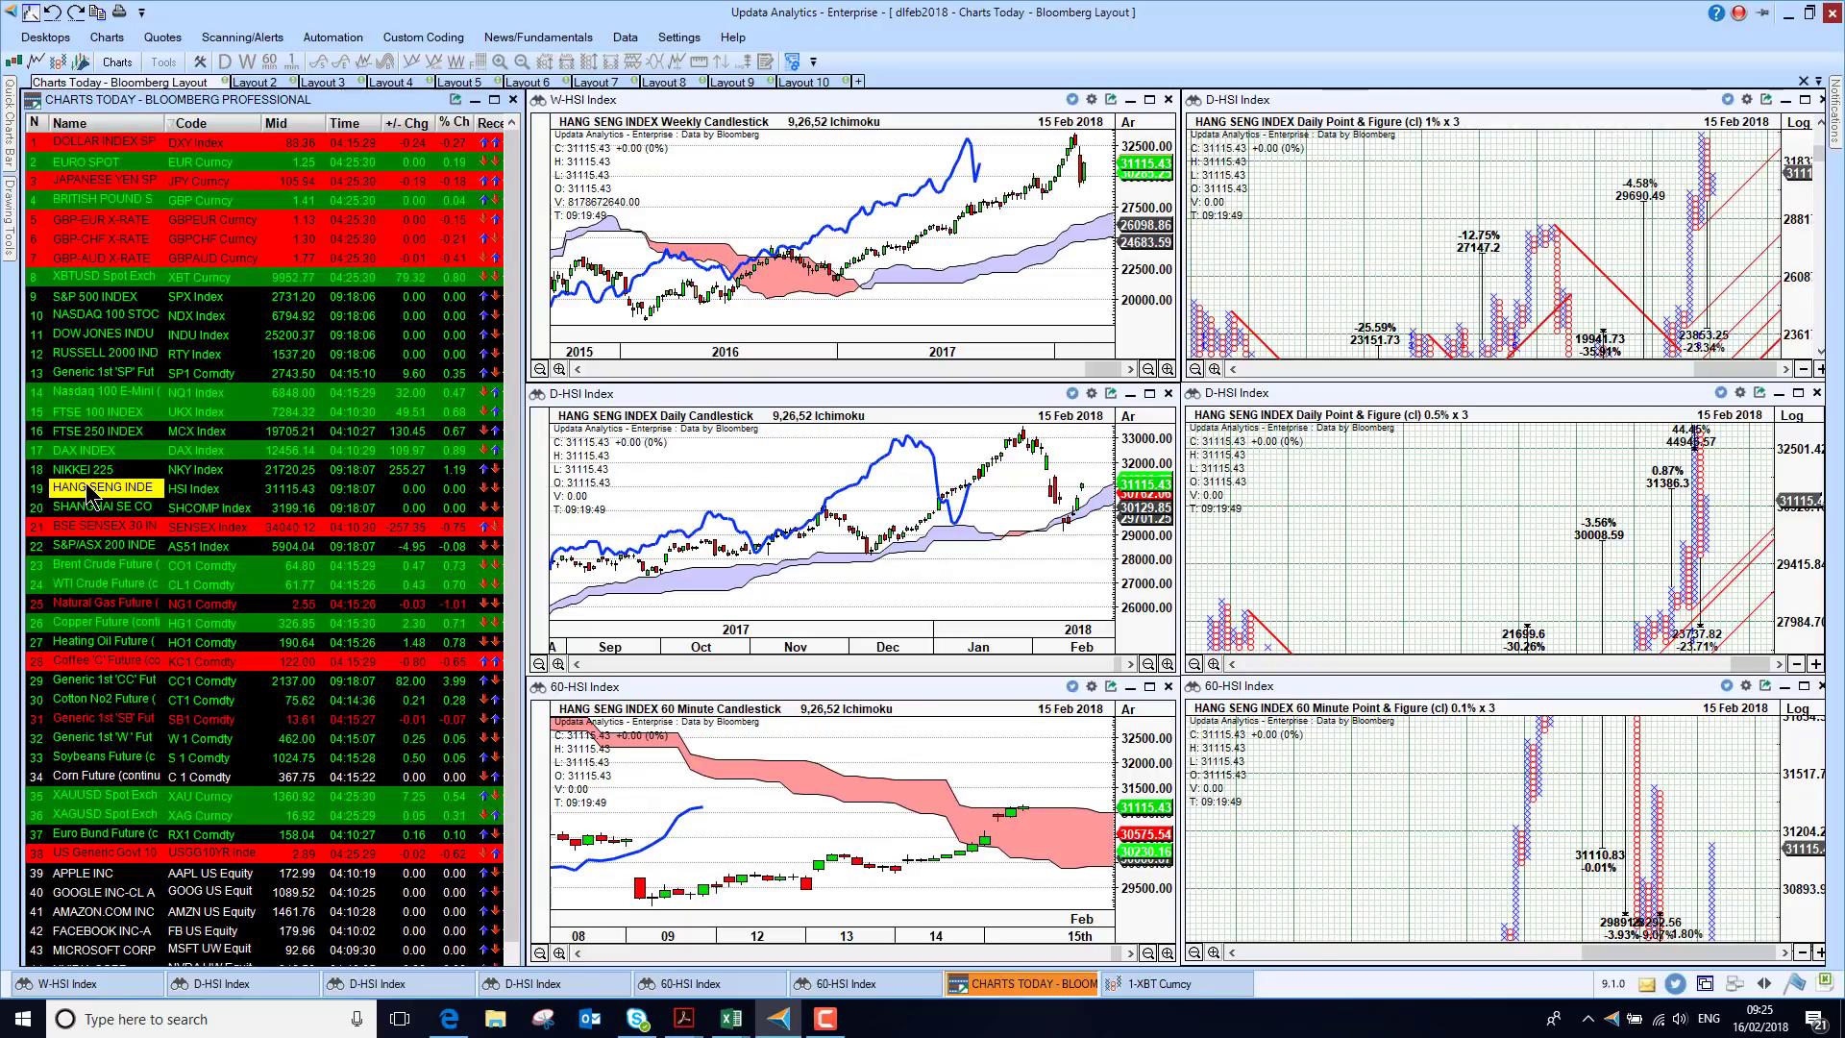
{"action": "left_click", "coordinate": [100, 505]}
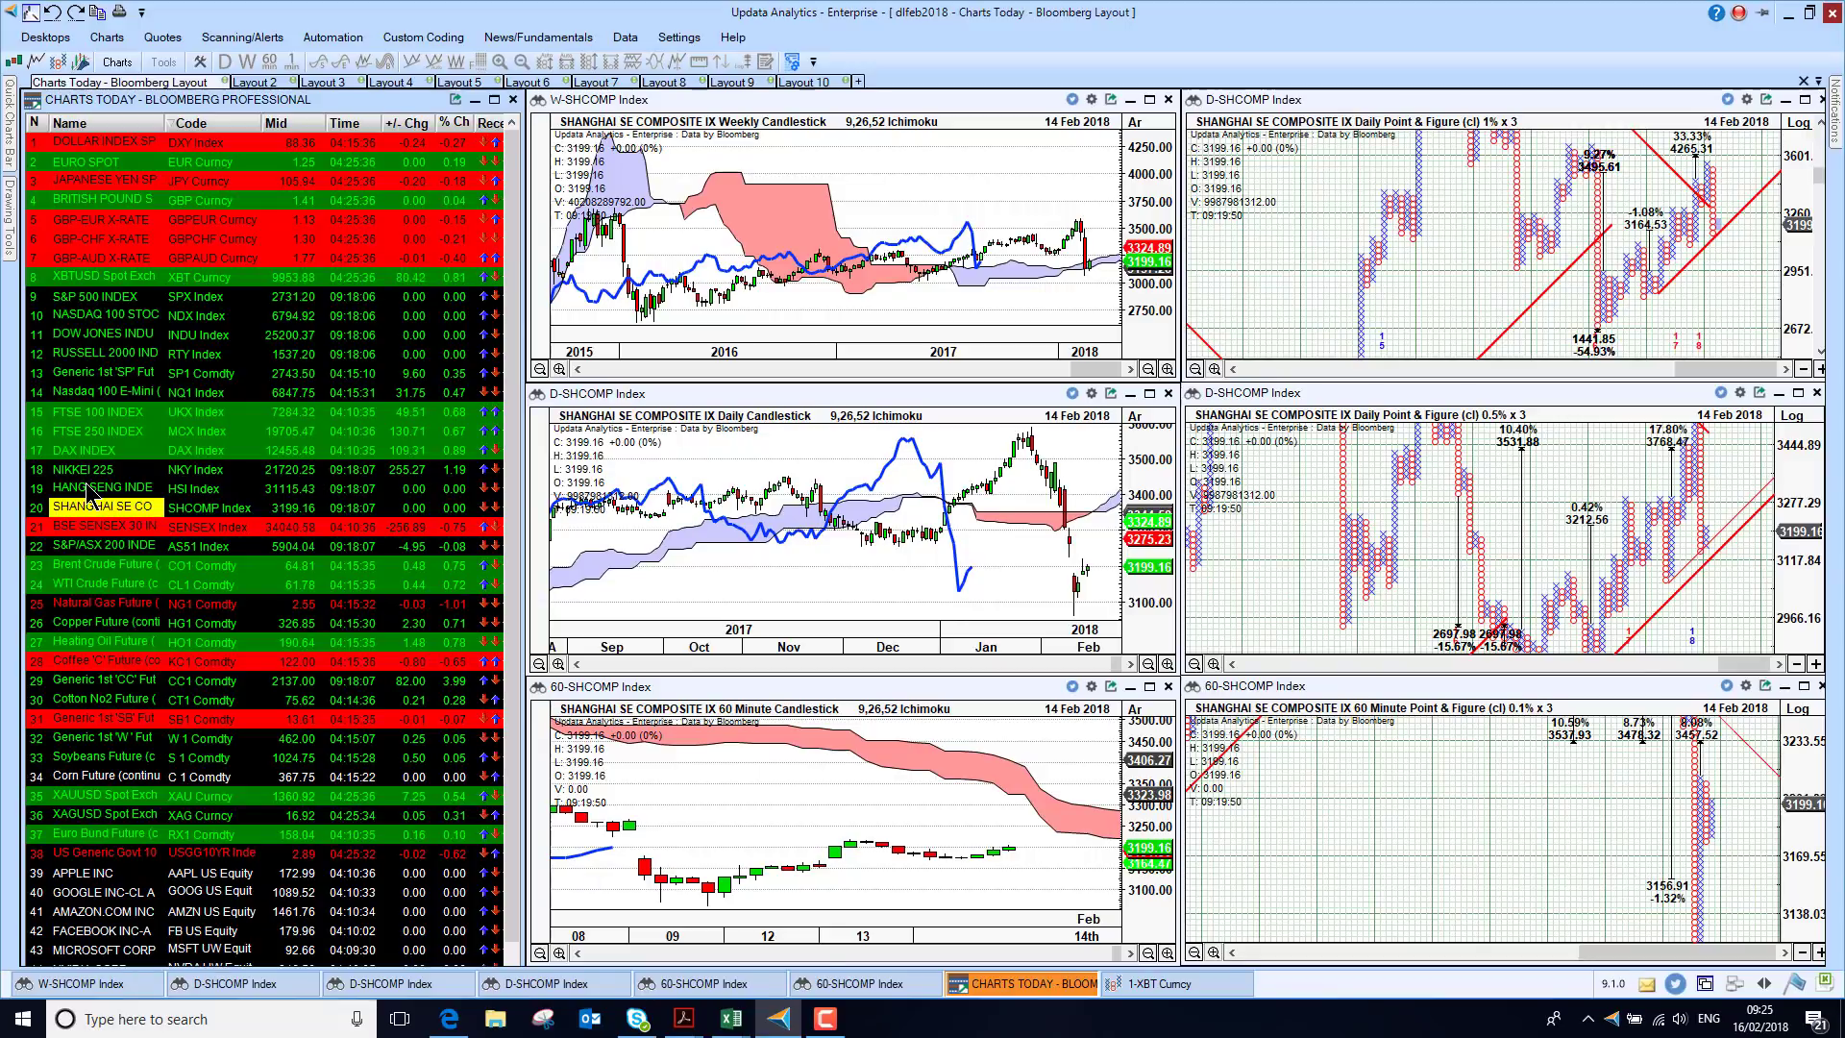
{"action": "mouse_move", "coordinate": [1103, 261]}
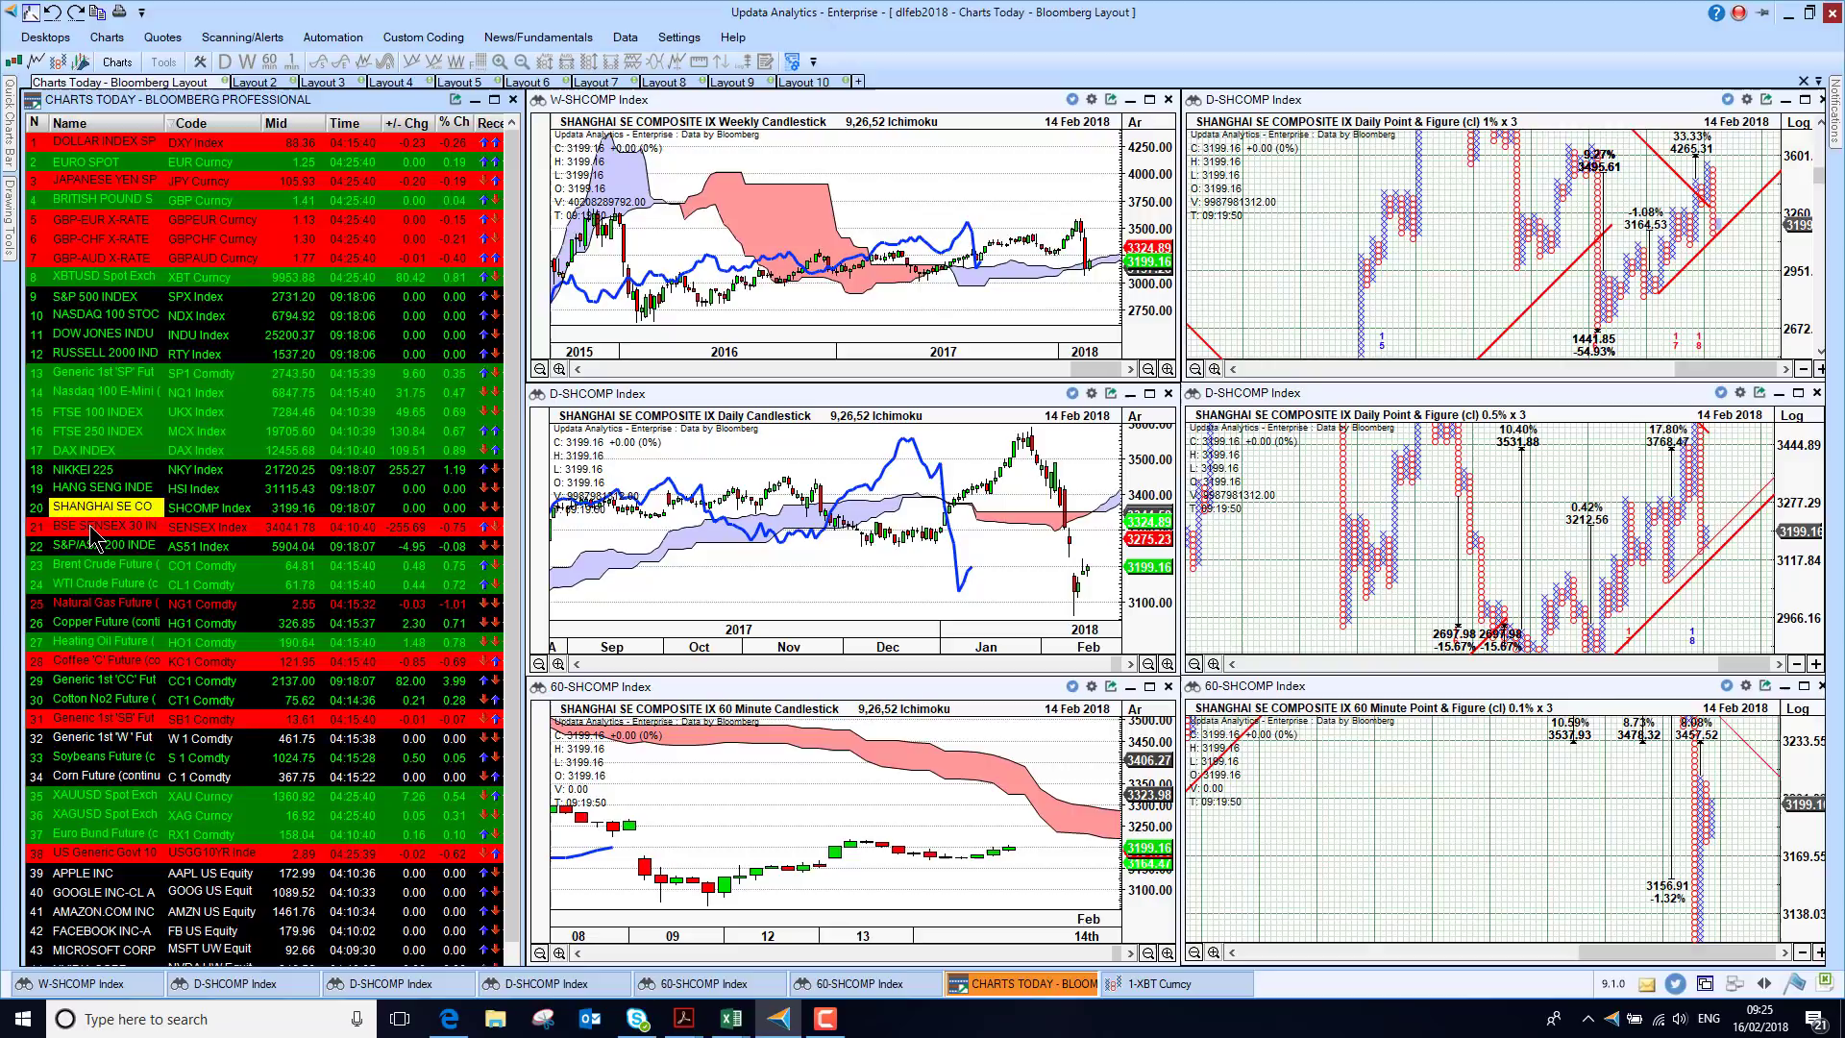
Load the BSE Sensex 30, S&P/ASX 200 and Brent Crude Future into the charts in turn.
{"action": "left_click", "coordinate": [100, 527]}
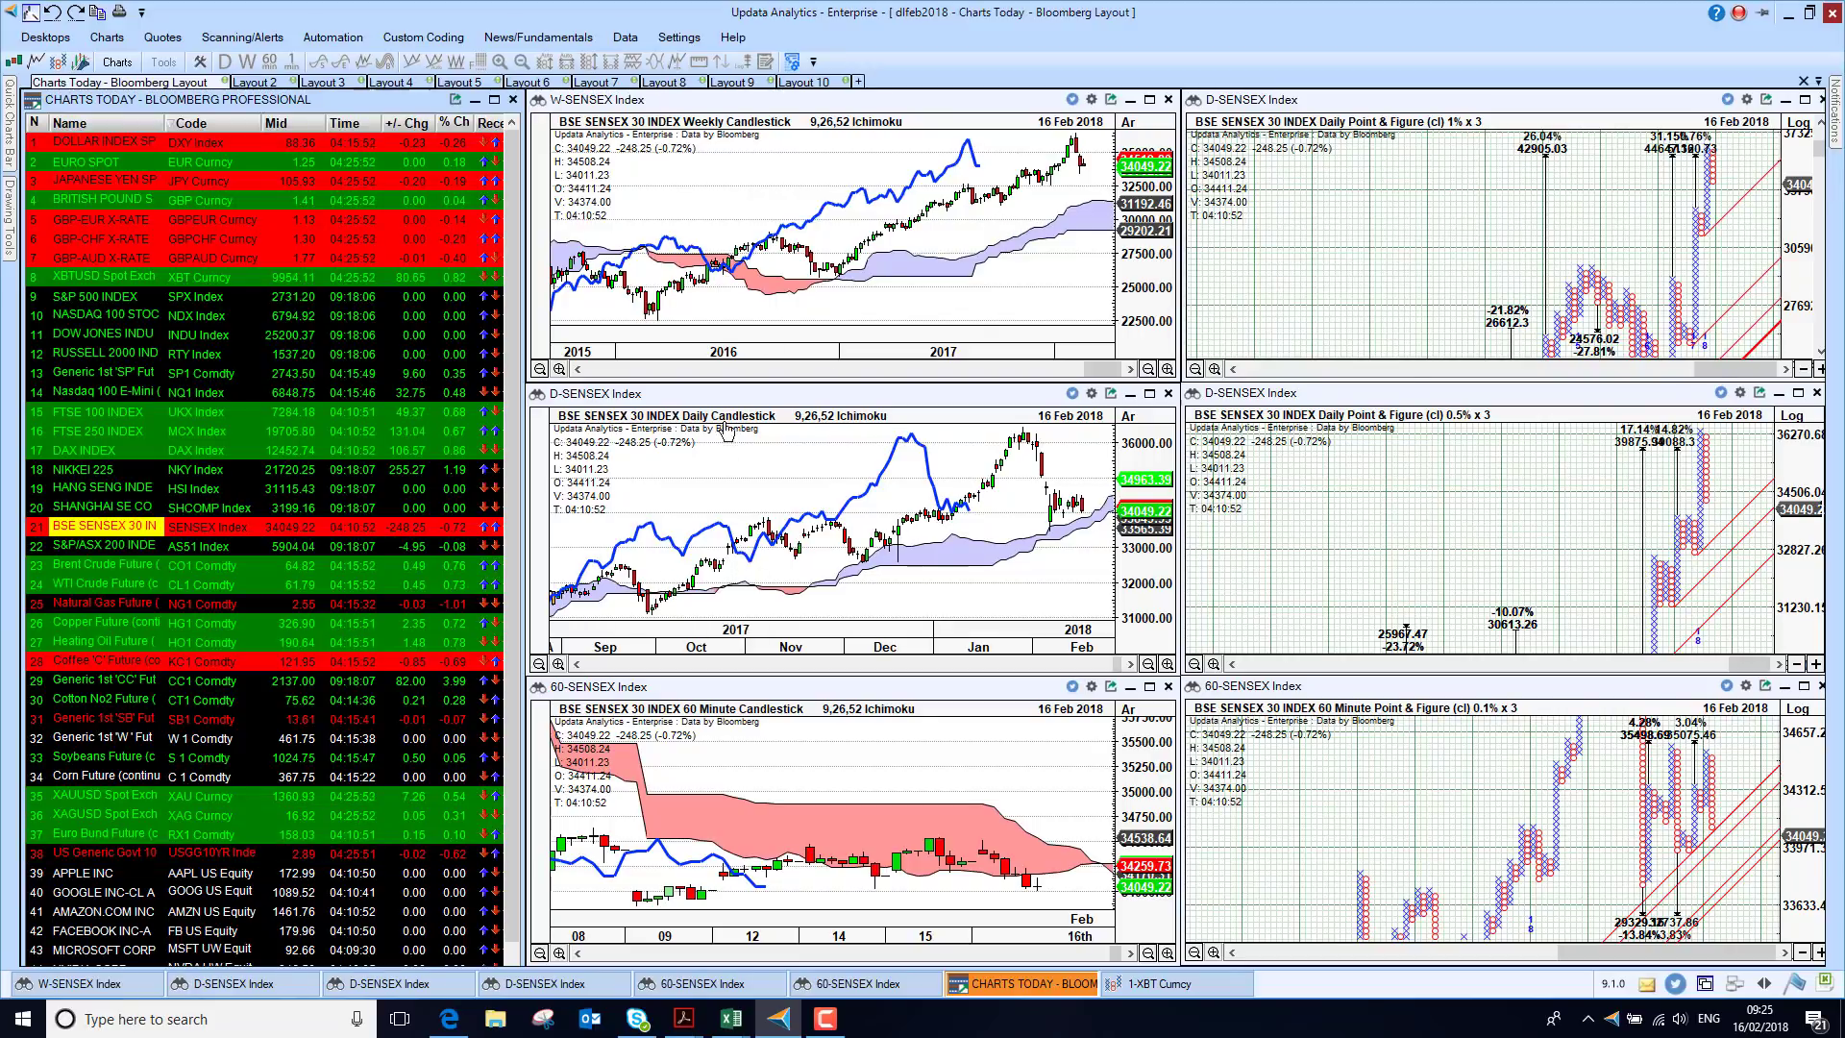
{"action": "left_click", "coordinate": [100, 544]}
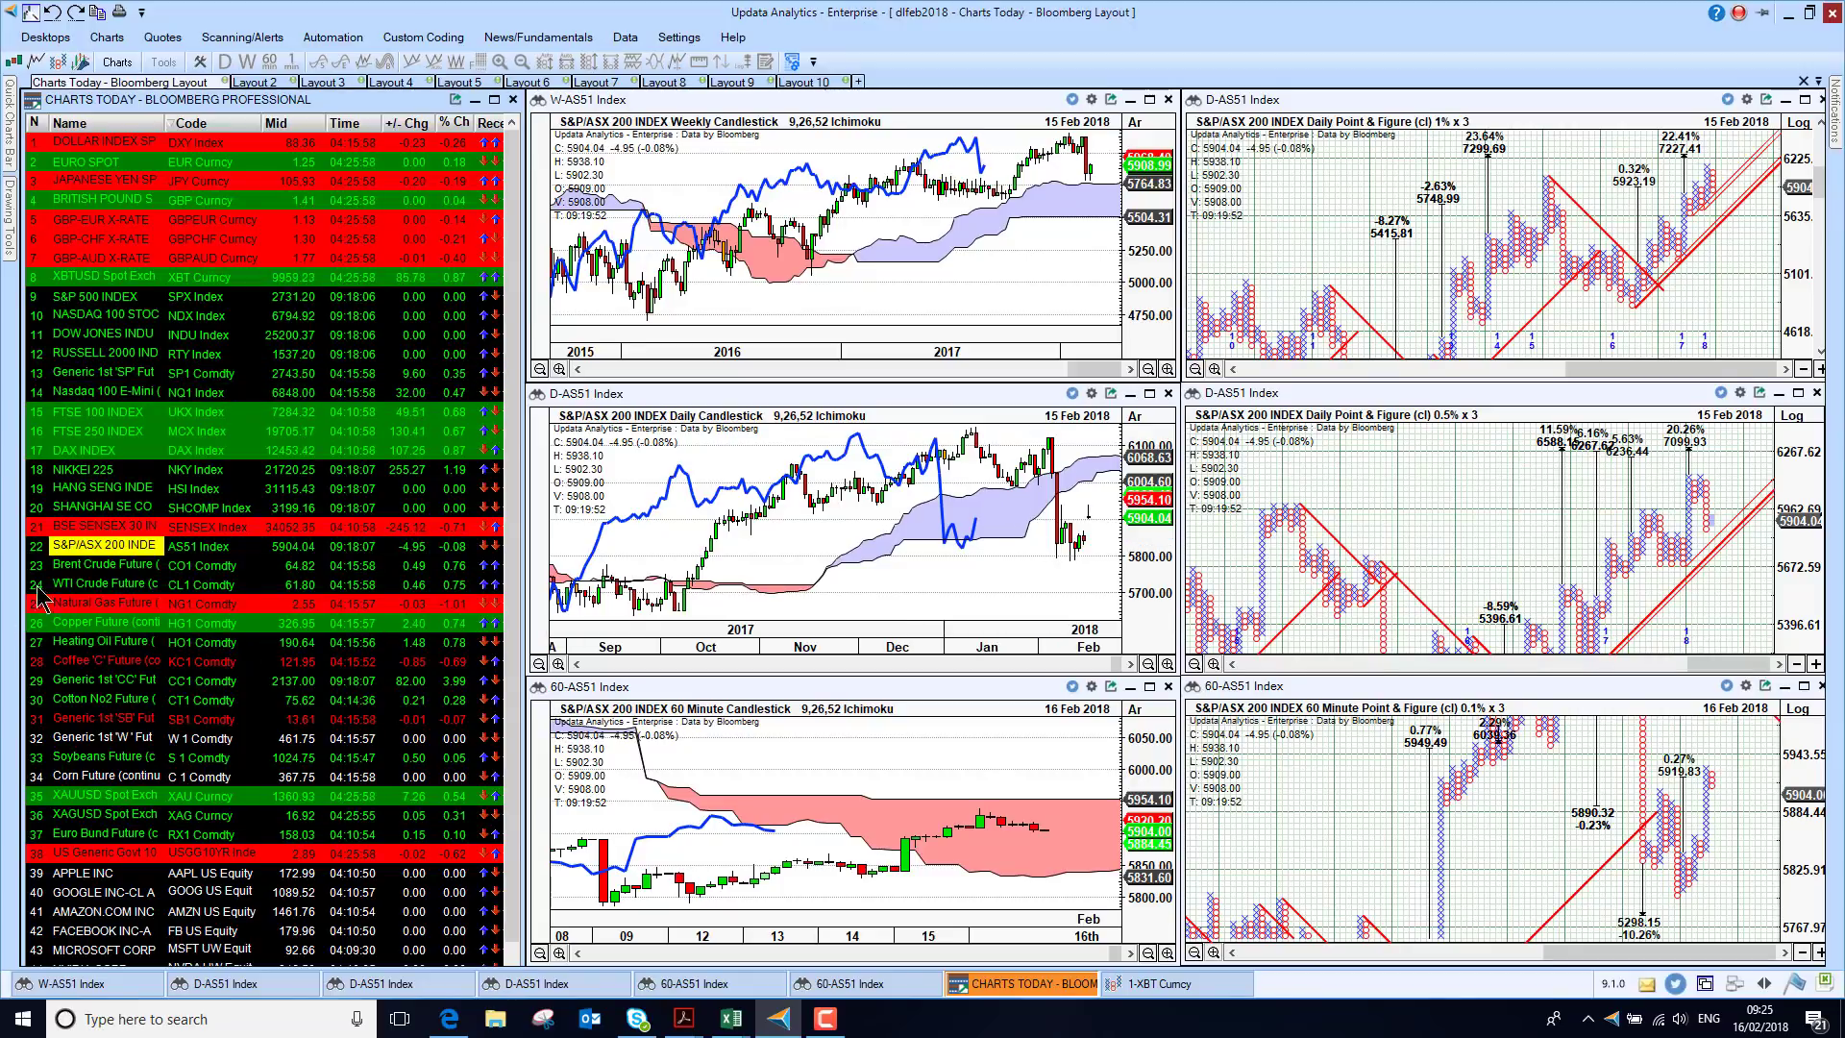
{"action": "left_click", "coordinate": [104, 563]}
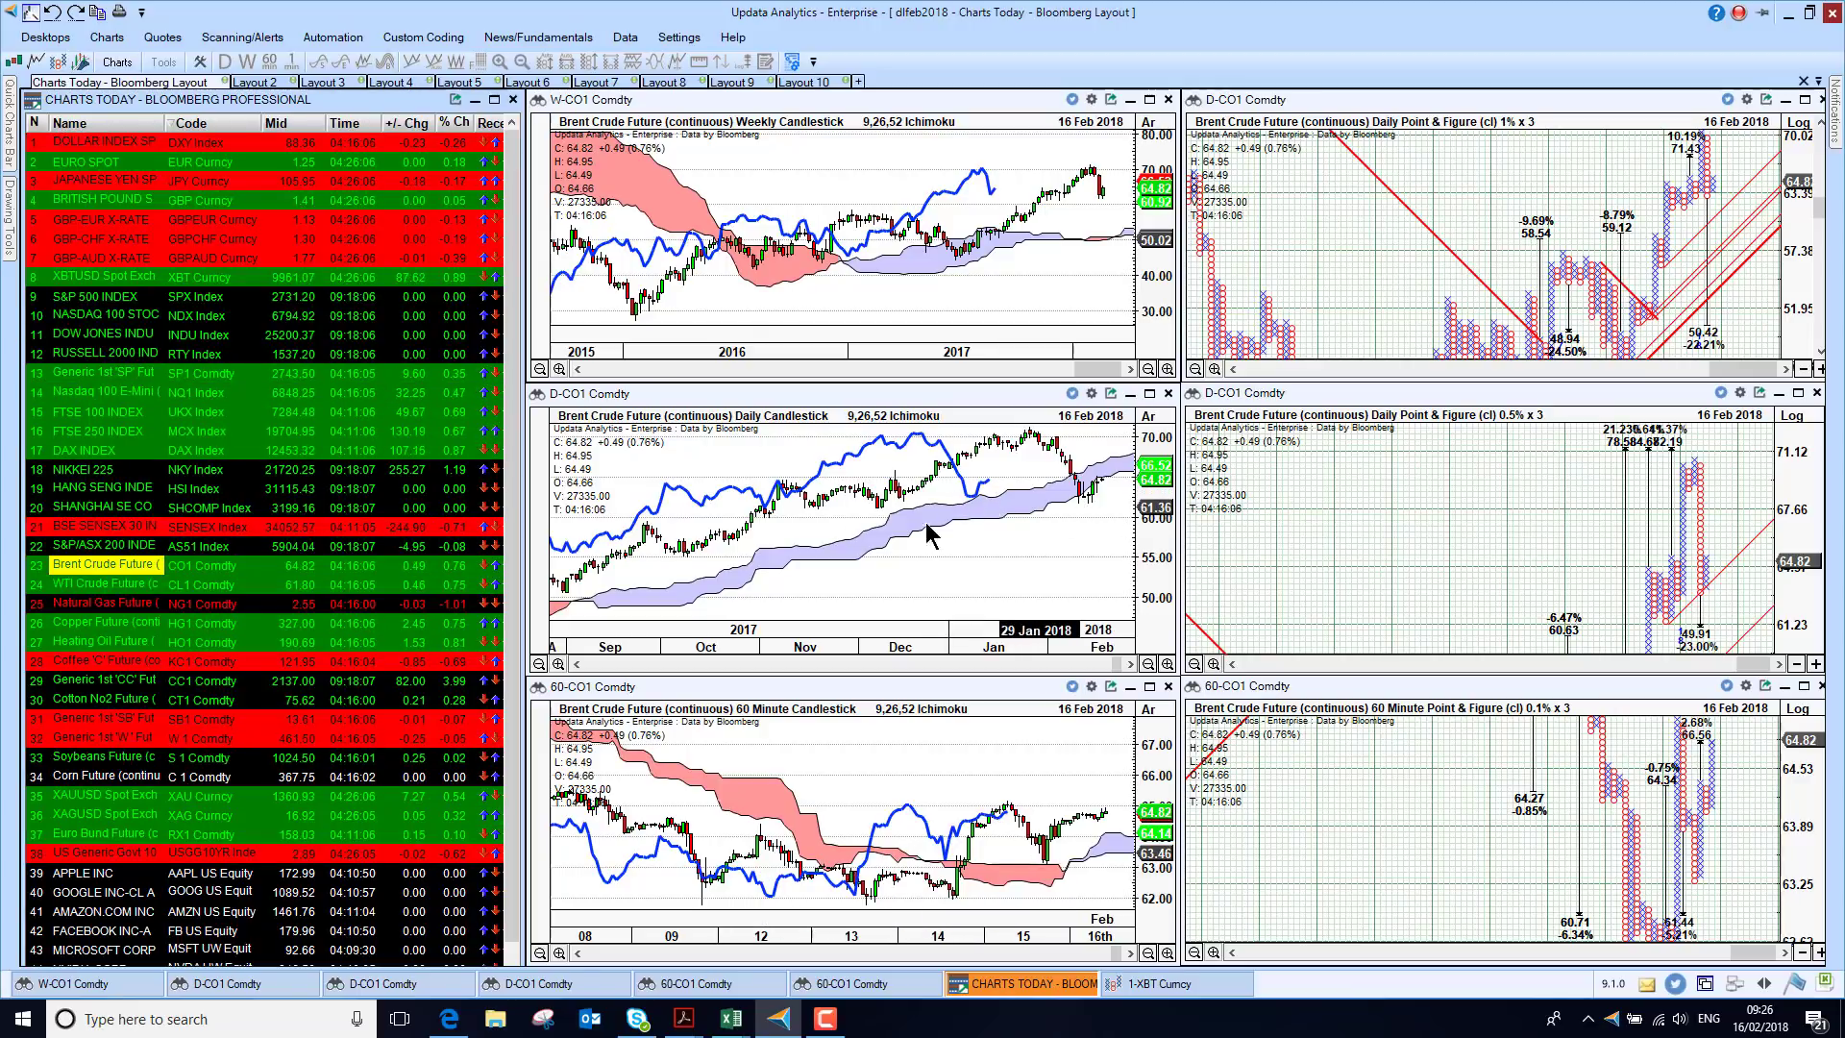
Load WTI Crude Future (CL1 Comdty) across all six linked charts.
{"action": "left_click", "coordinate": [100, 584]}
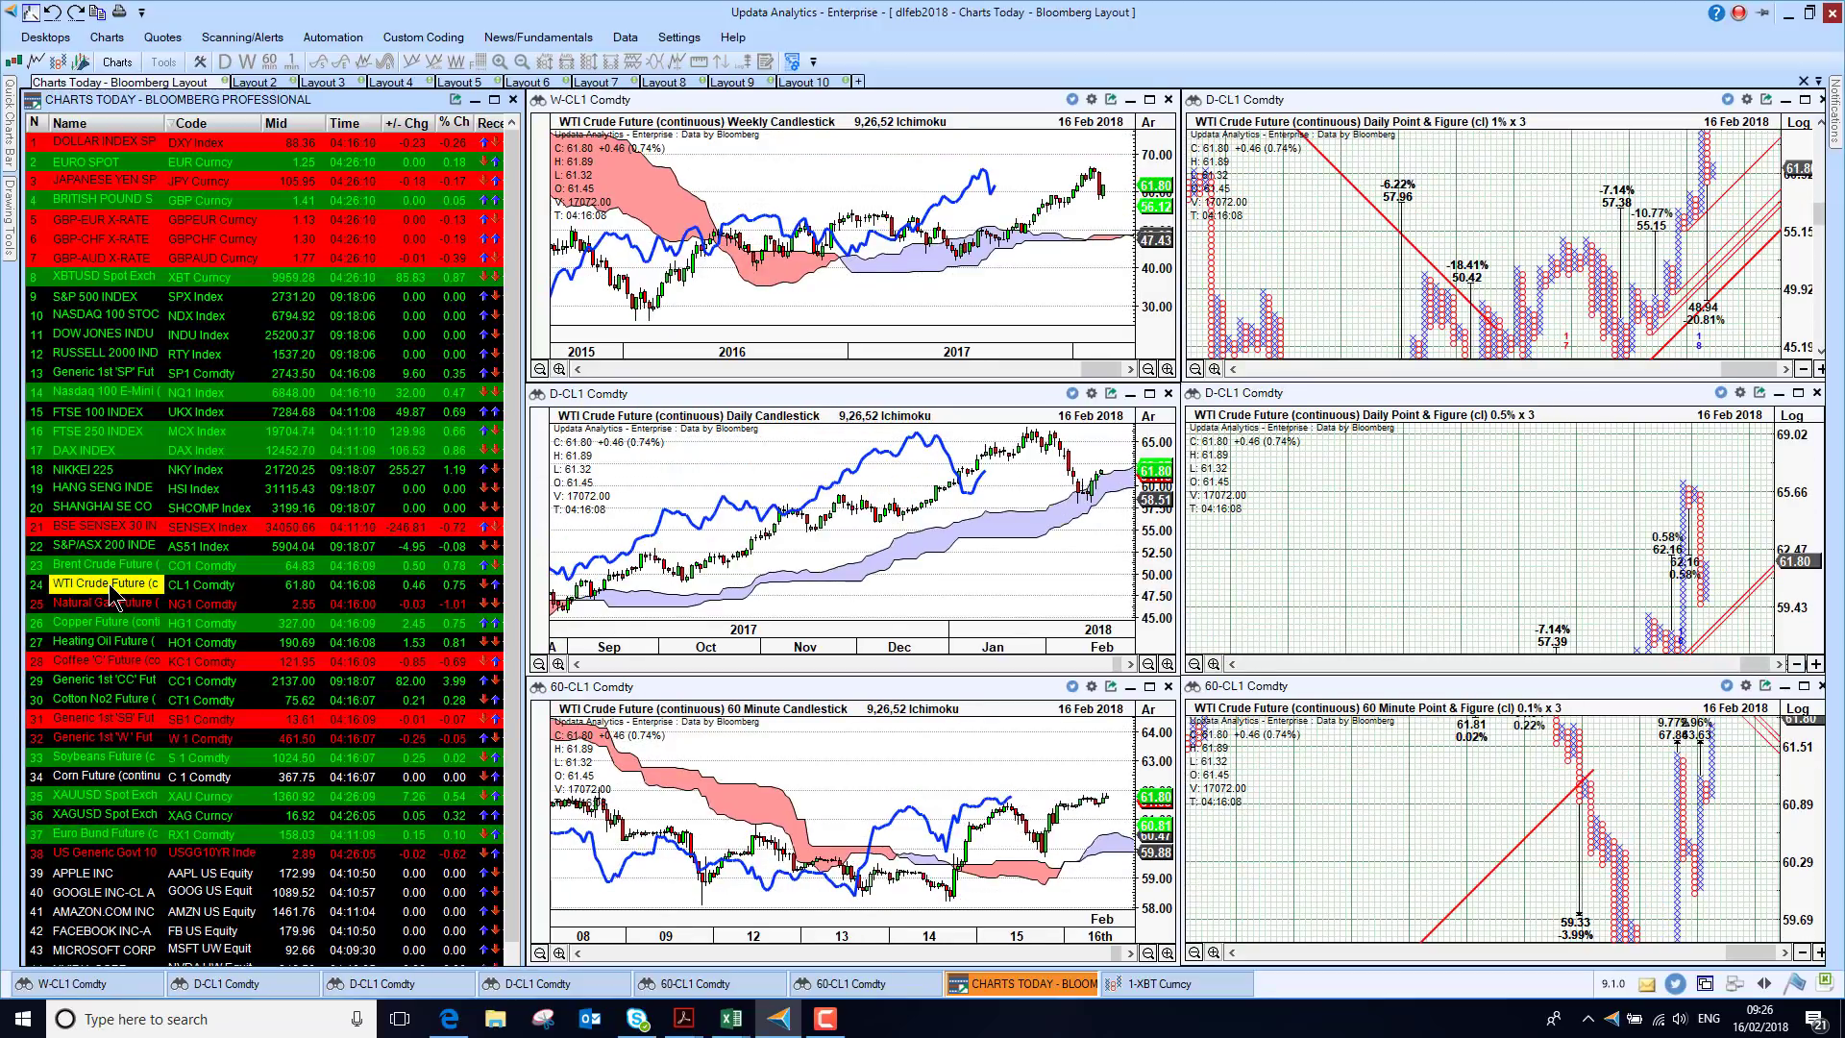
{"action": "left_click", "coordinate": [104, 564]}
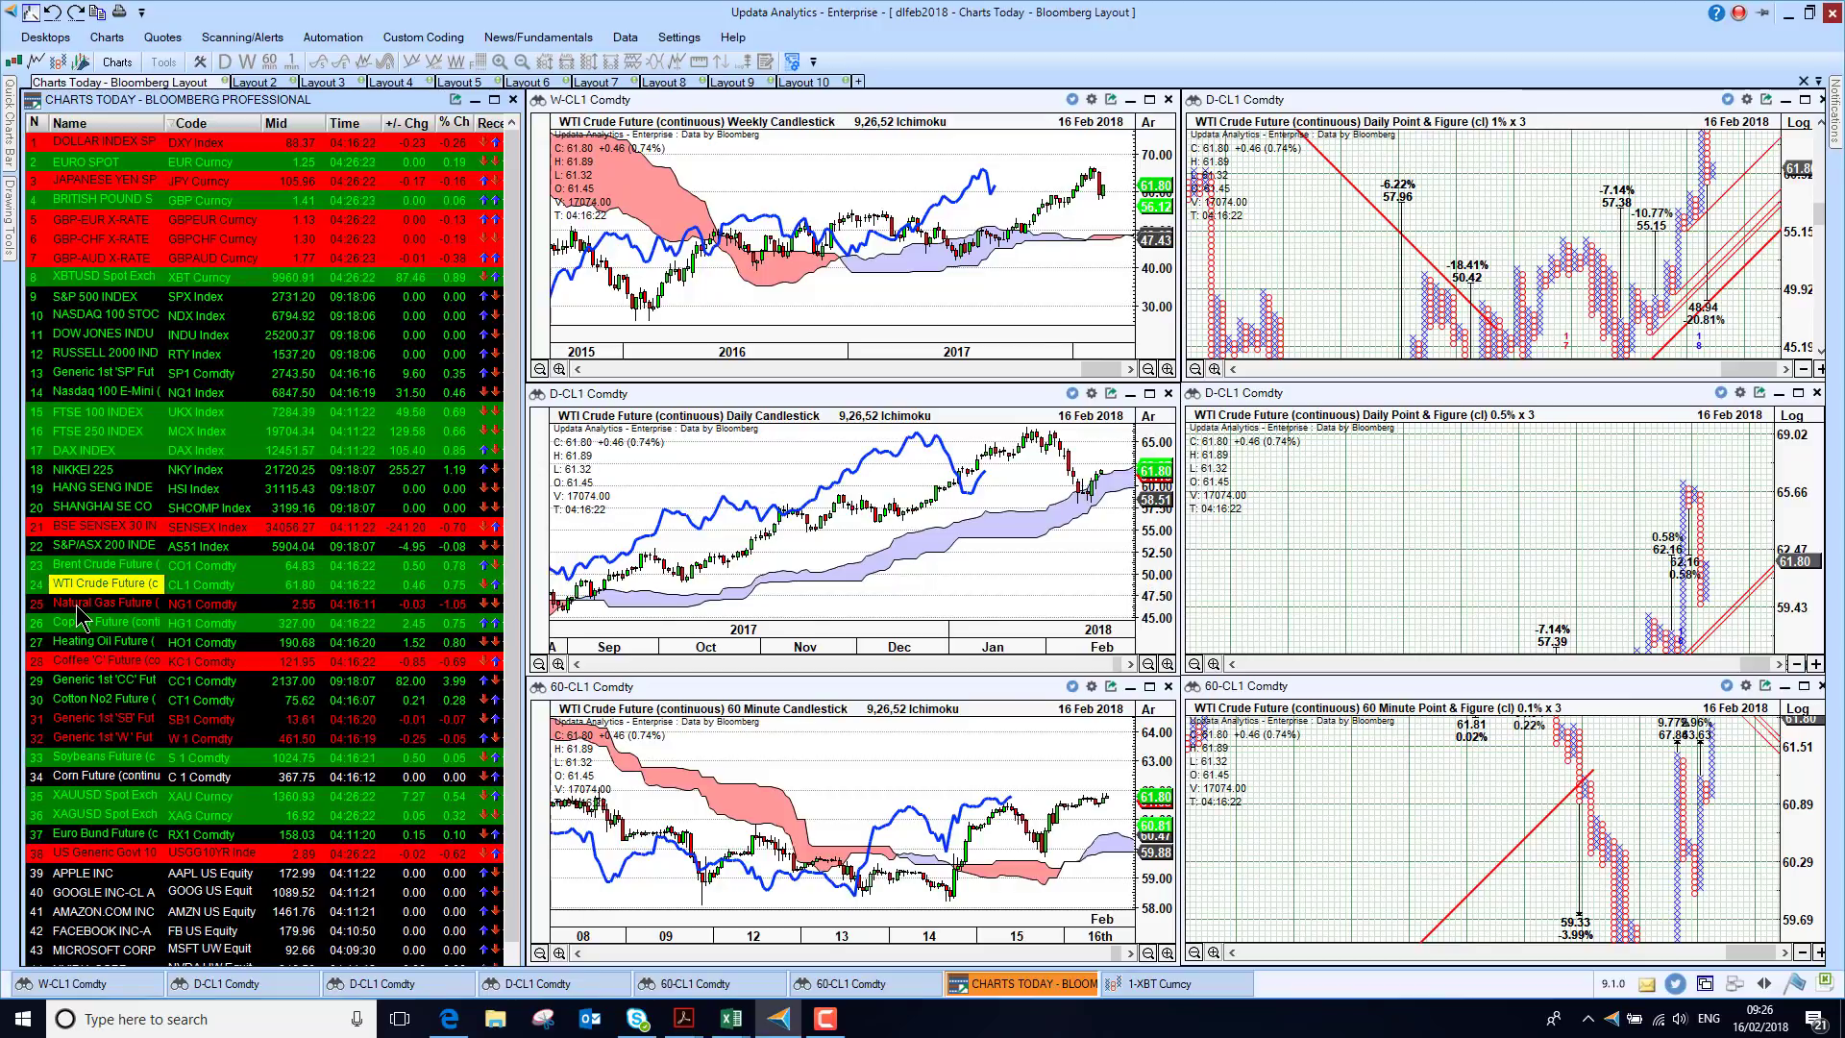
Chart Natural Gas Future, then put Copper Future into all linked views.
{"action": "left_click", "coordinate": [104, 602]}
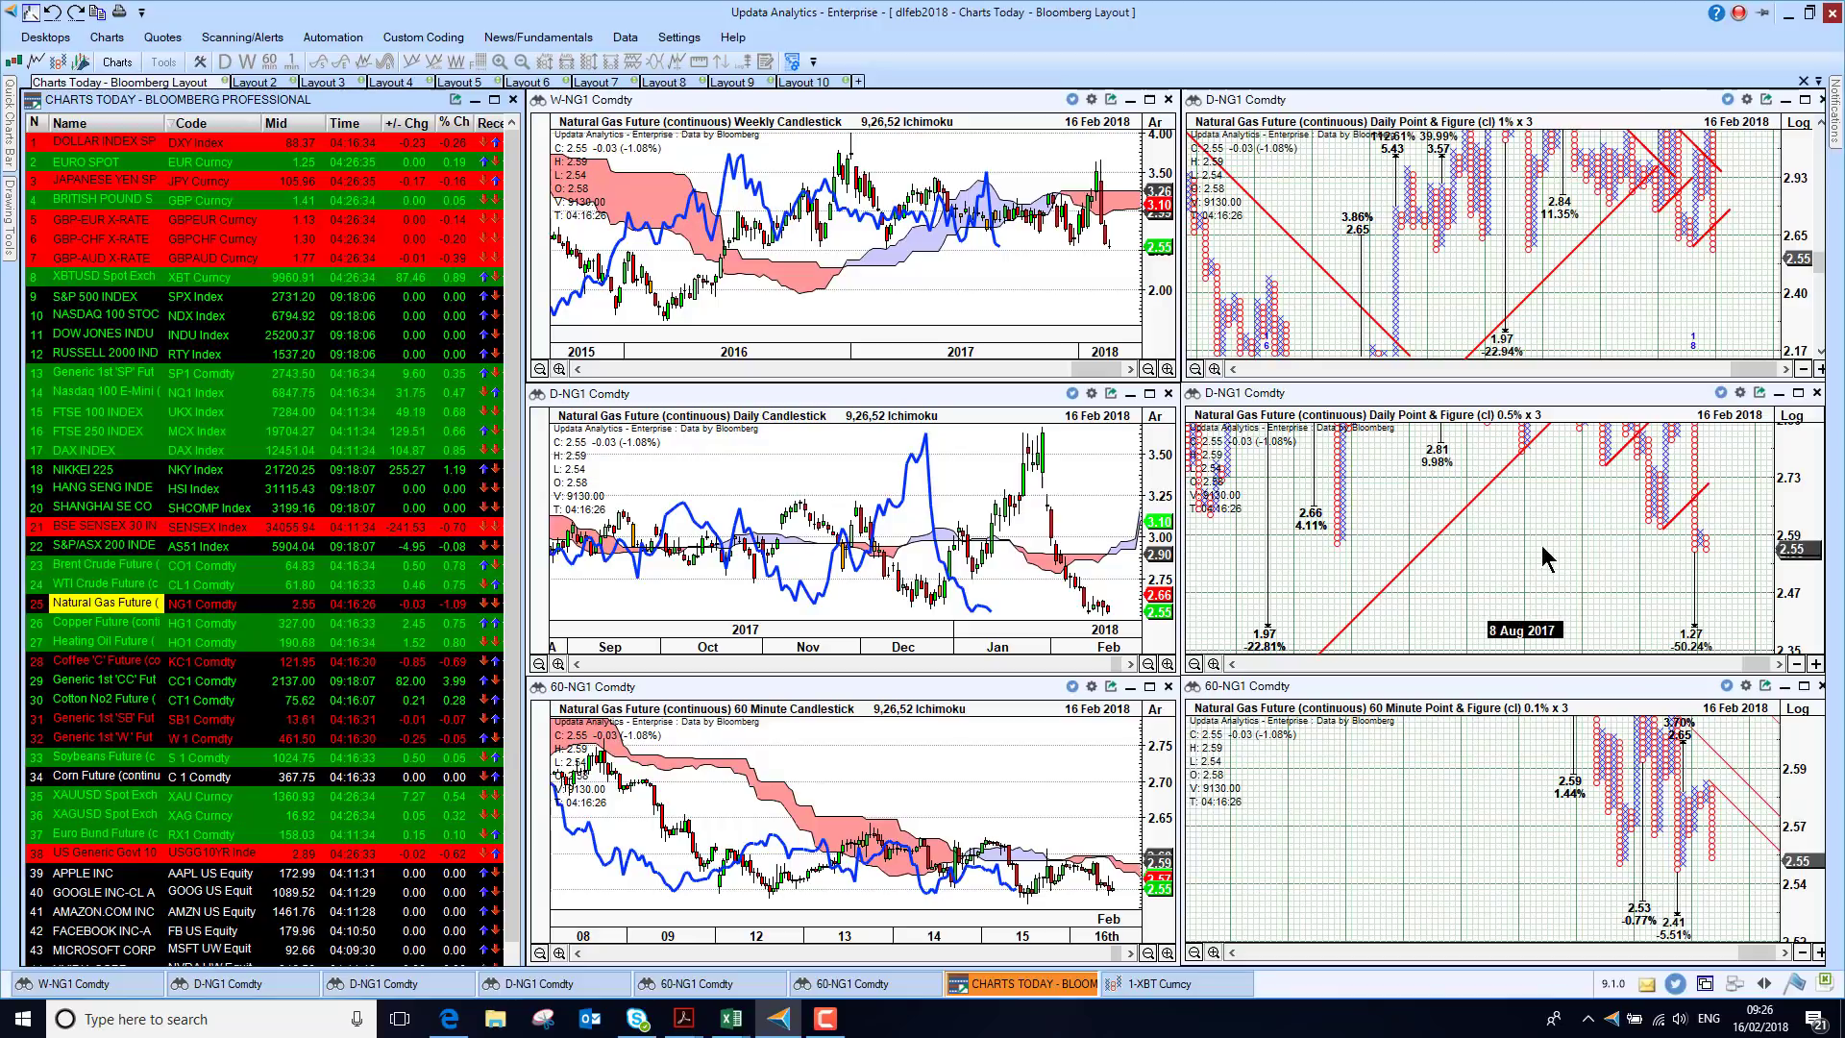
{"action": "mouse_move", "coordinate": [1431, 565]}
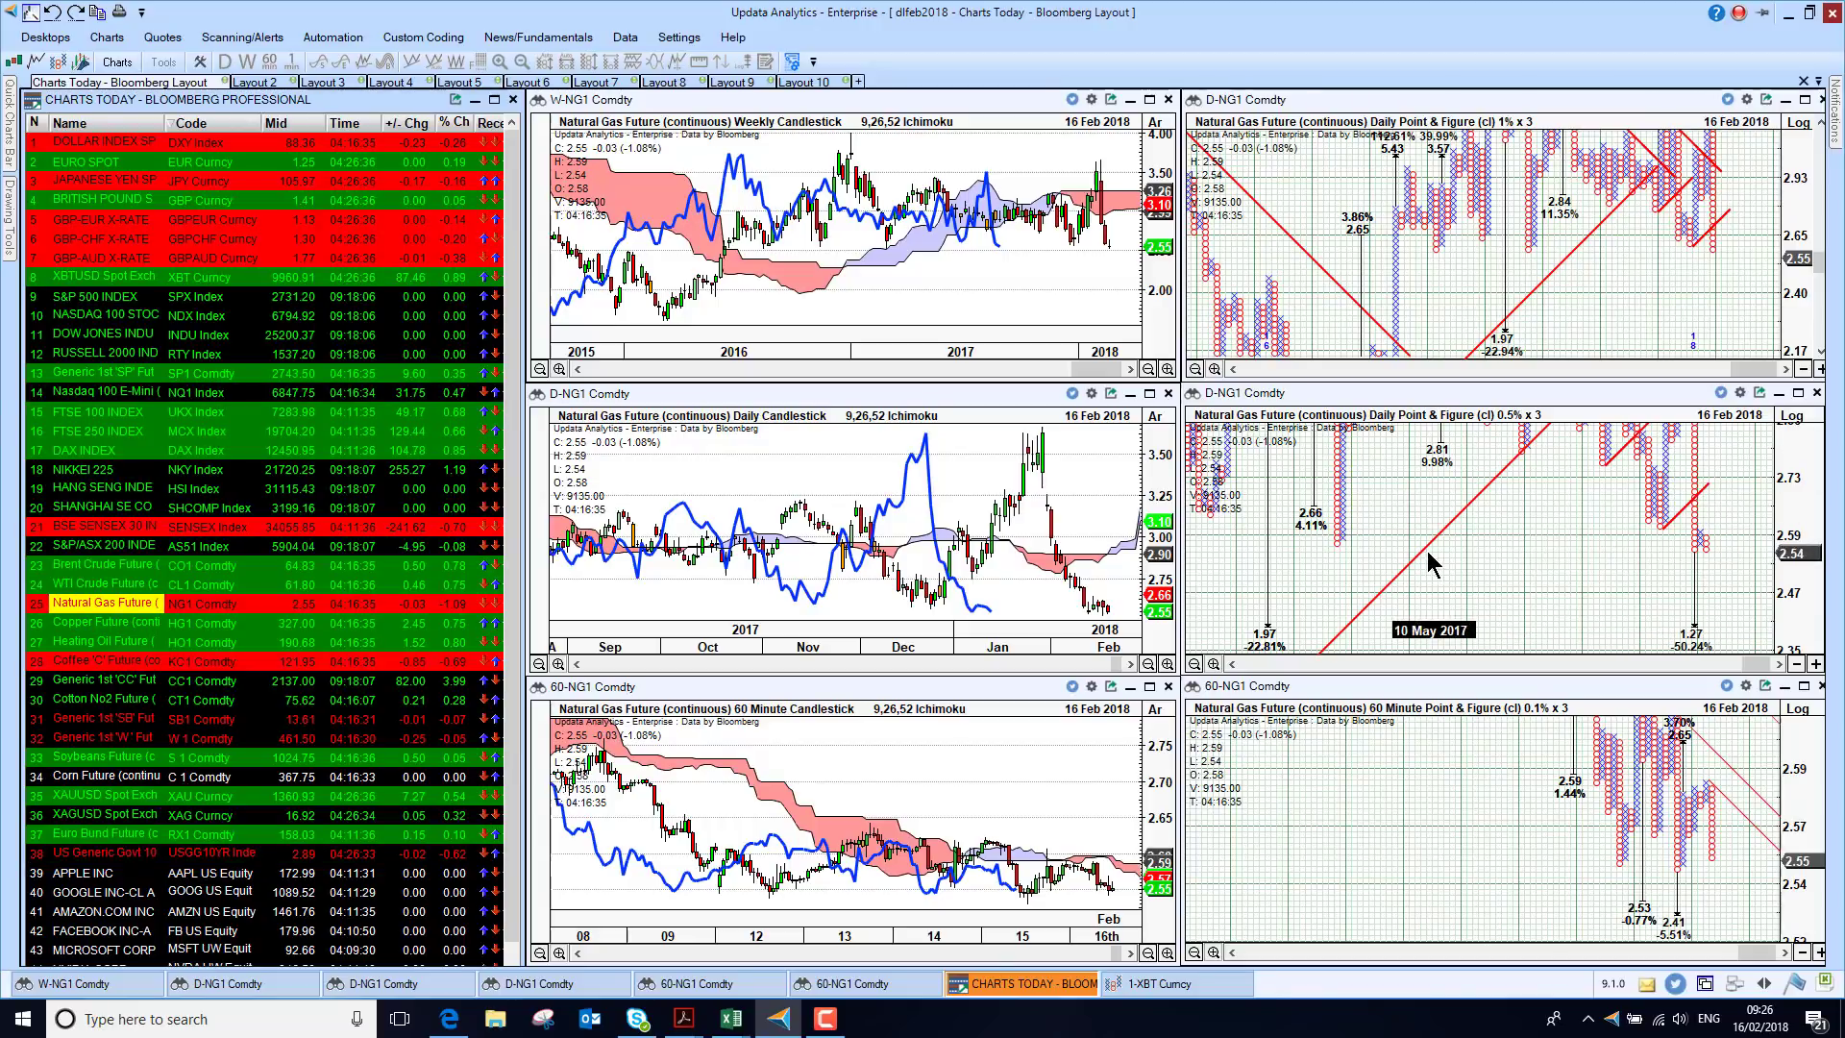
{"action": "mouse_move", "coordinate": [1691, 488]}
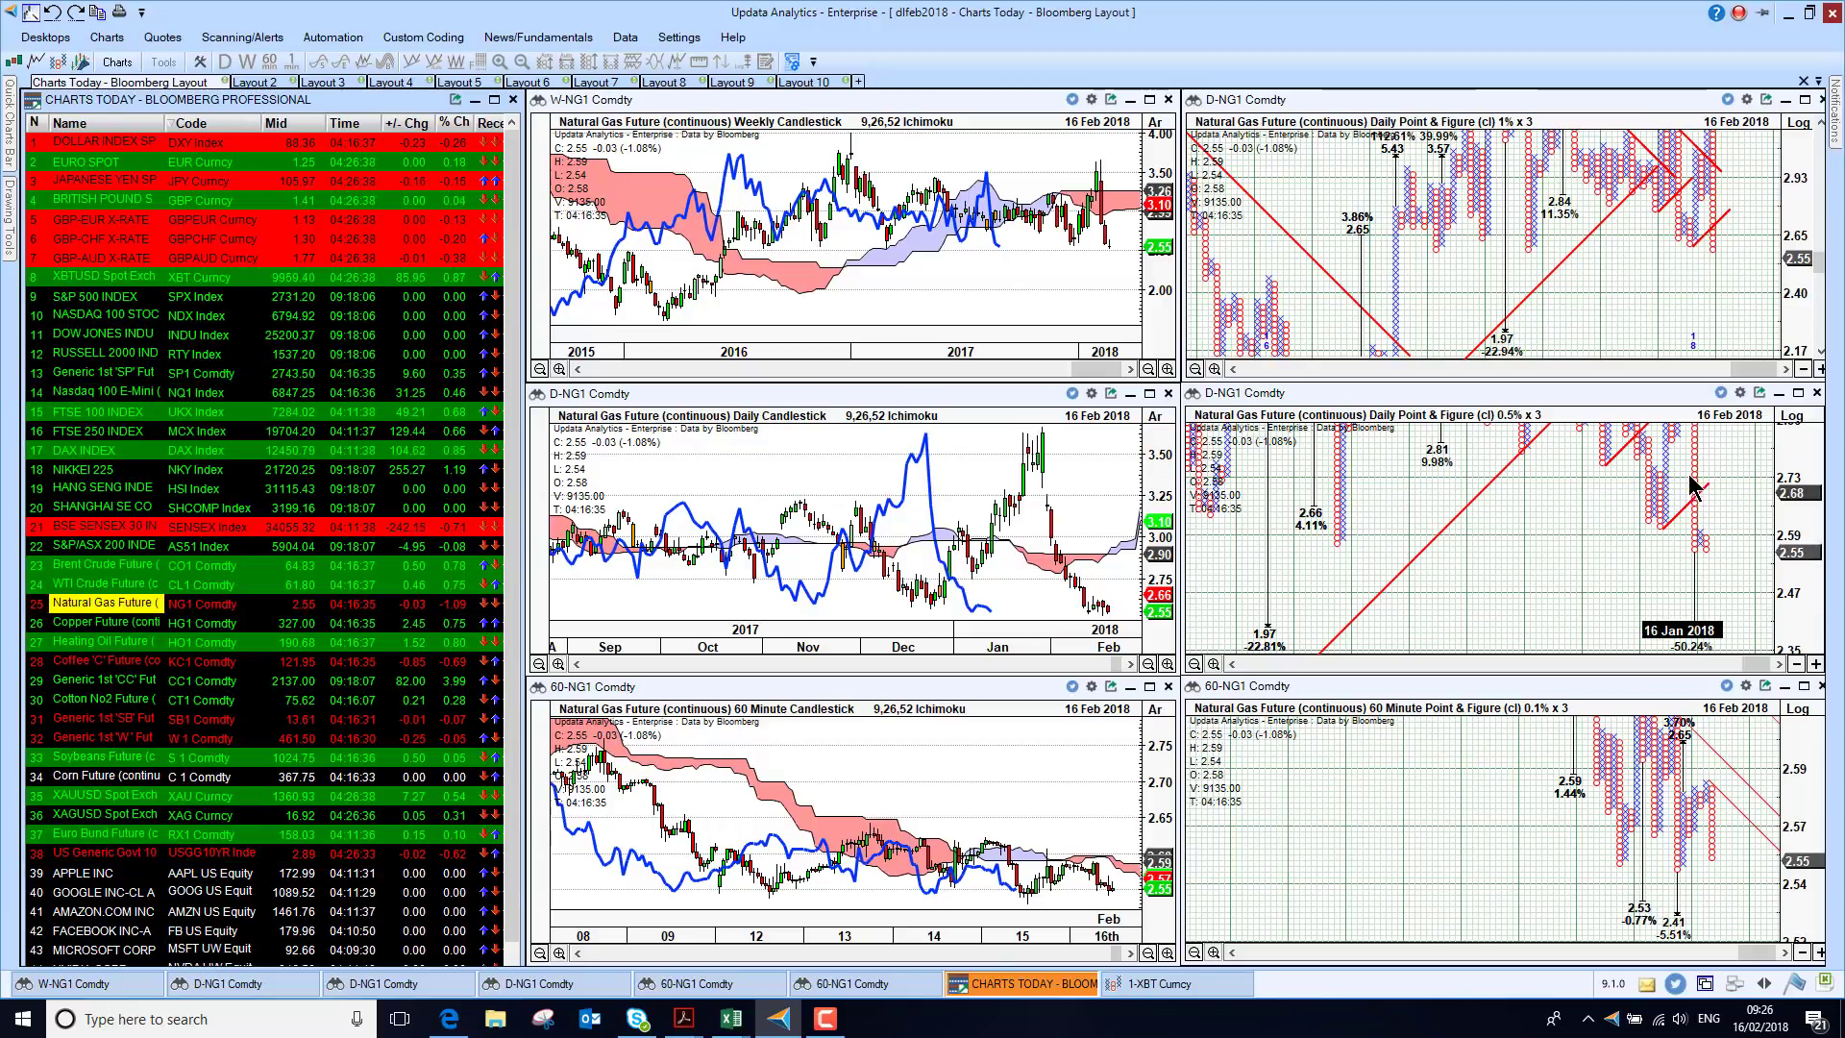
{"action": "mouse_move", "coordinate": [1622, 594]}
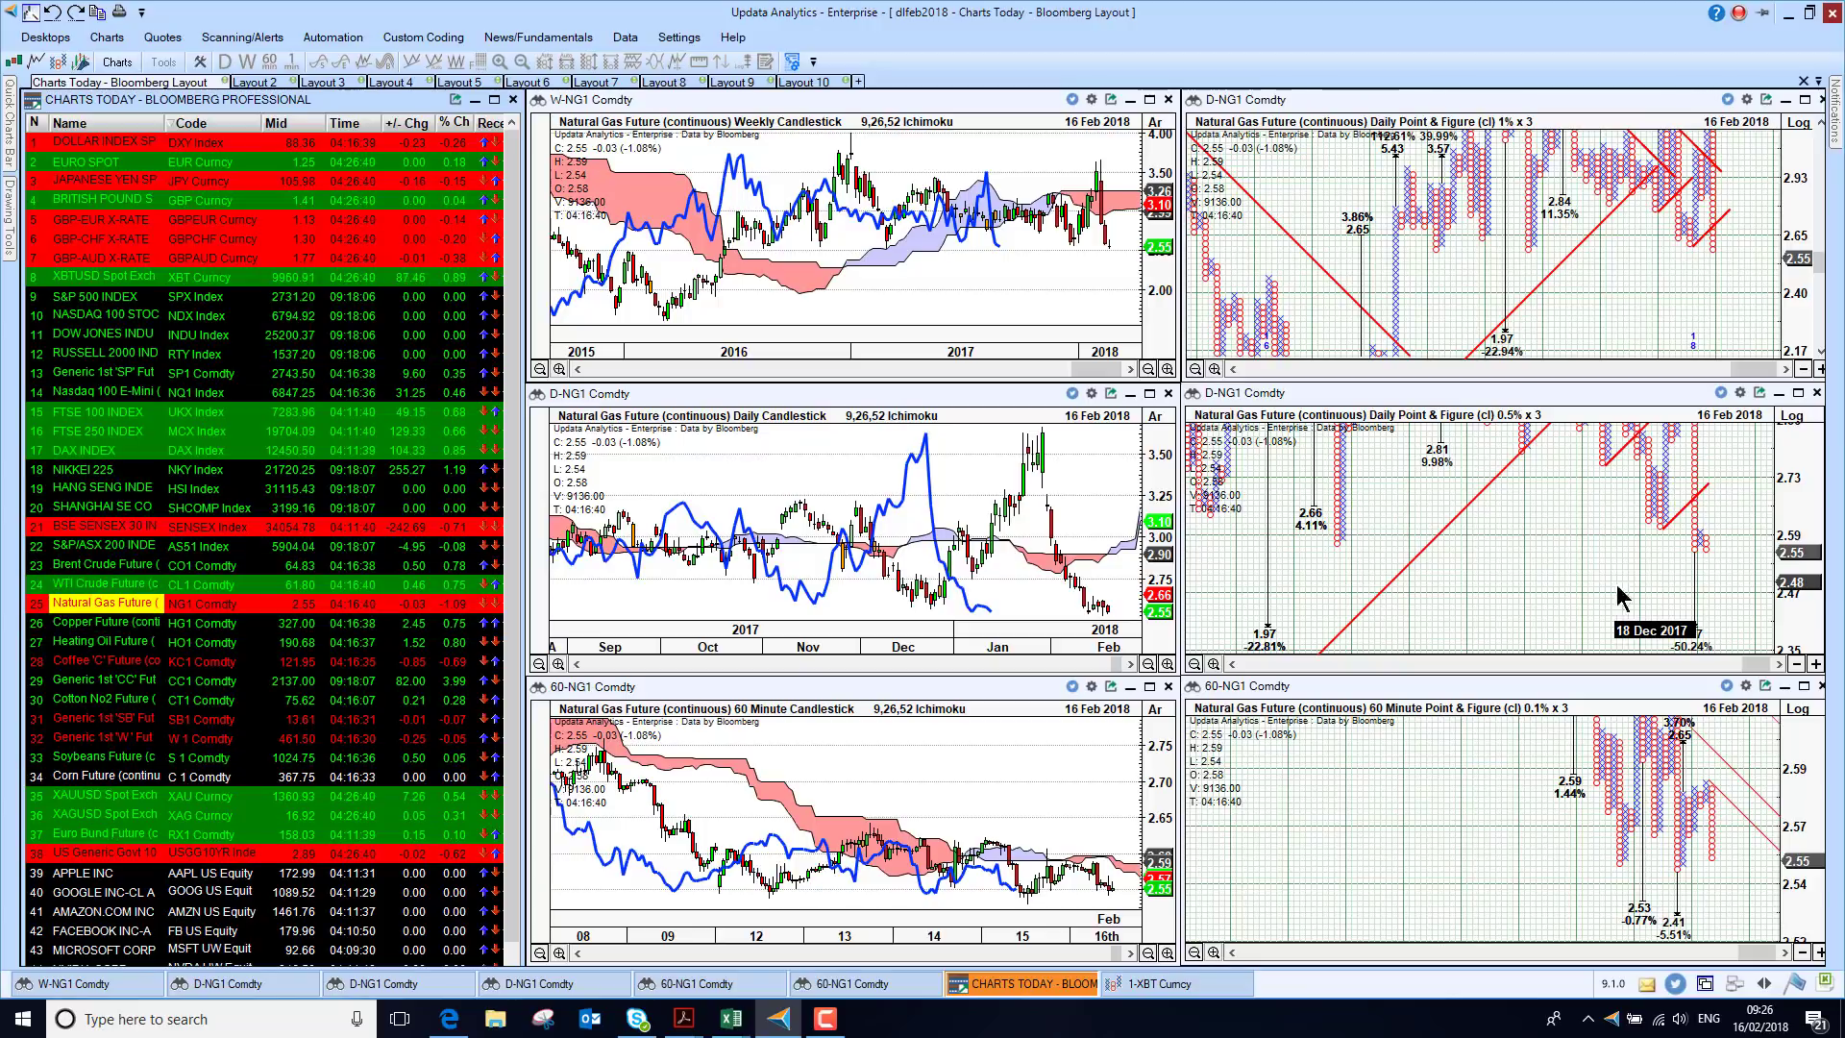
{"action": "mouse_move", "coordinate": [1552, 600]}
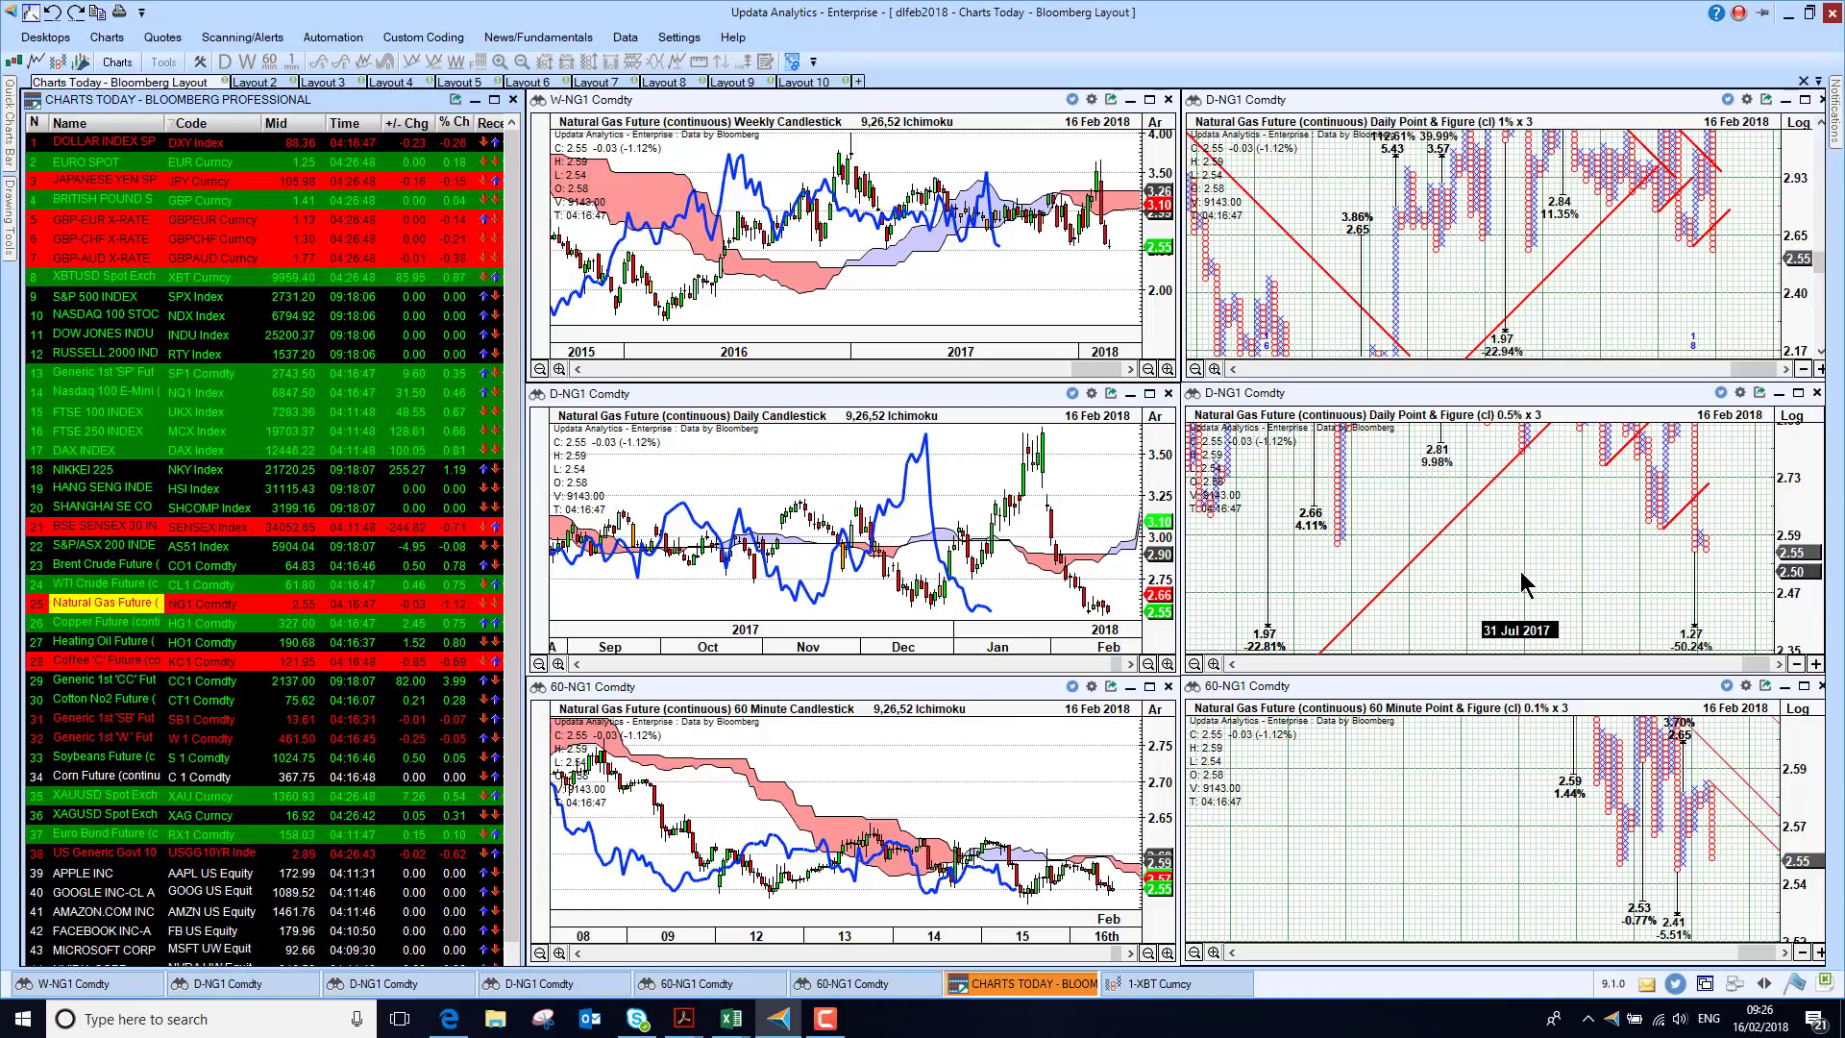
{"action": "mouse_move", "coordinate": [1622, 569]}
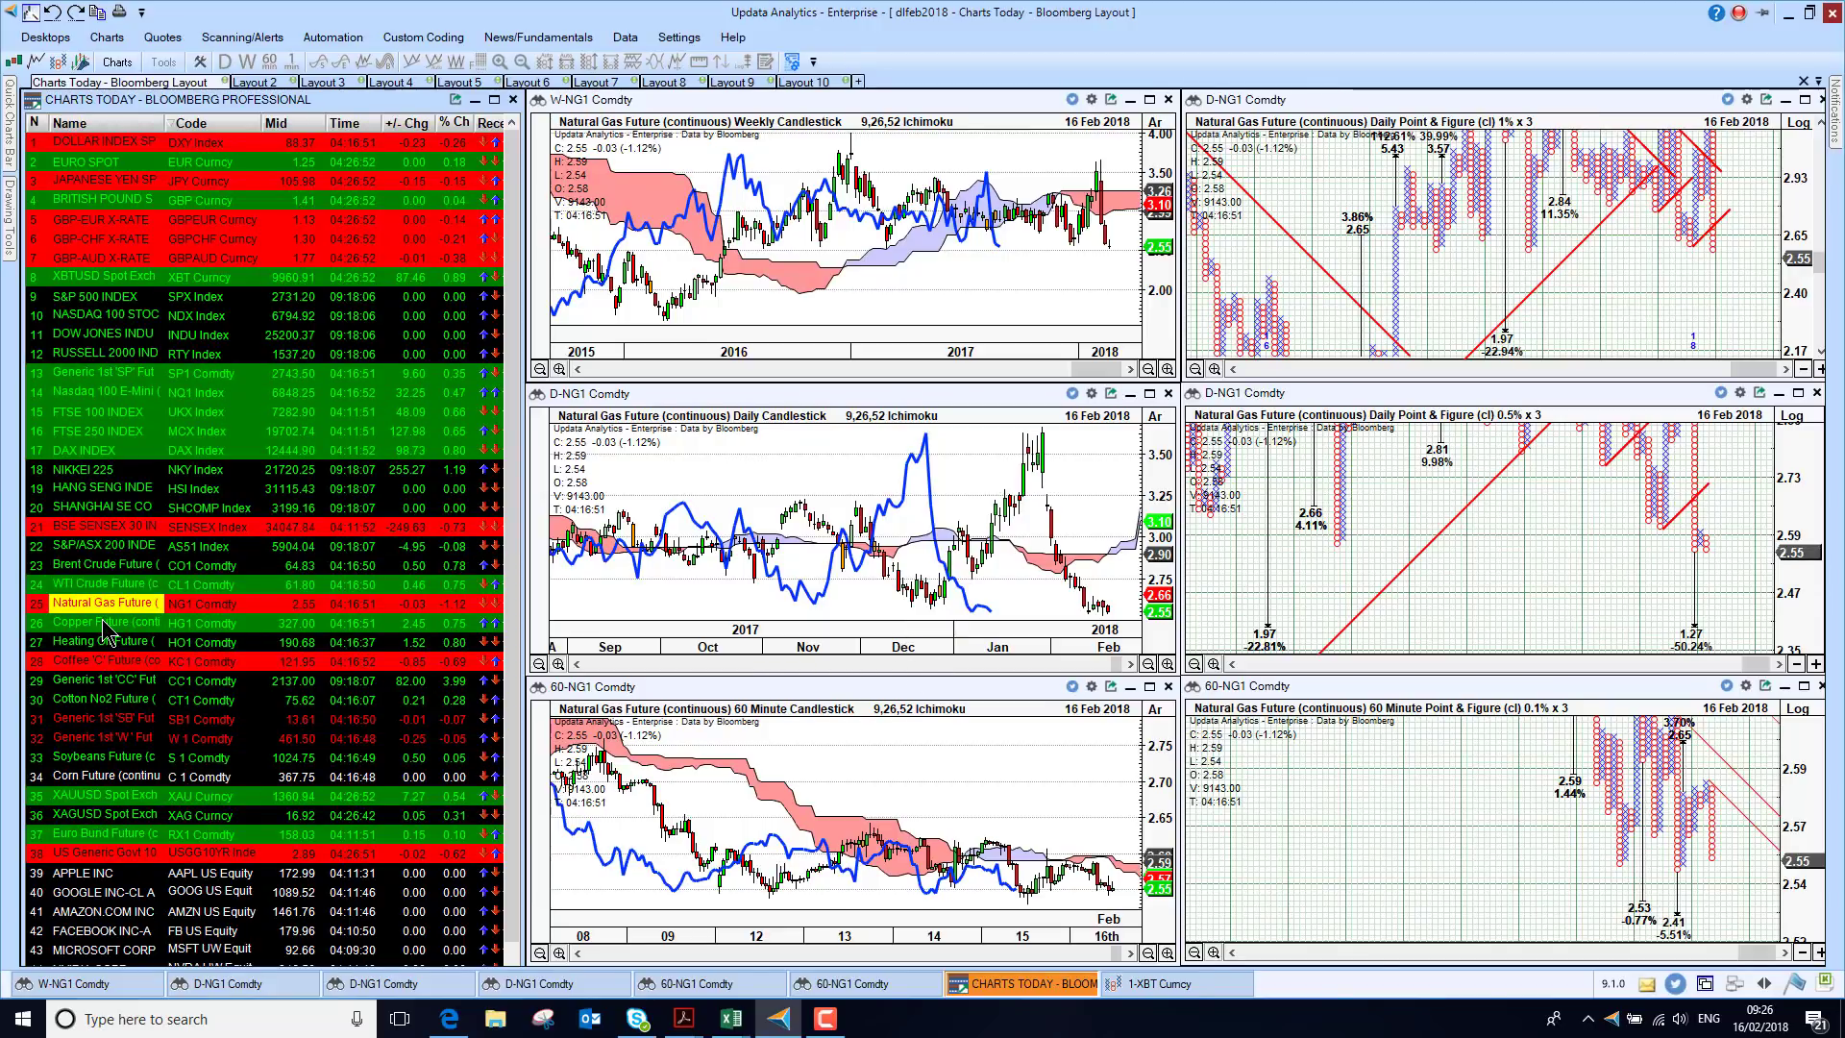
{"action": "left_click", "coordinate": [104, 621]}
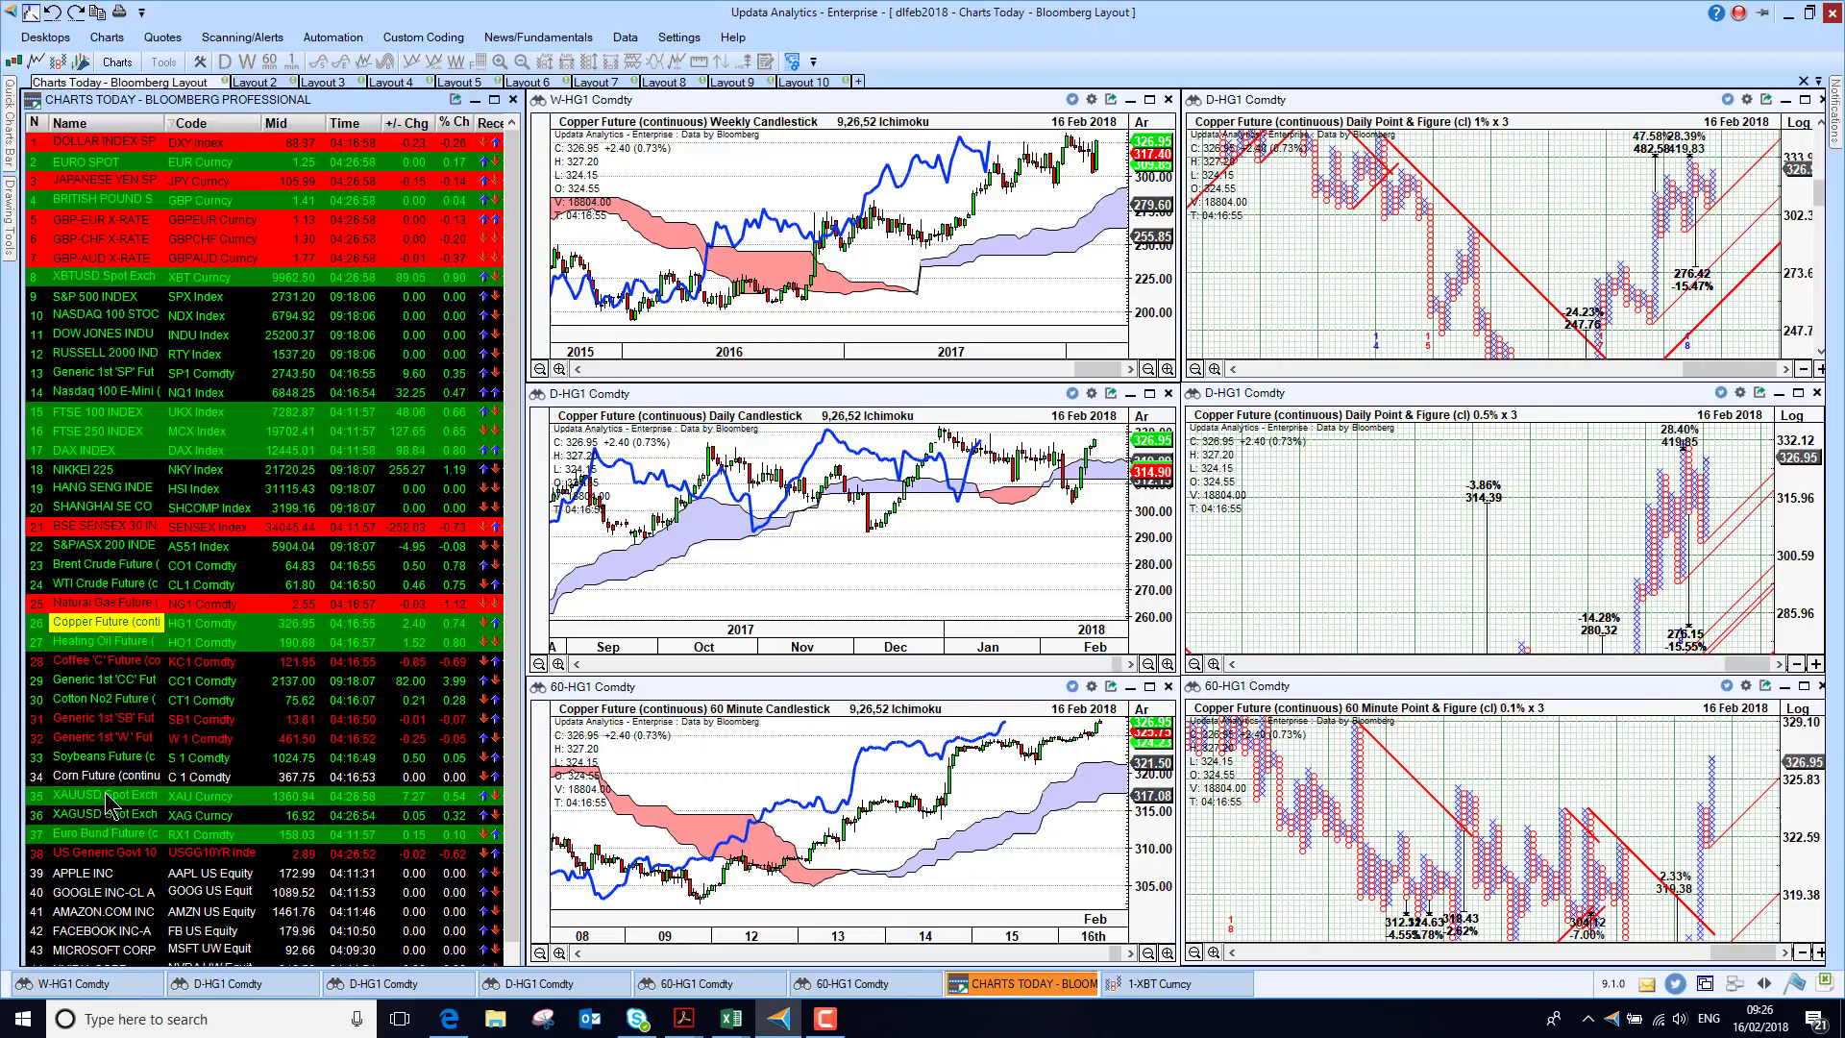
Chart XAUUSD gold spot, then switch every linked chart to XAGUSD silver spot.
{"action": "left_click", "coordinate": [103, 794]}
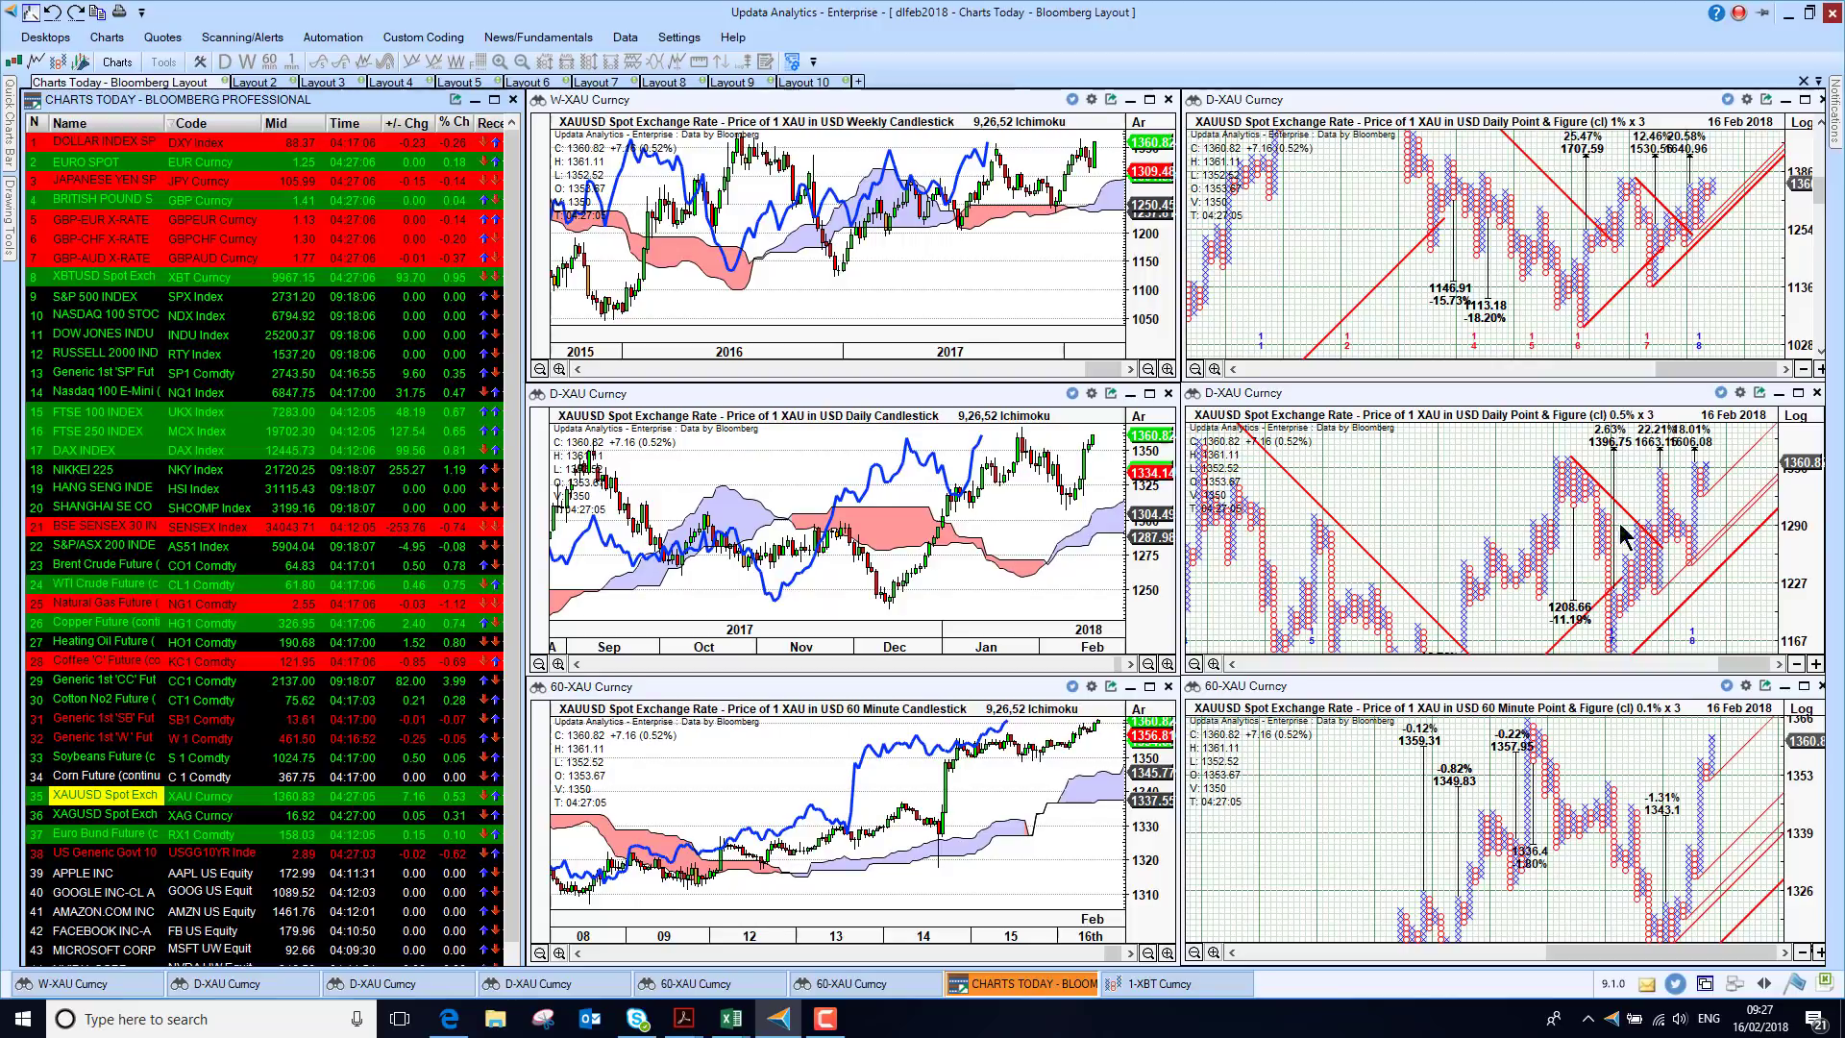
{"action": "mouse_move", "coordinate": [1713, 459]}
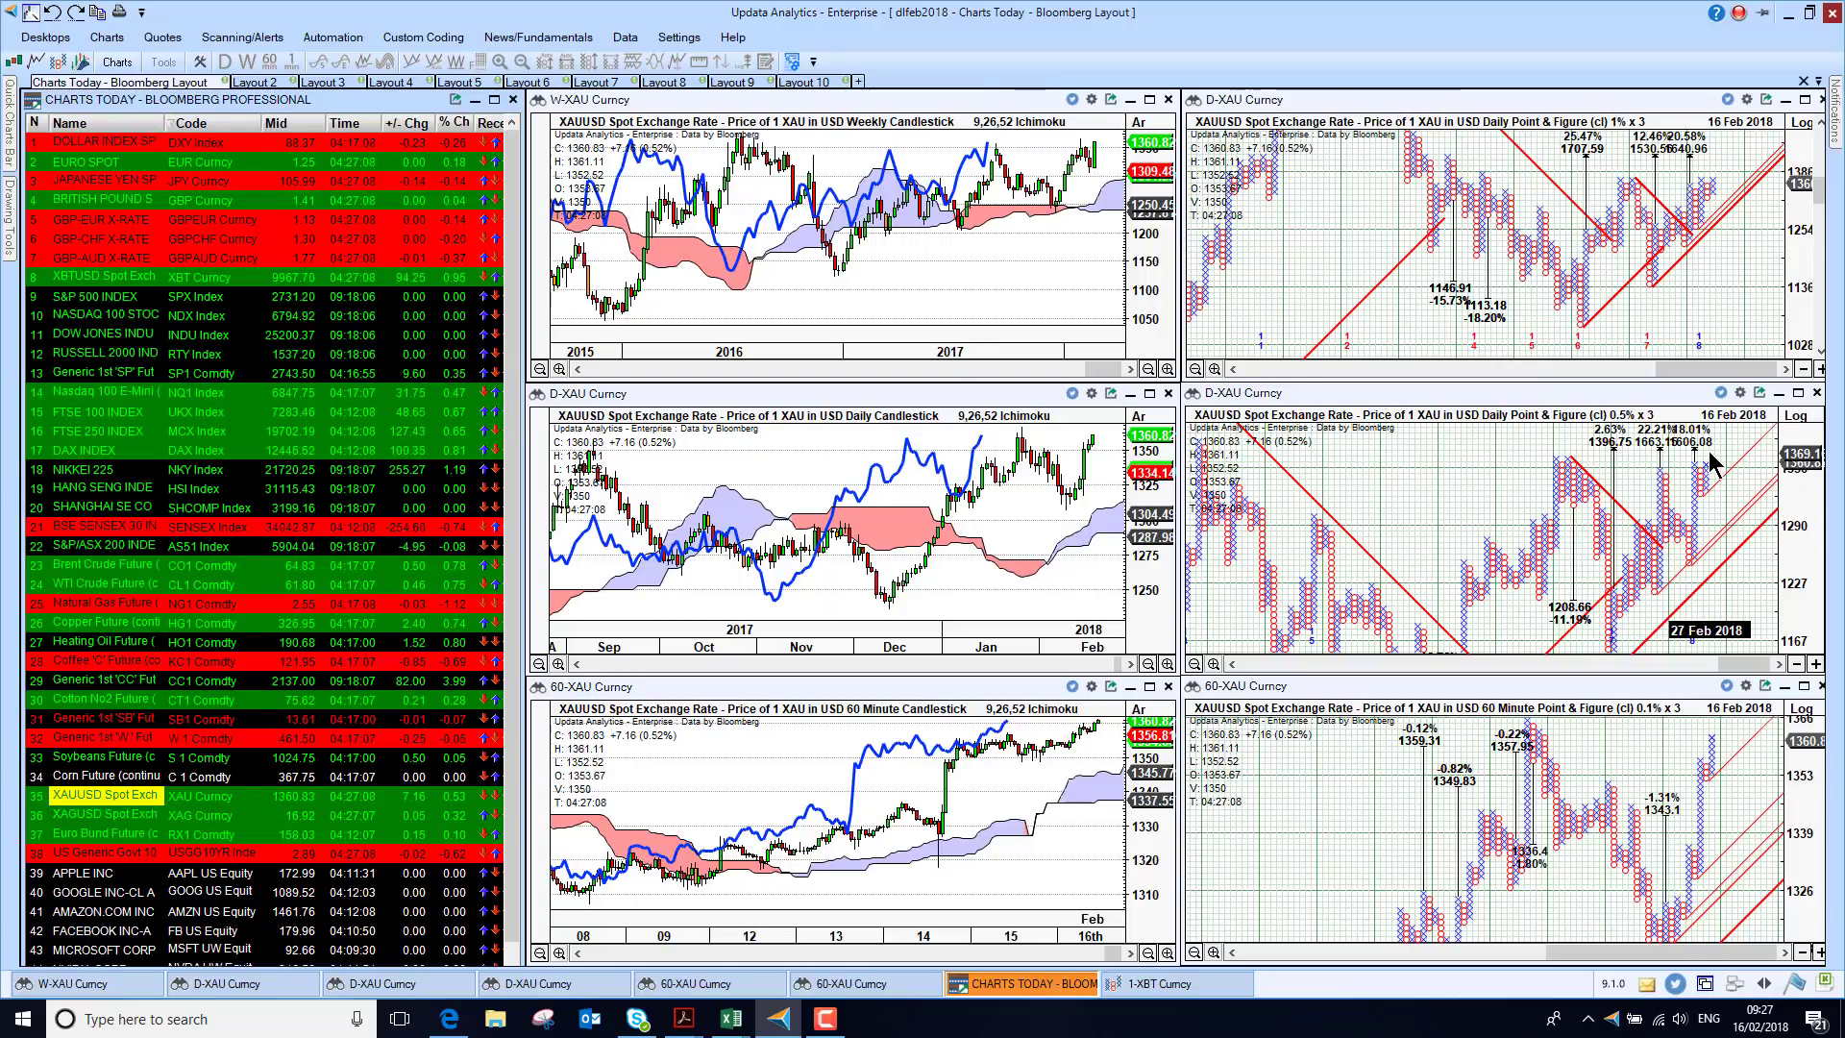
{"action": "mouse_move", "coordinate": [1647, 558]}
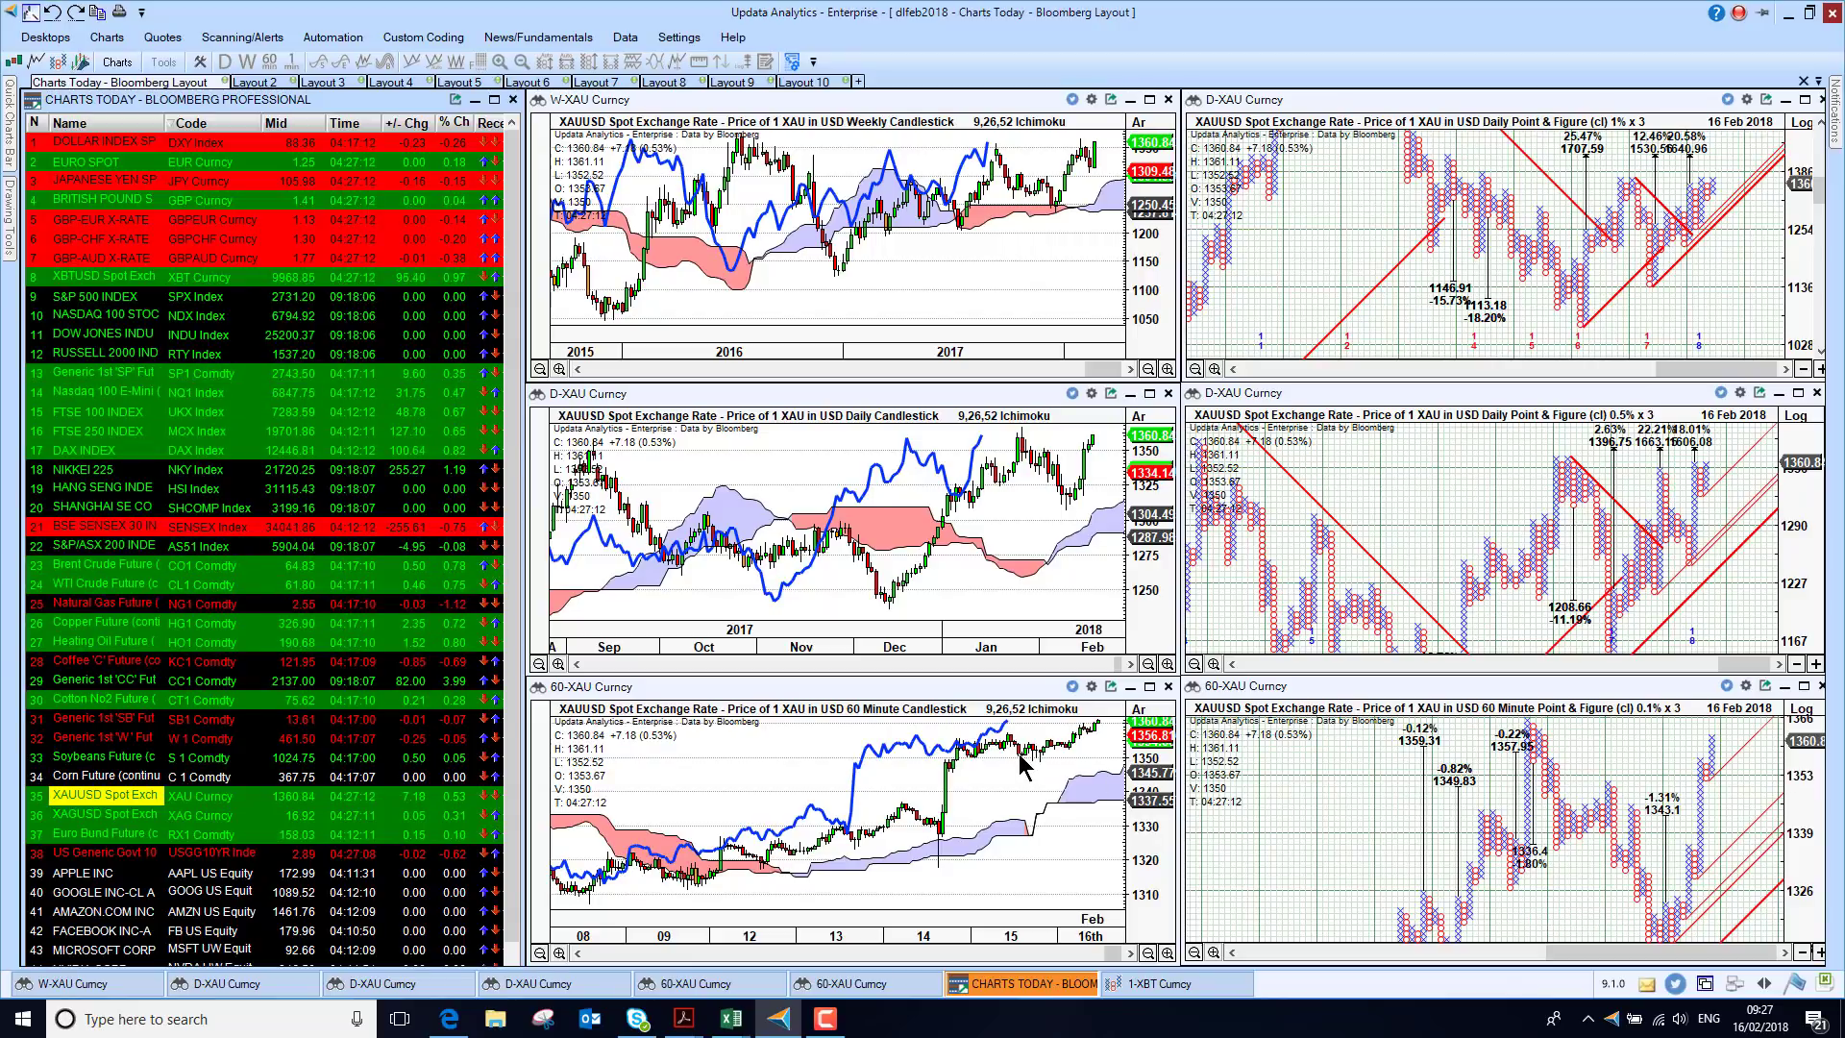
{"action": "mouse_move", "coordinate": [1118, 309]}
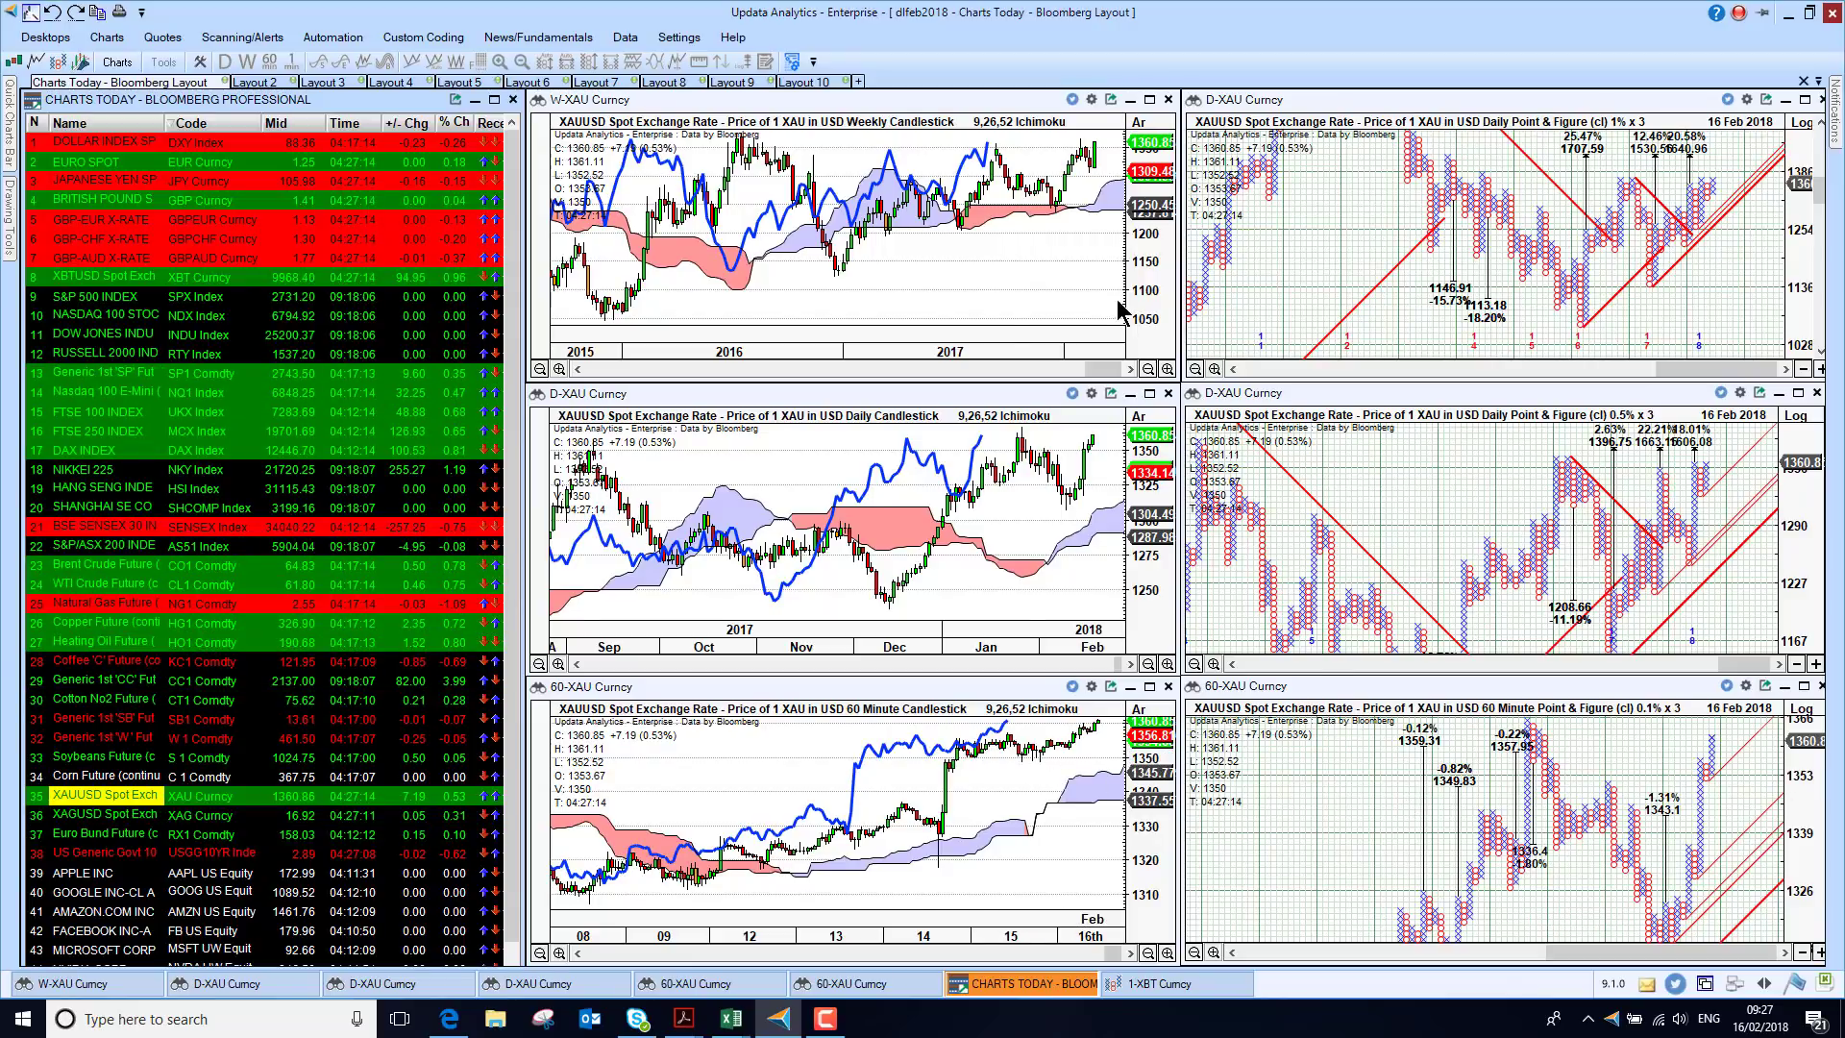
{"action": "mouse_move", "coordinate": [942, 154]}
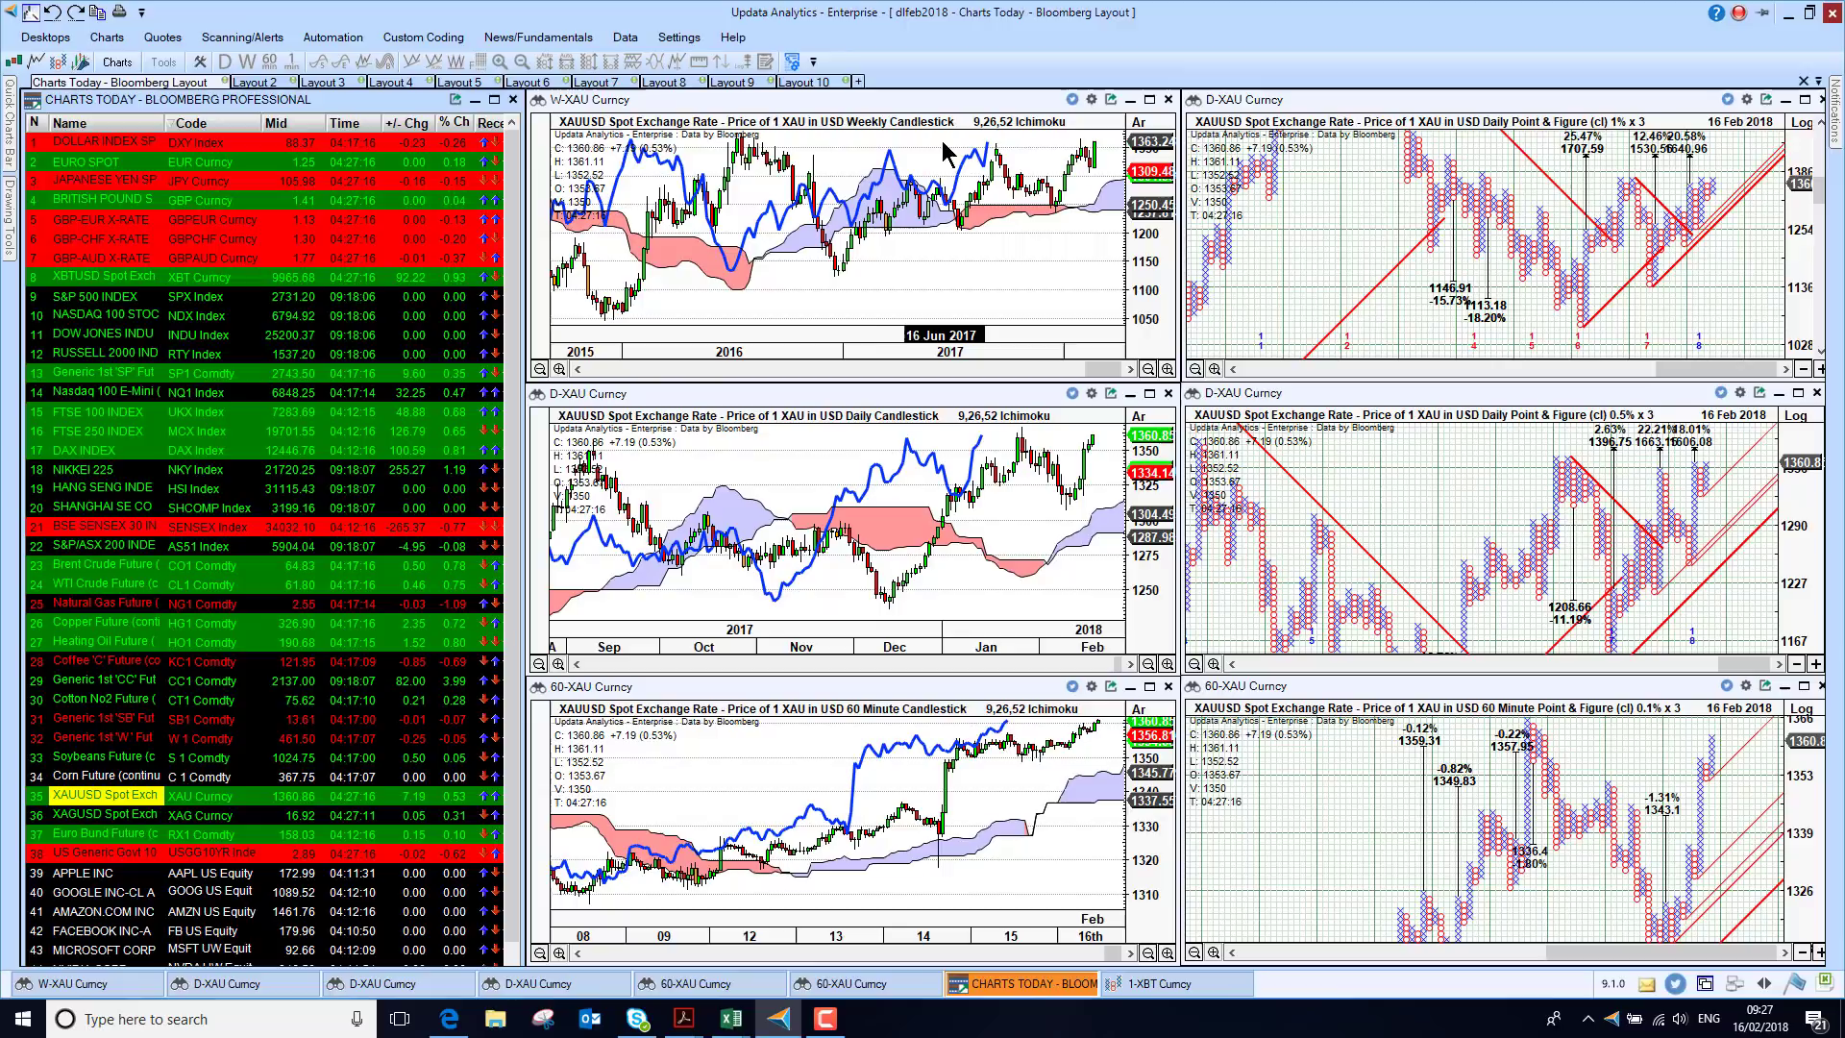
{"action": "mouse_move", "coordinate": [747, 165]}
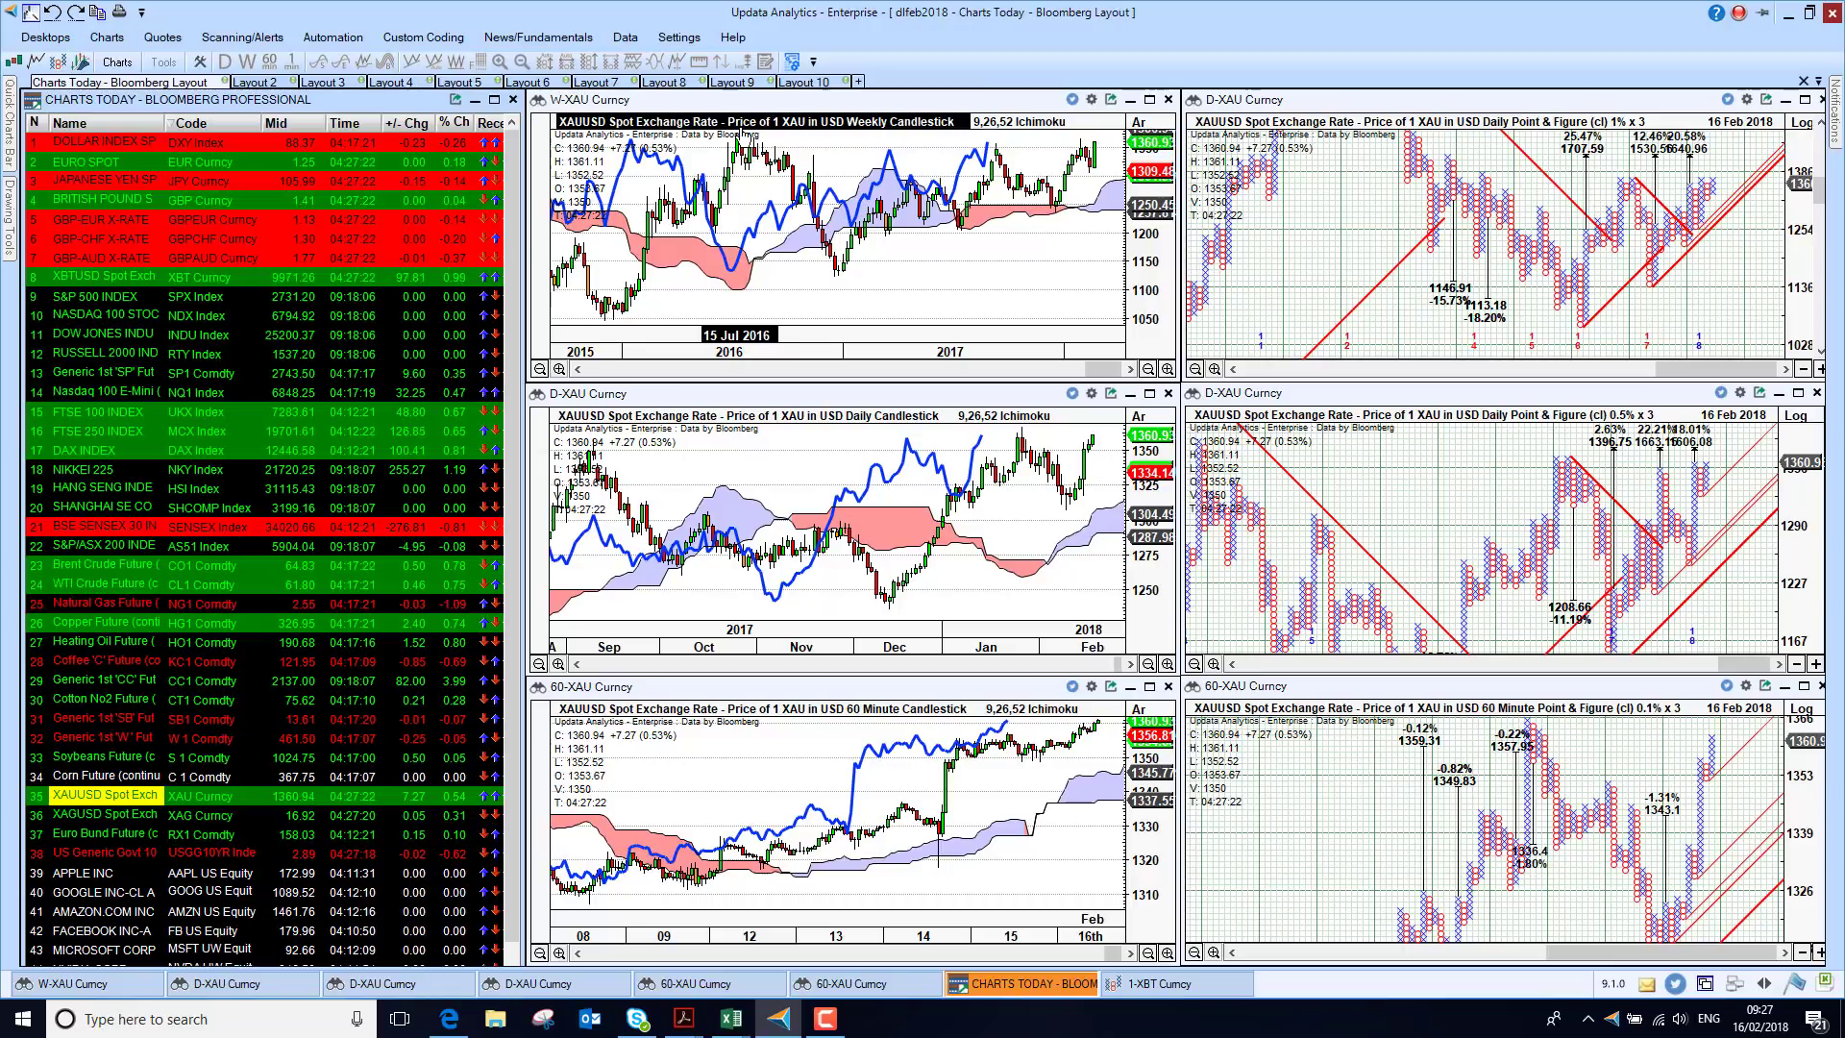
{"action": "mouse_move", "coordinate": [857, 292]}
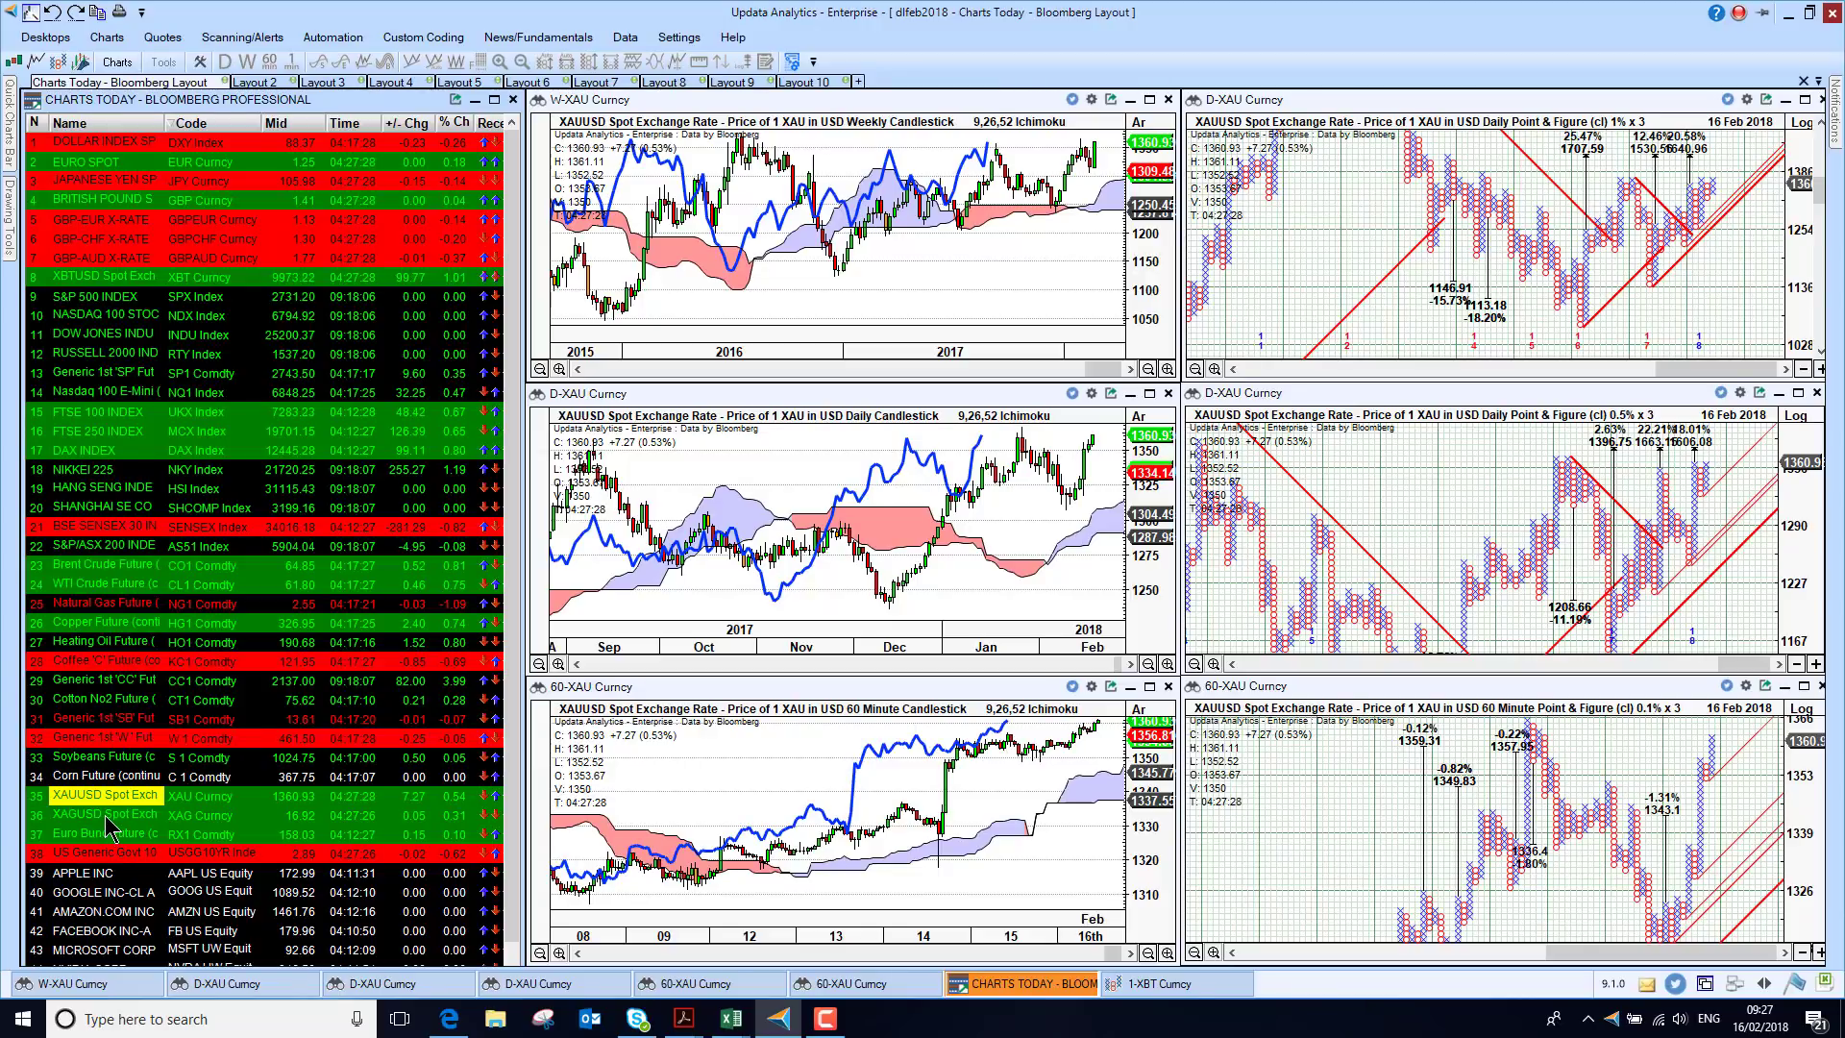
{"action": "left_click", "coordinate": [104, 815]}
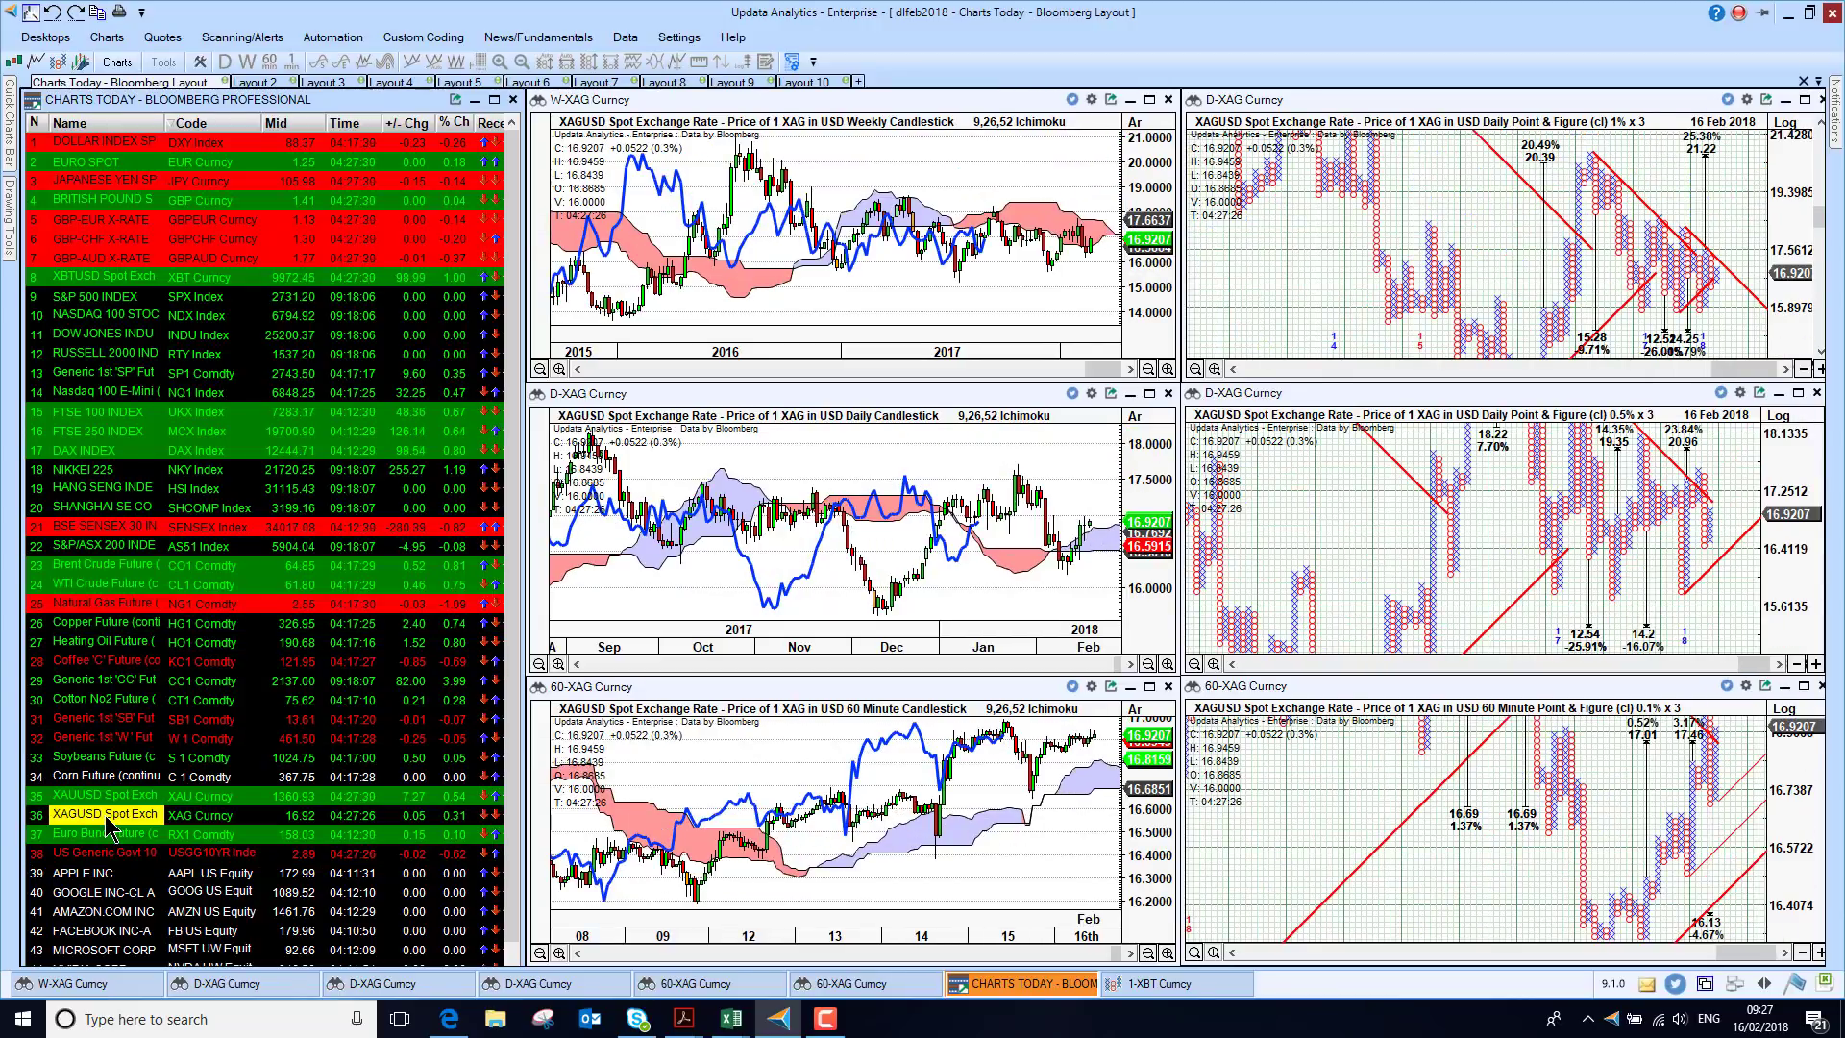
Chart the US Generic Govt 10 Year Yield, then load Apple Inc into all views.
{"action": "left_click", "coordinate": [105, 851]}
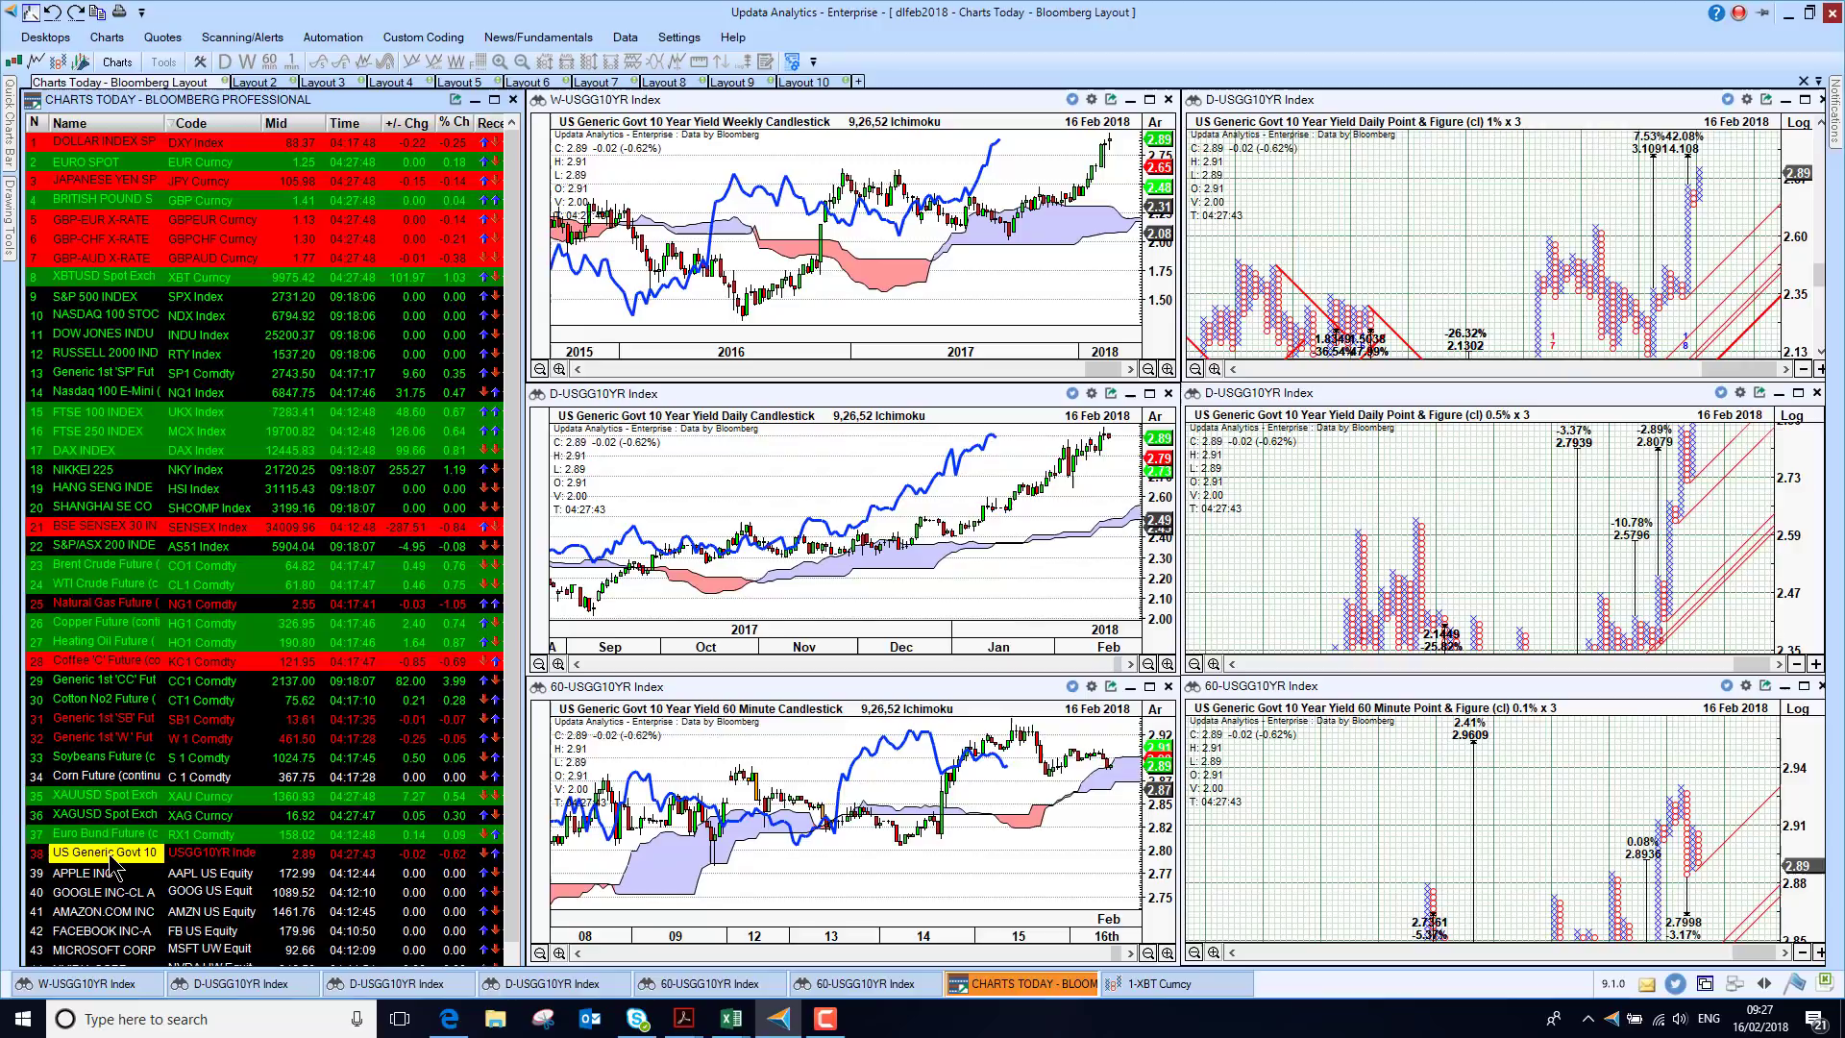
{"action": "left_click", "coordinate": [104, 872]}
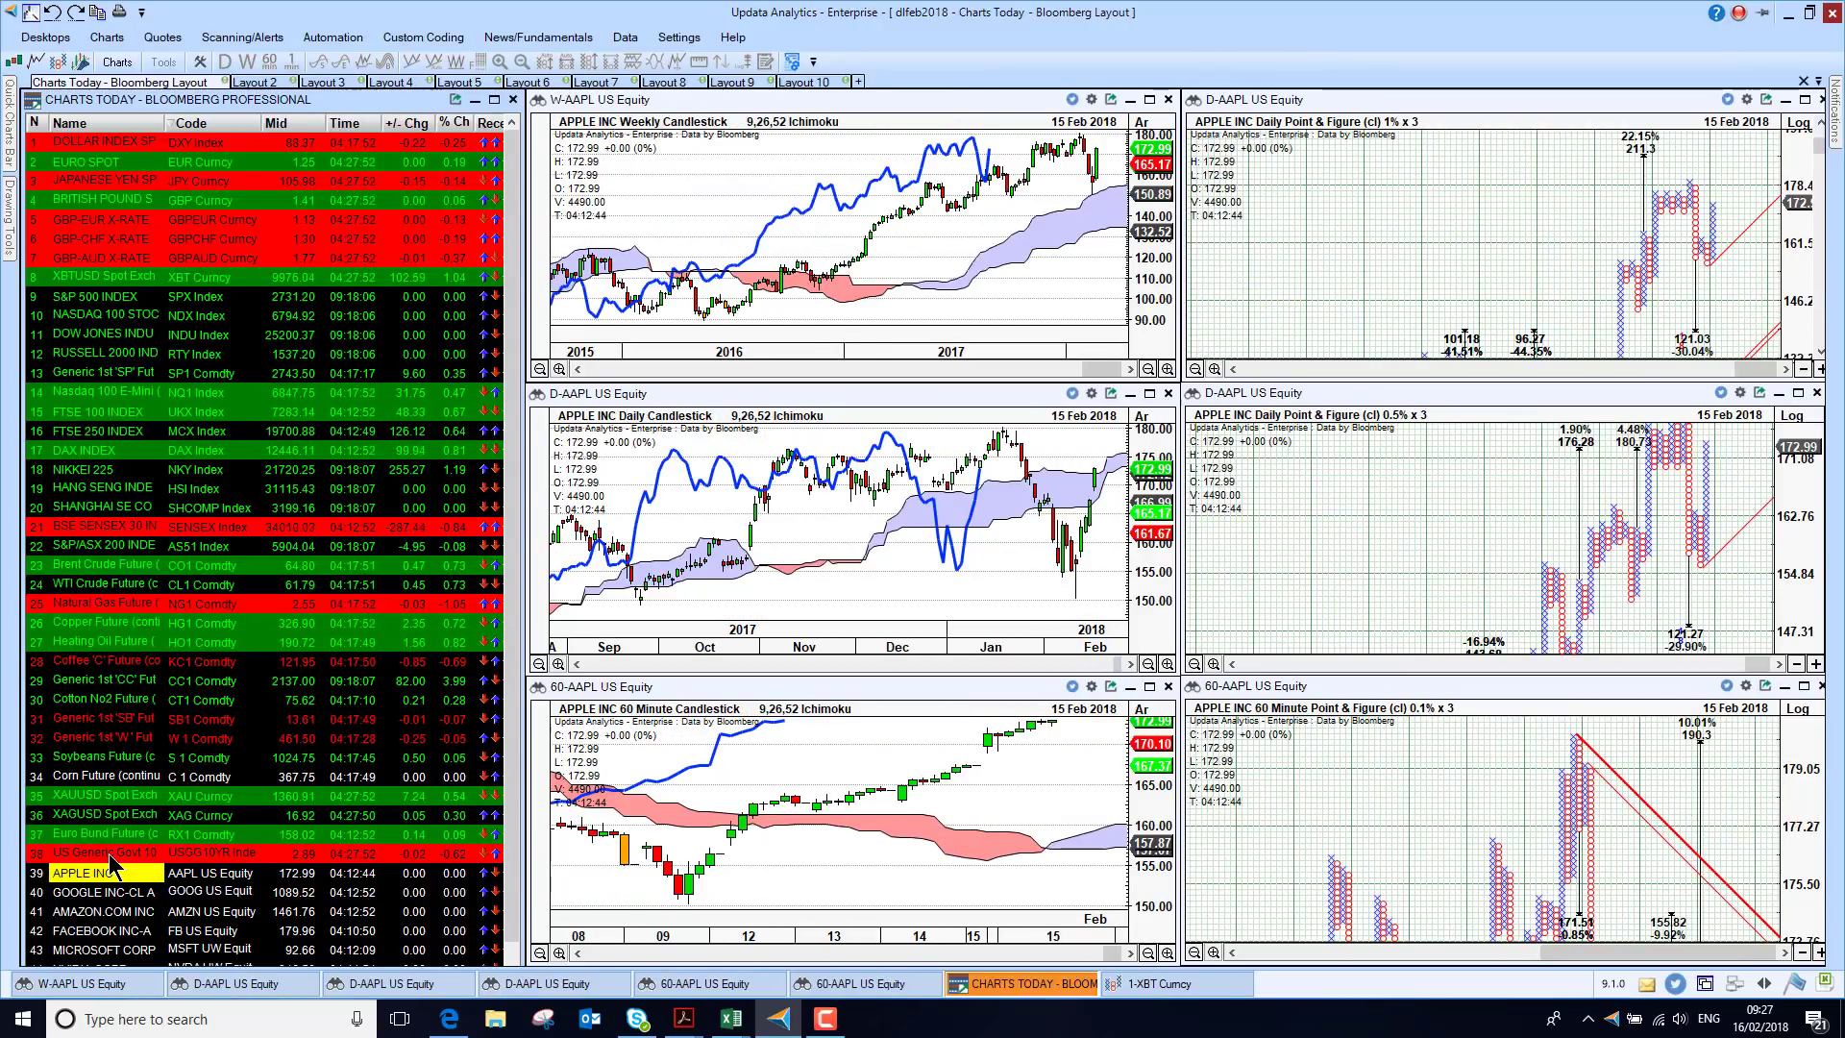
{"action": "mouse_move", "coordinate": [884, 744]}
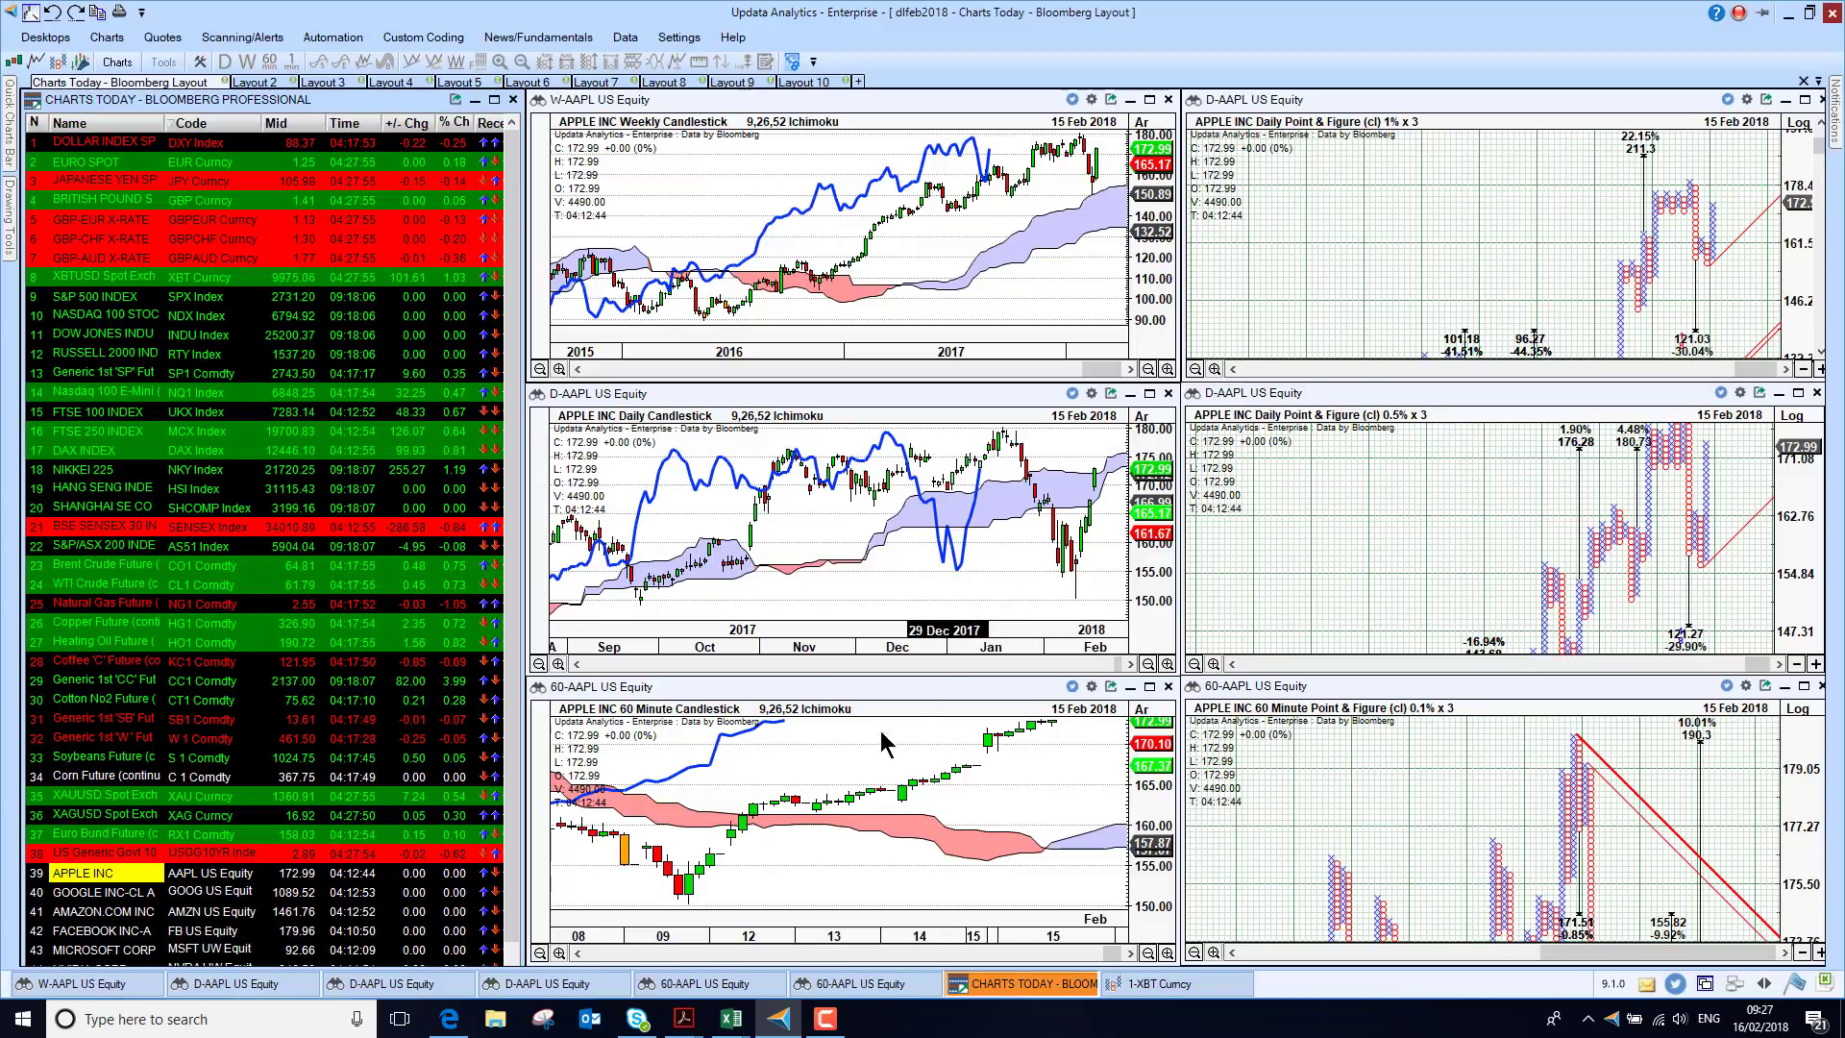
{"action": "mouse_move", "coordinate": [1065, 167]}
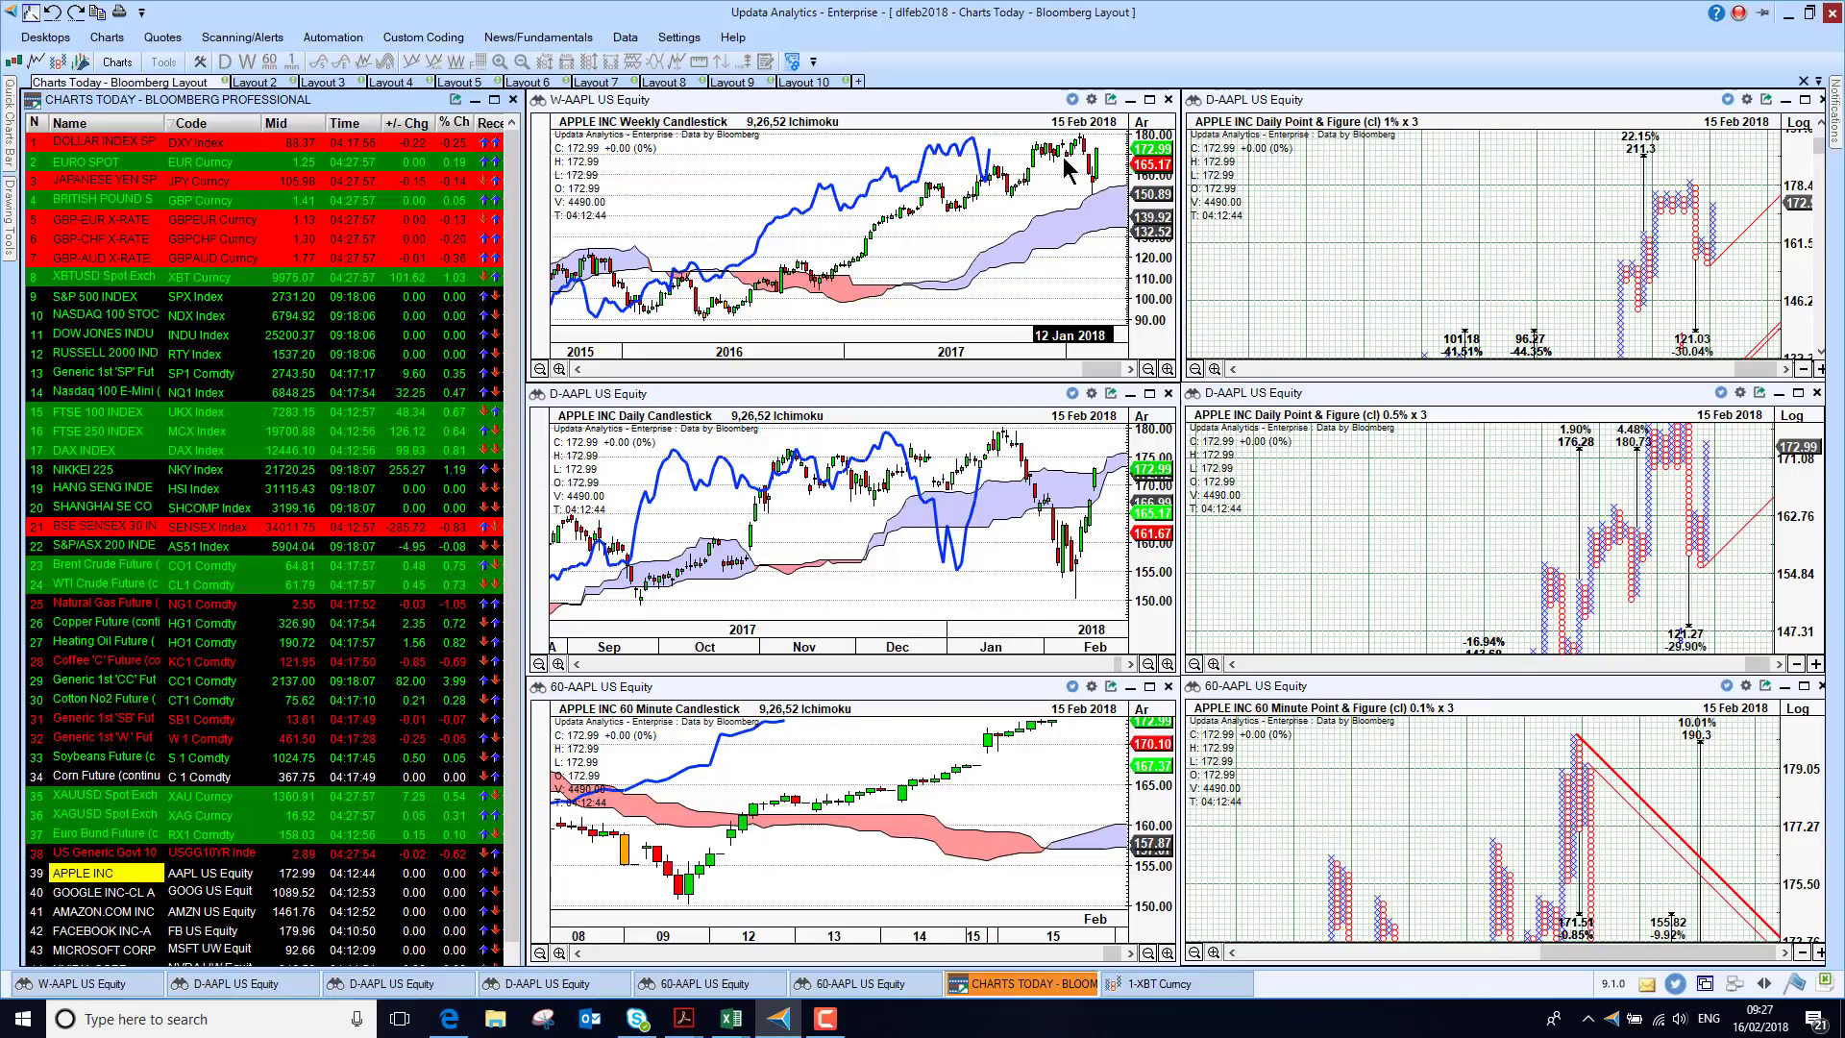
{"action": "mouse_move", "coordinate": [1095, 209]}
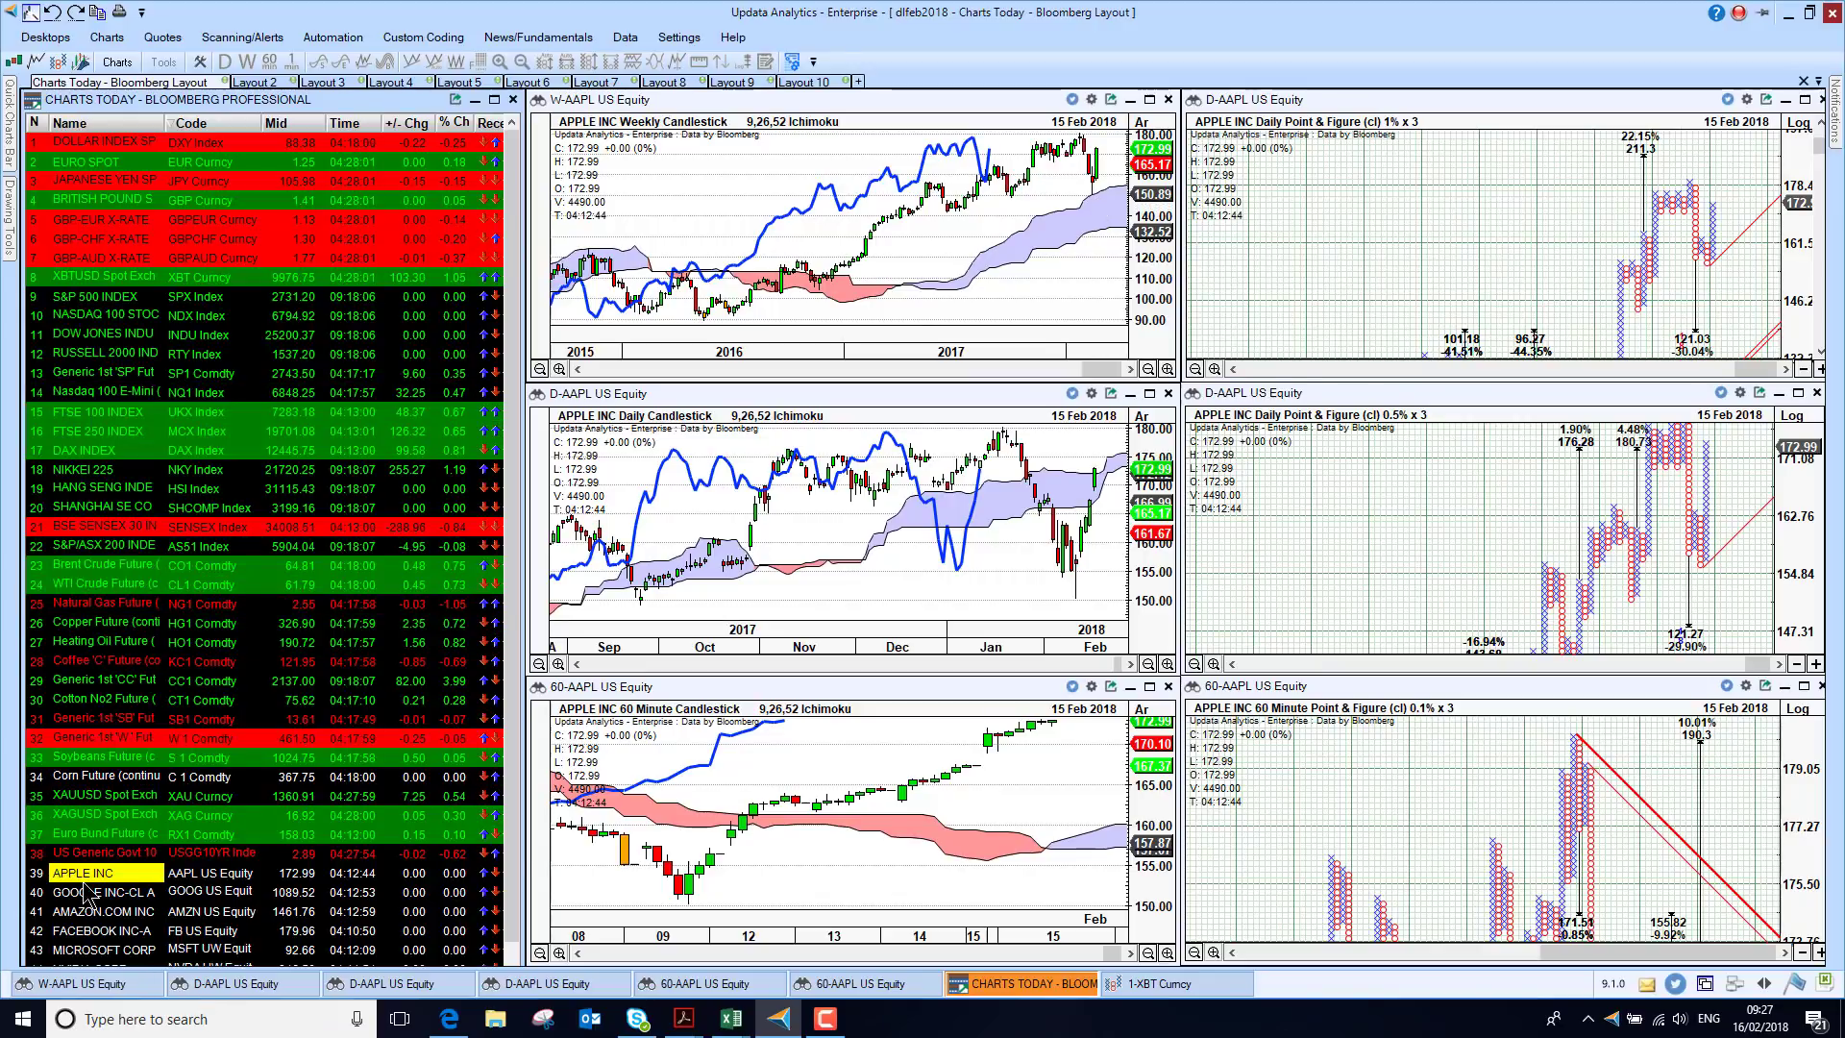
Load Google, Amazon, Facebook and finally Microsoft Corp into the six linked charts.
{"action": "left_click", "coordinate": [100, 890]}
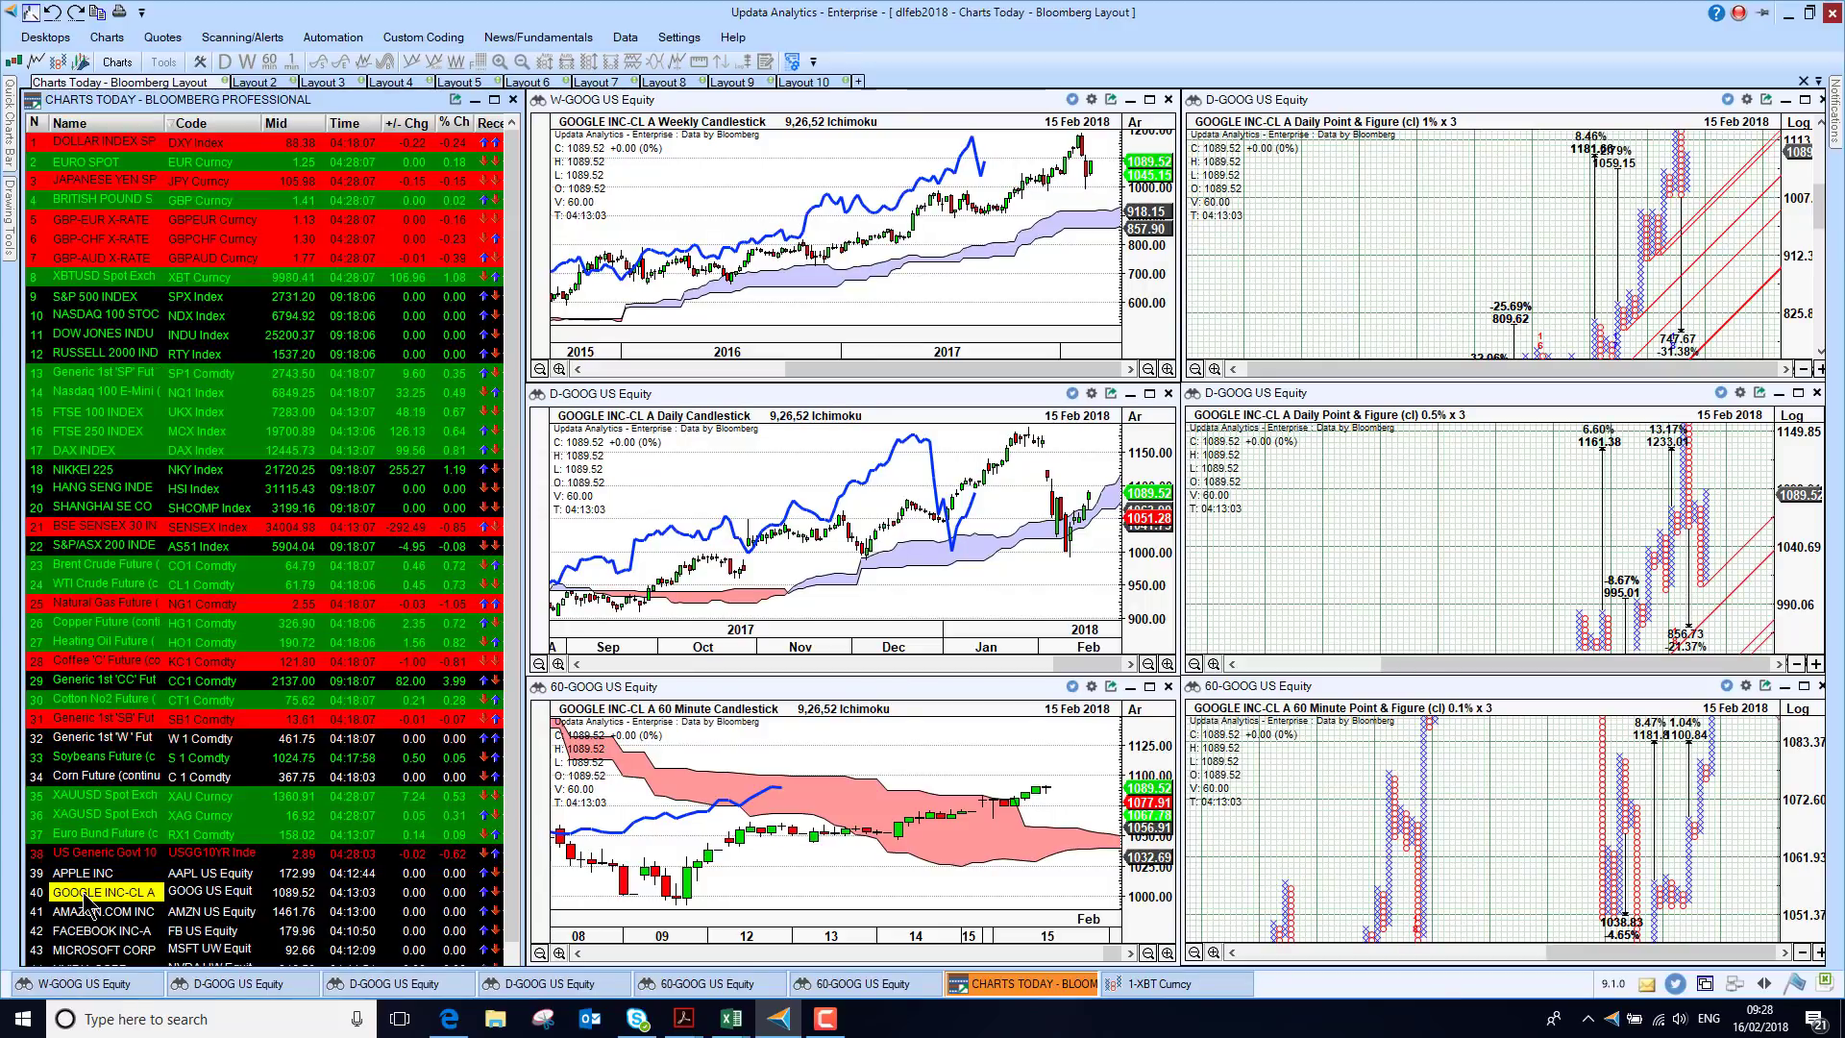
{"action": "left_click", "coordinate": [104, 910]}
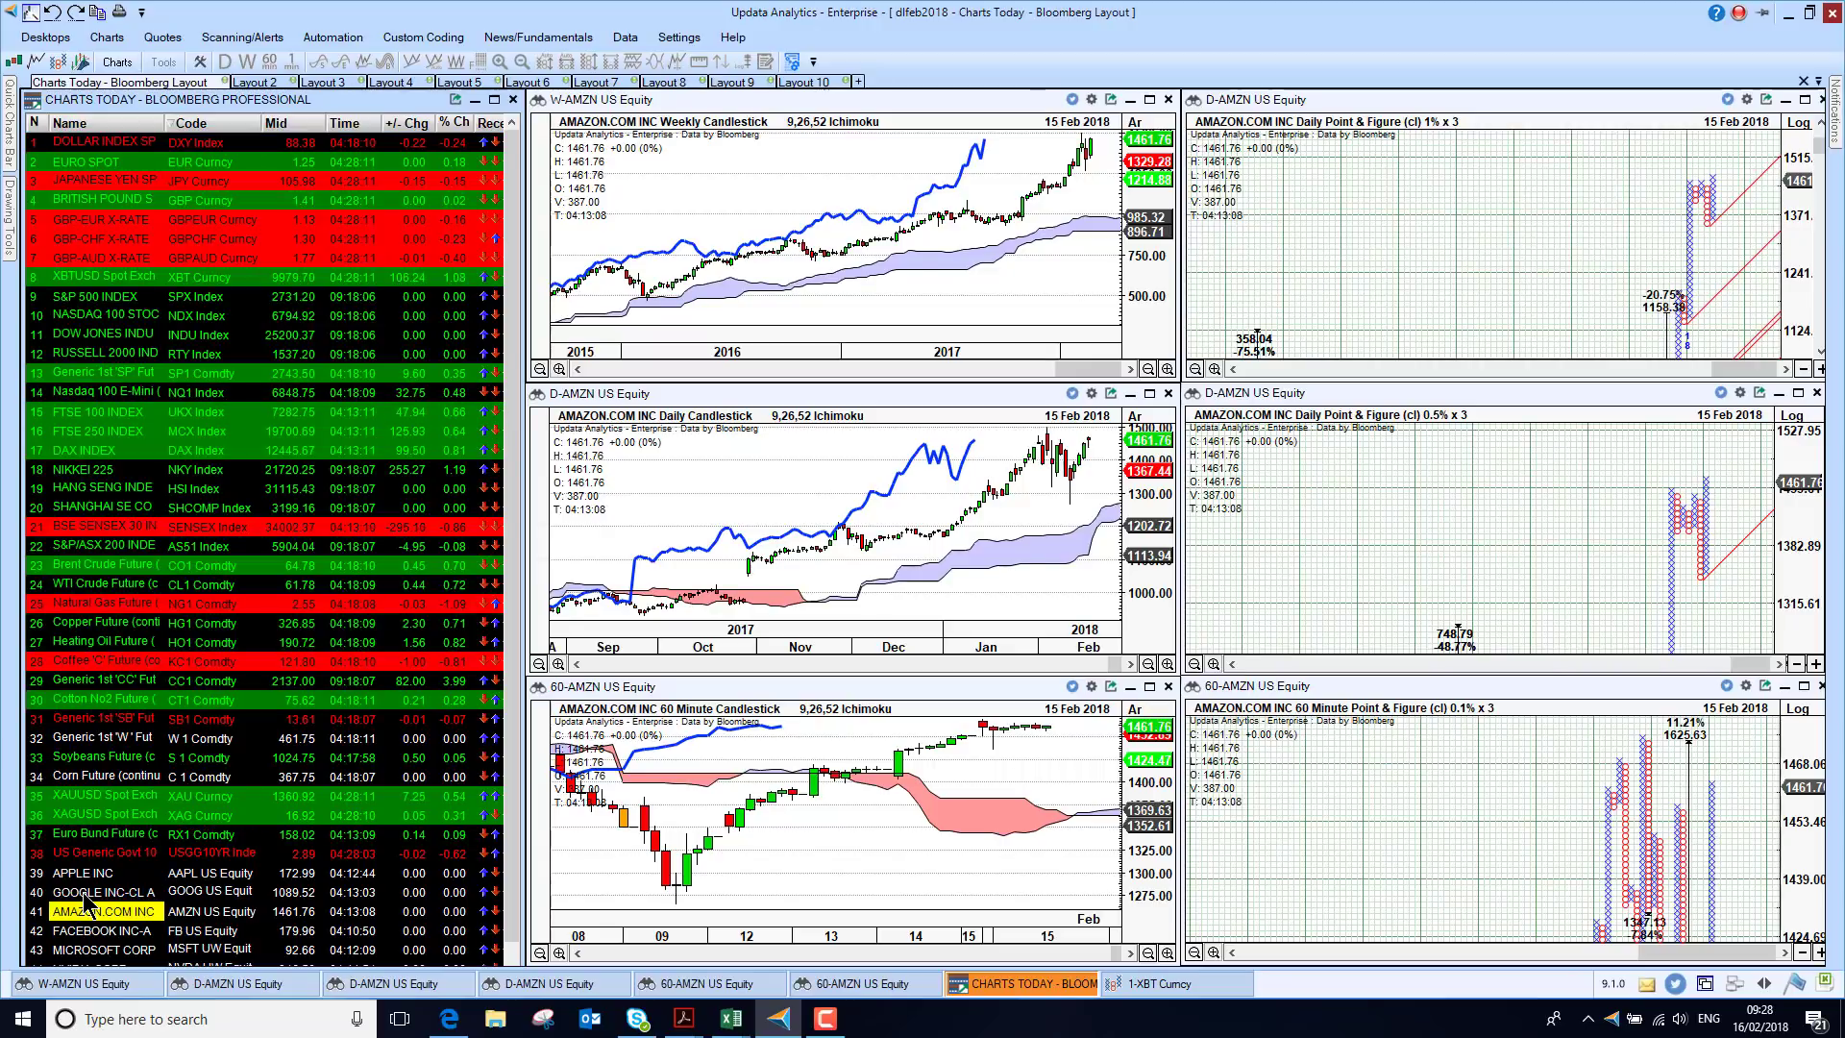
{"action": "left_click", "coordinate": [106, 930]}
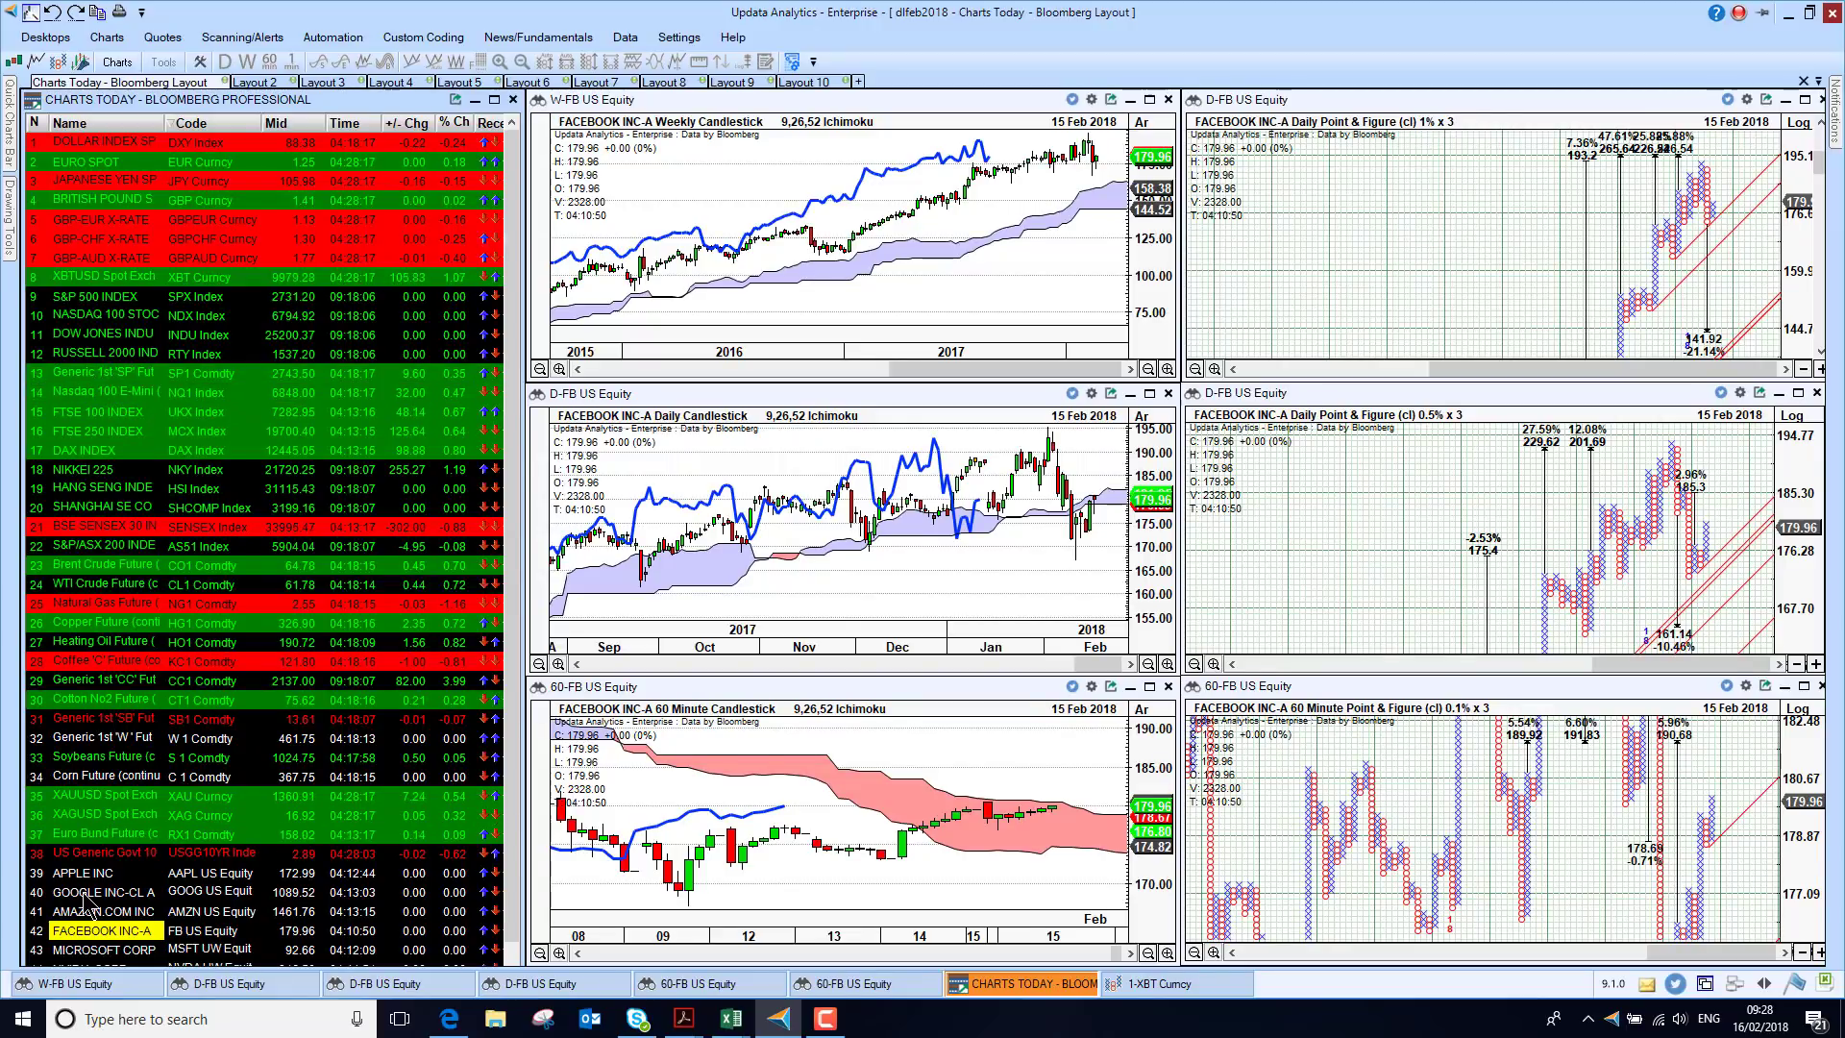
{"action": "left_click", "coordinate": [103, 949]}
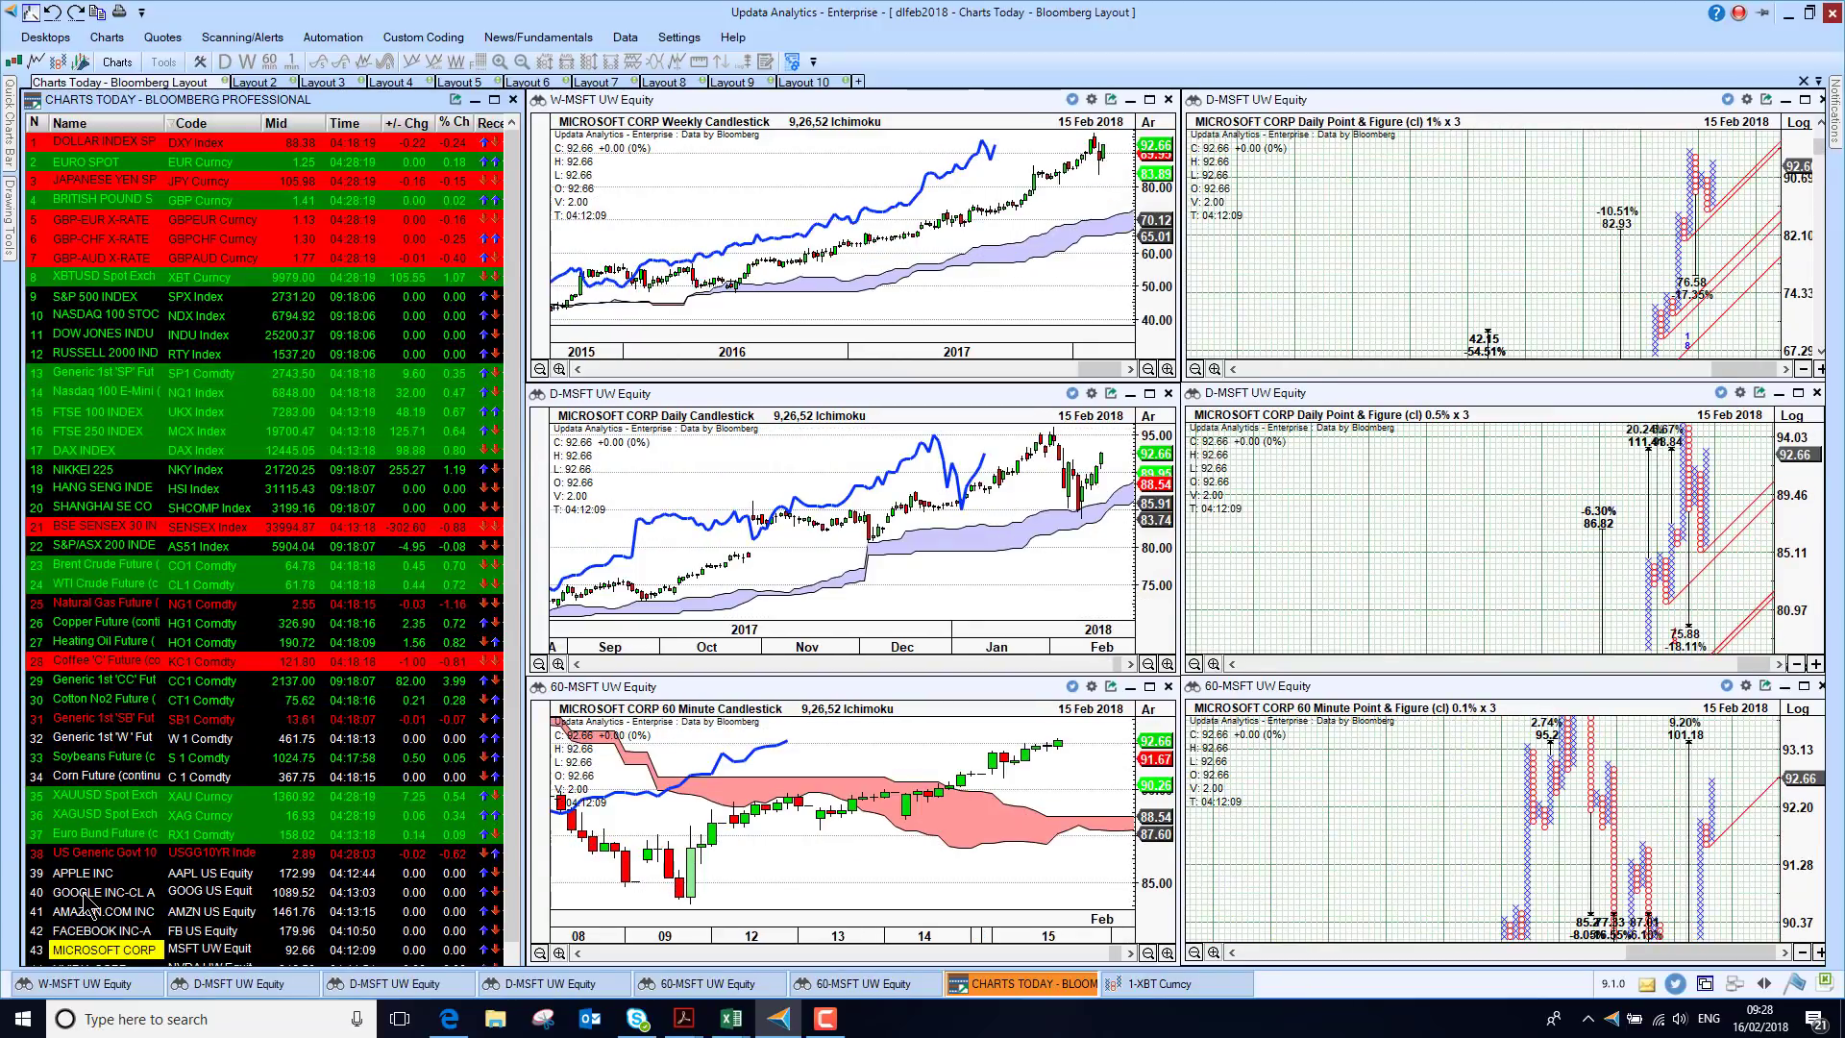